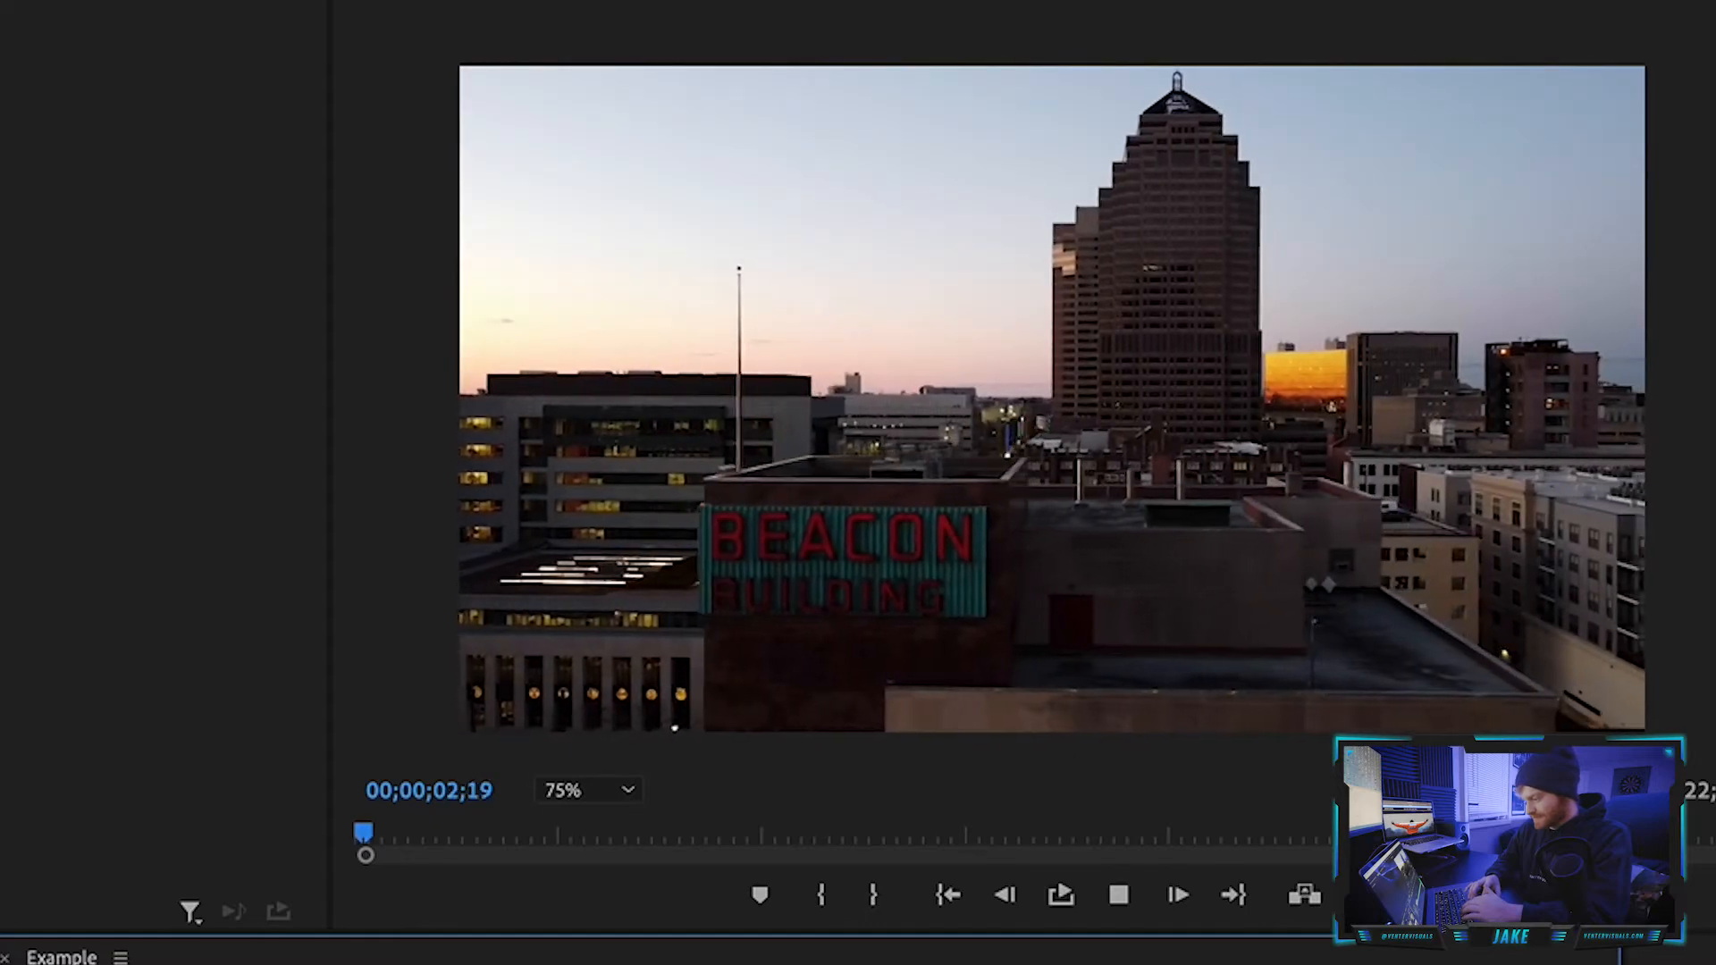
Park the playhead where the MVI_0241 man clip sits on V2 above the skyline.
{"action": "left_click", "coordinate": [1178, 896]}
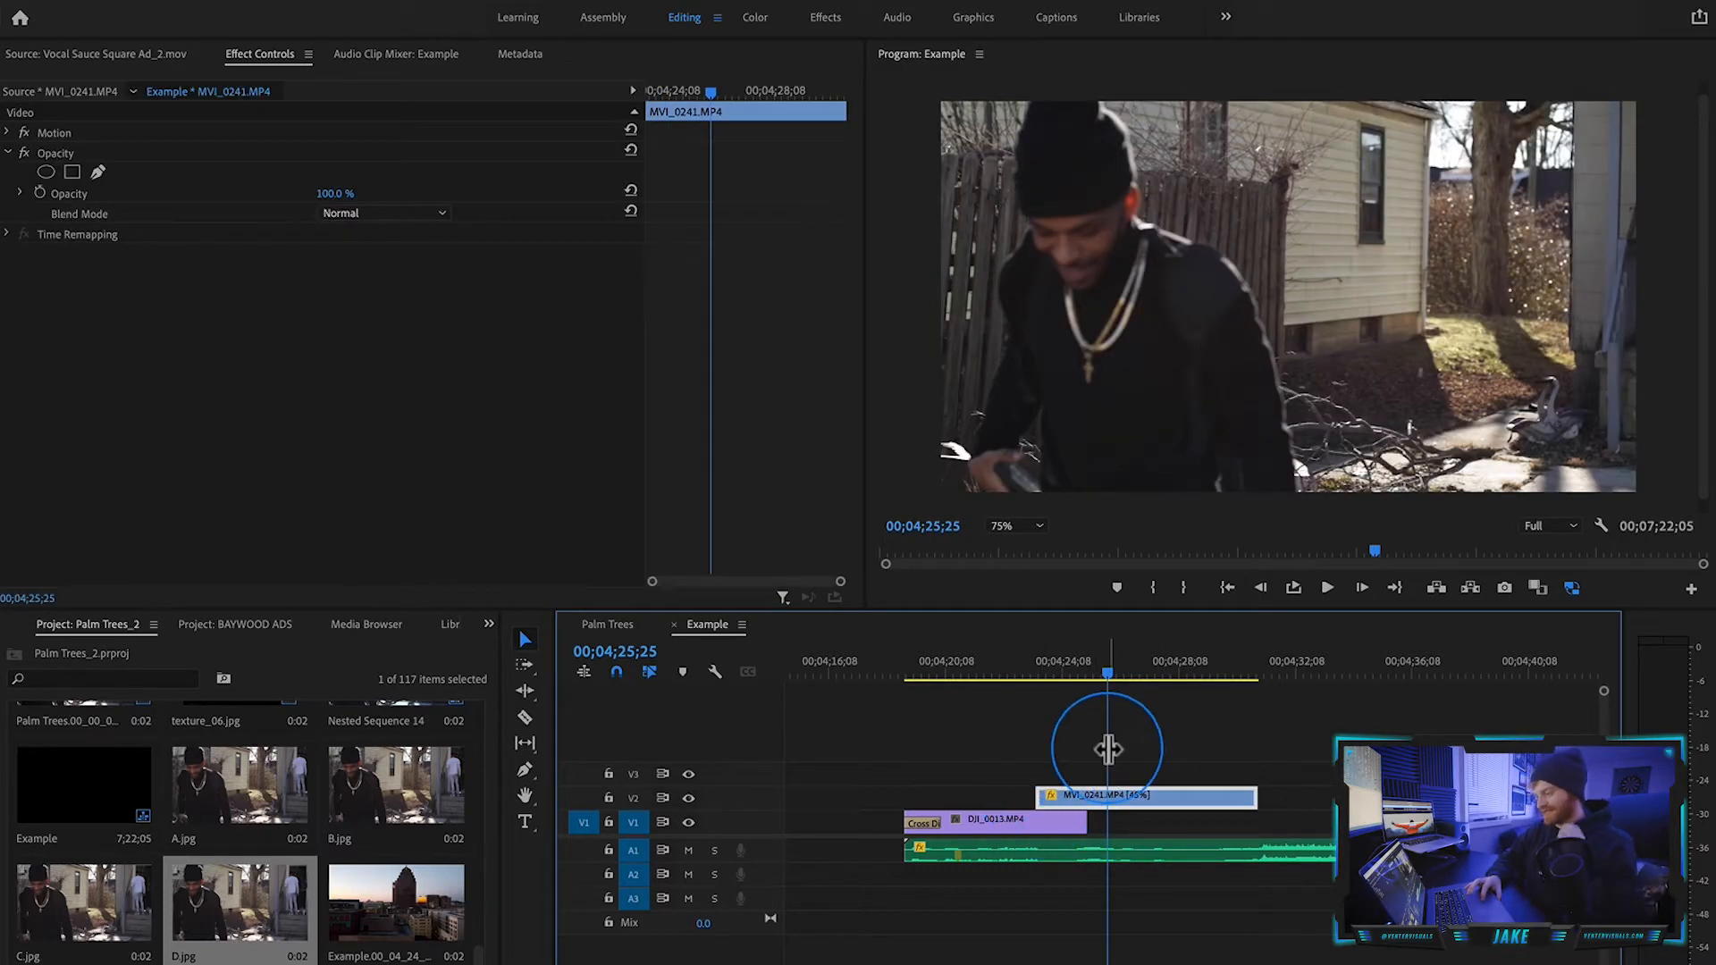
{"action": "mouse_move", "coordinate": [1094, 685]}
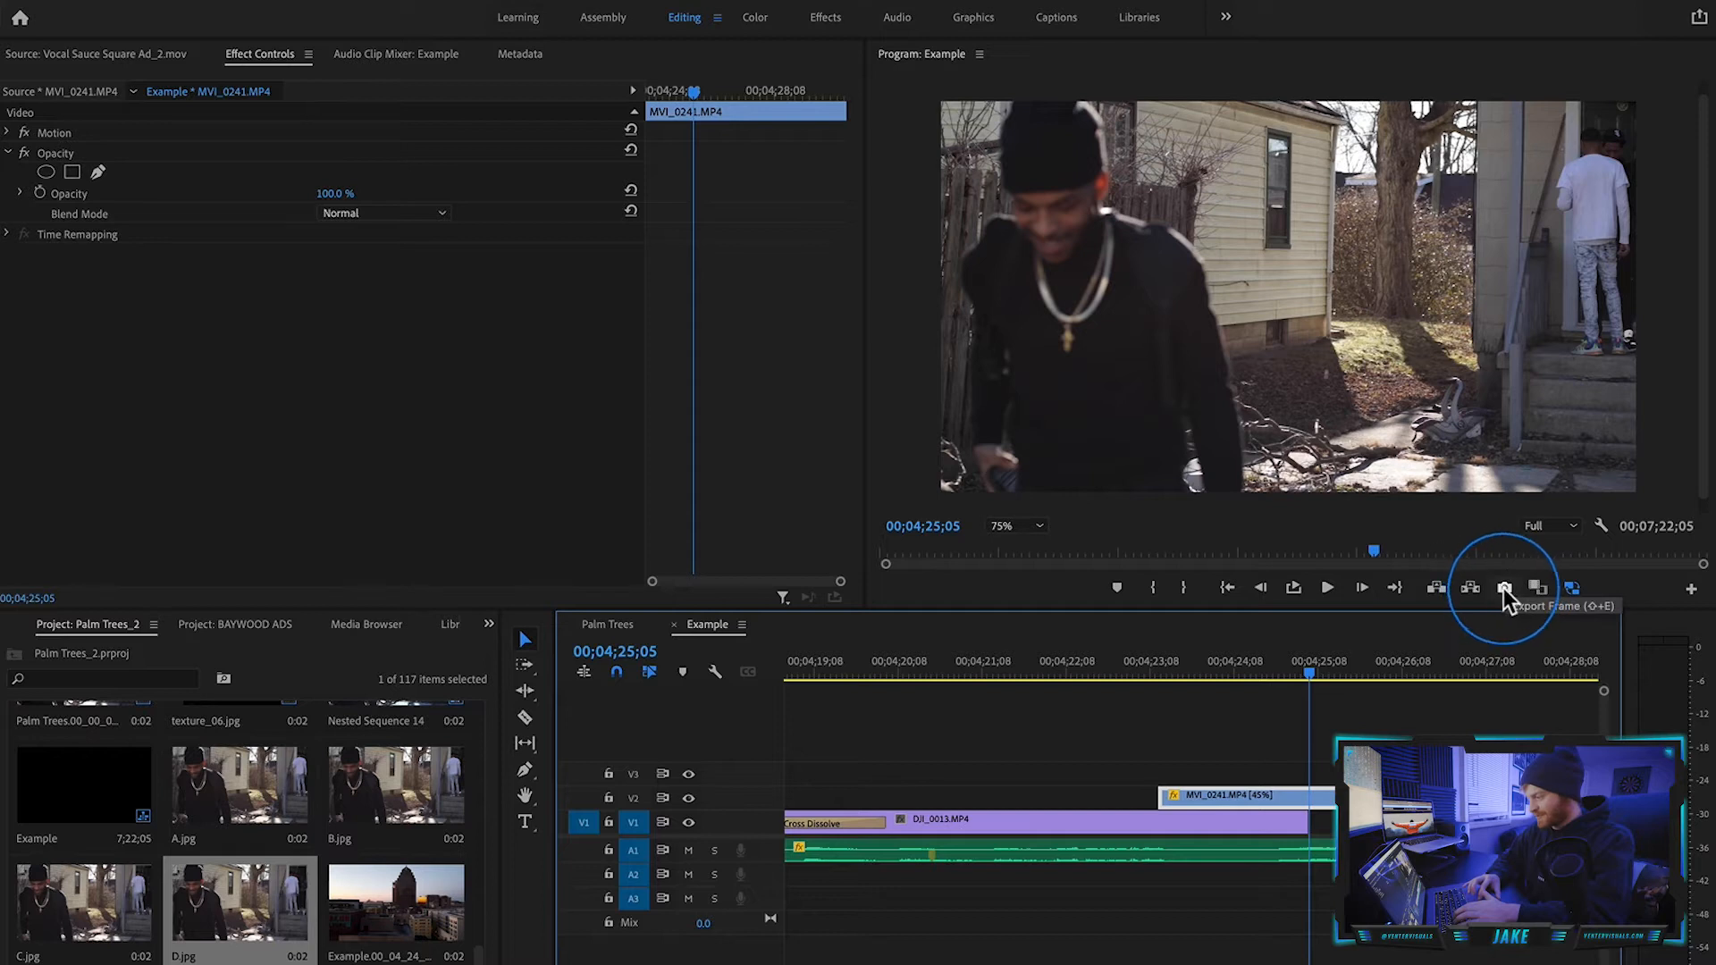
{"action": "mouse_move", "coordinate": [1694, 591]}
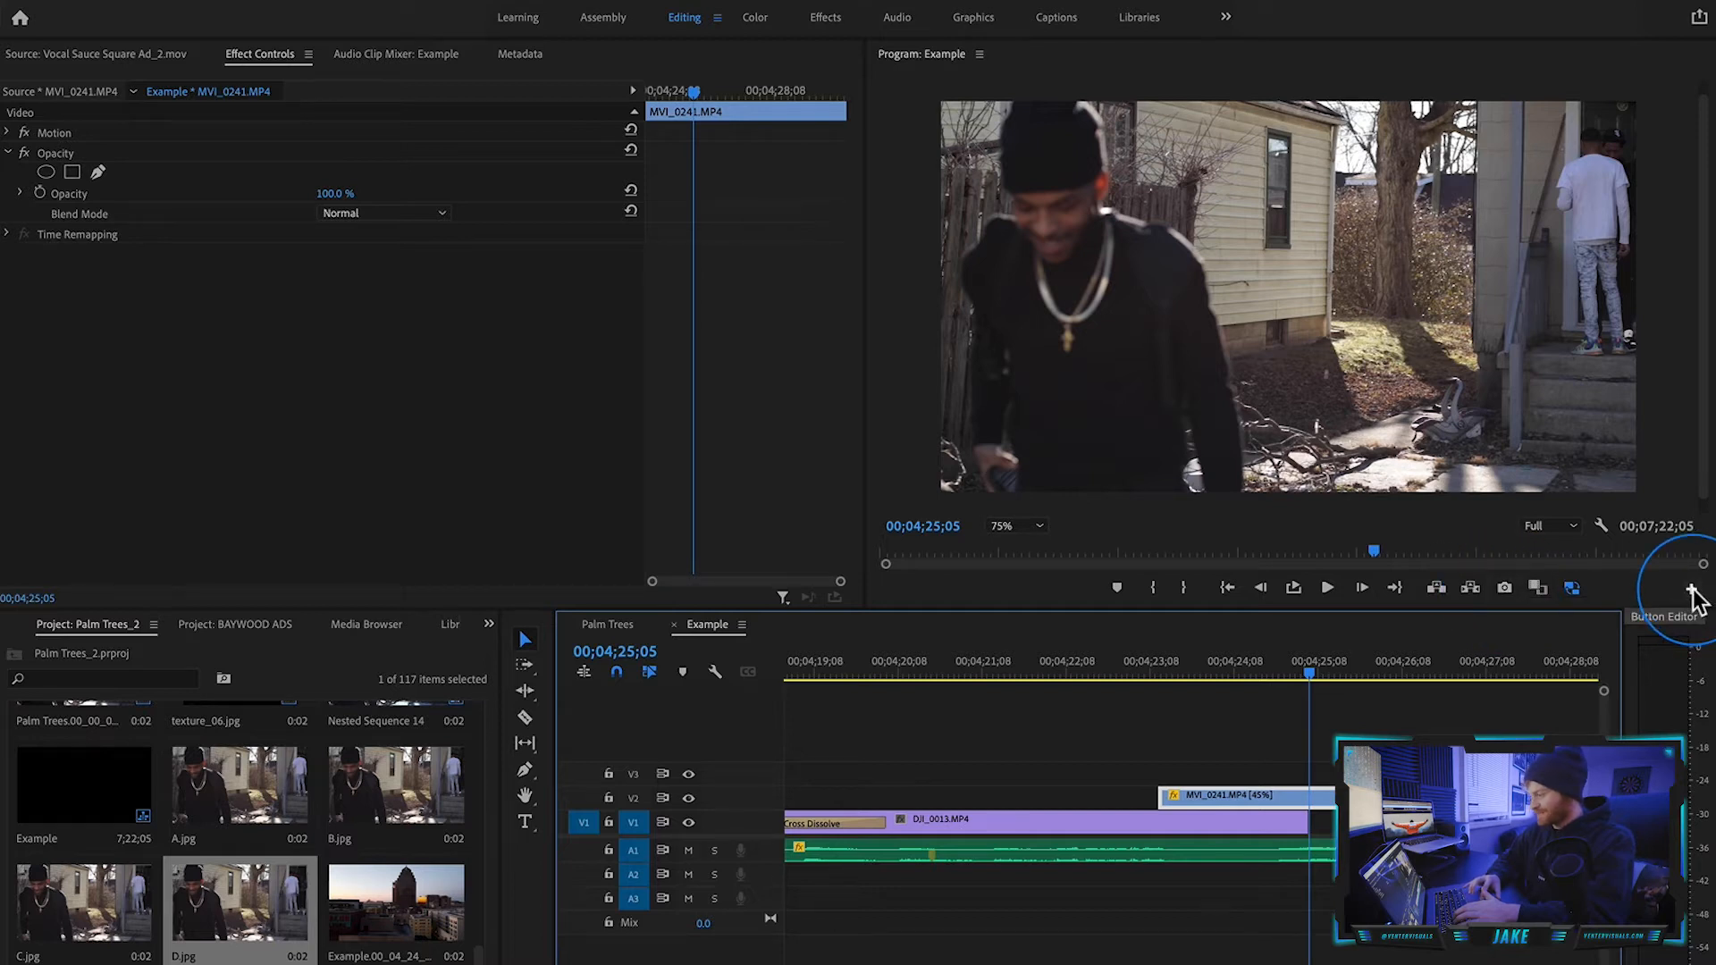
Check the Program monitor's Button Editor and dismiss it without changes.
{"action": "left_click", "coordinate": [1691, 587]}
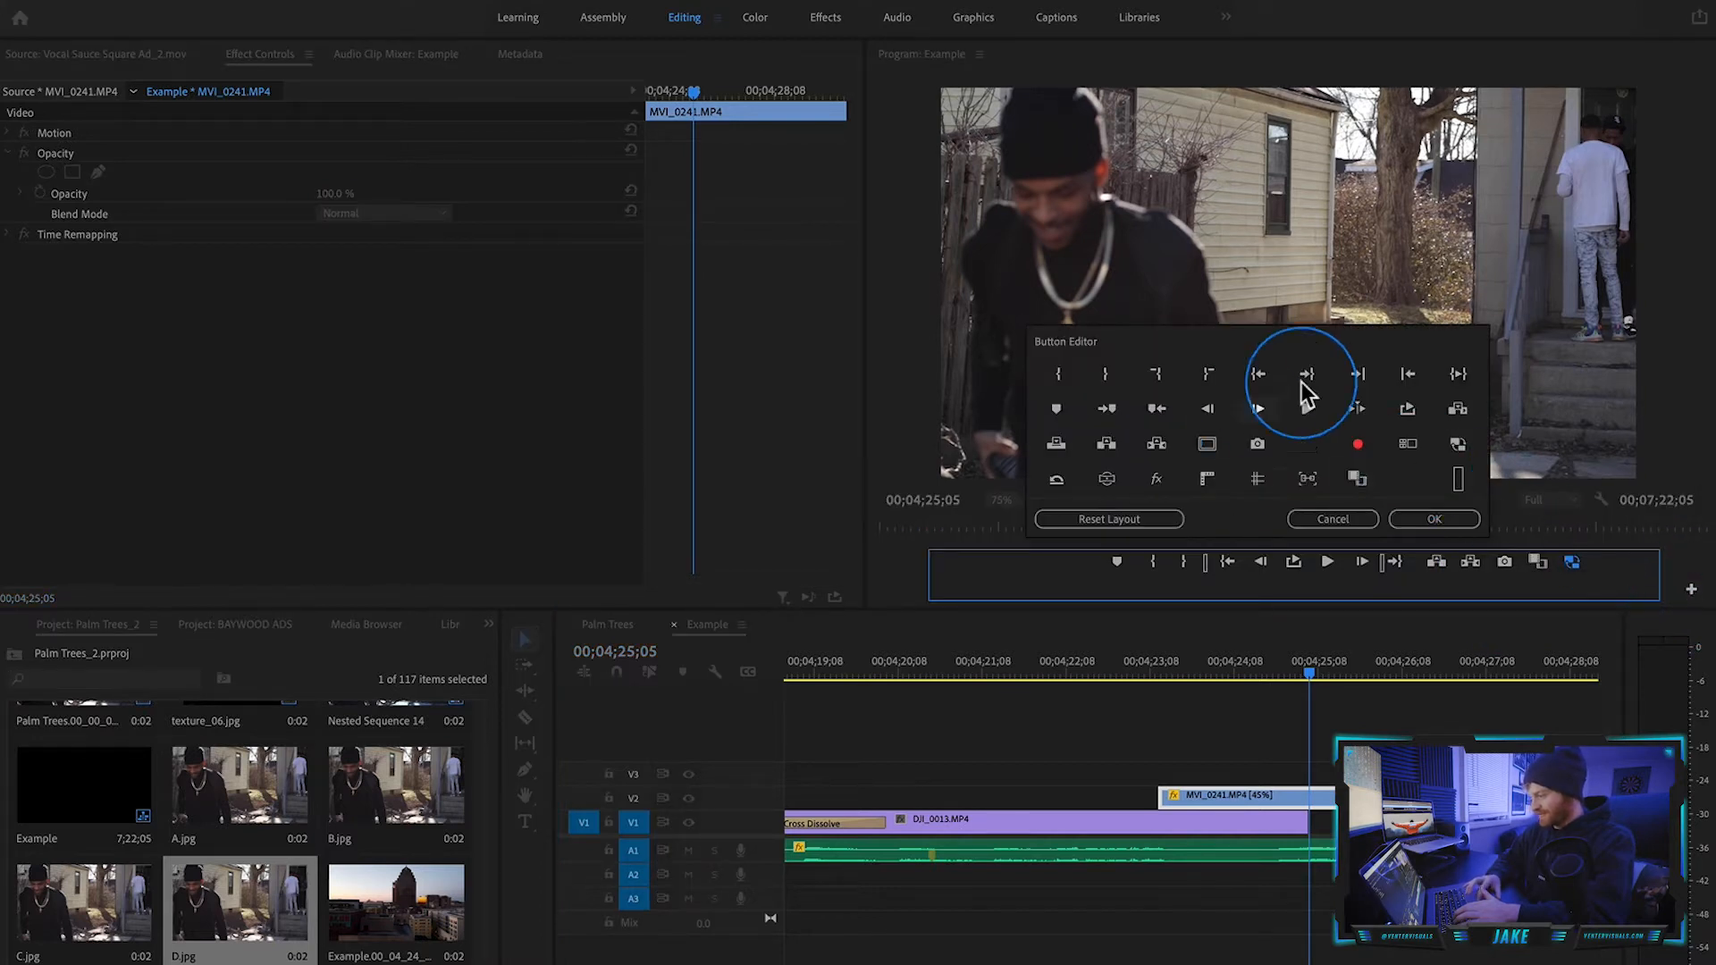
{"action": "left_click", "coordinate": [1432, 519]}
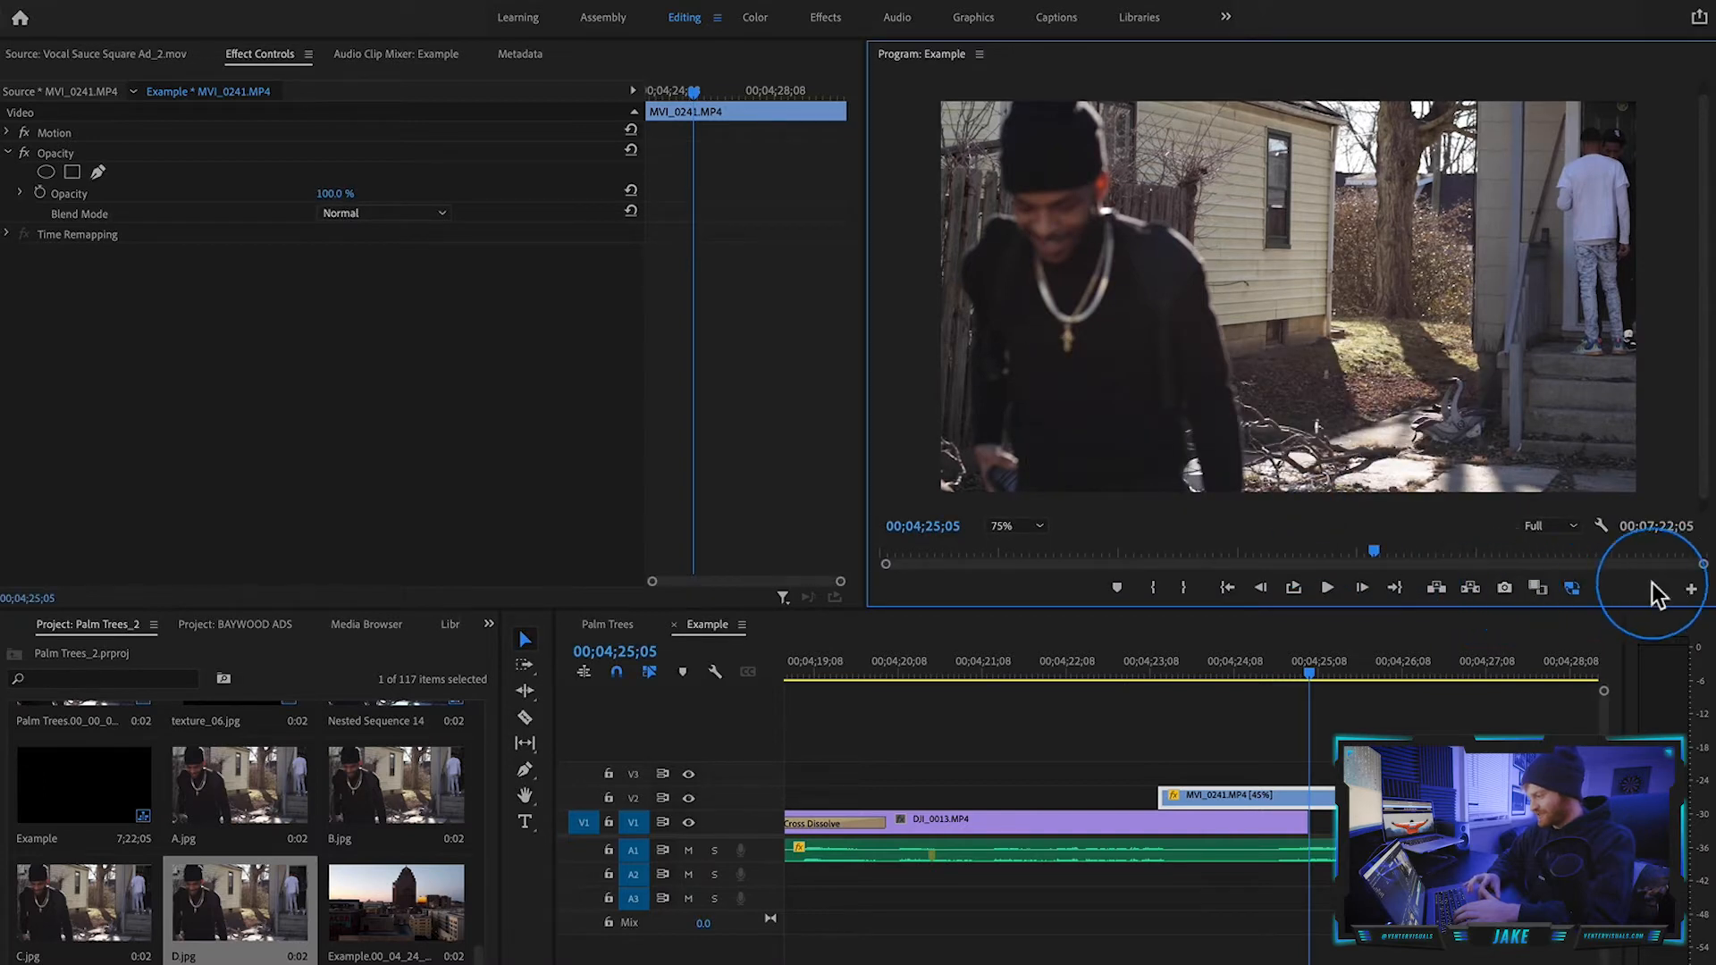
{"action": "mouse_move", "coordinate": [1505, 591]}
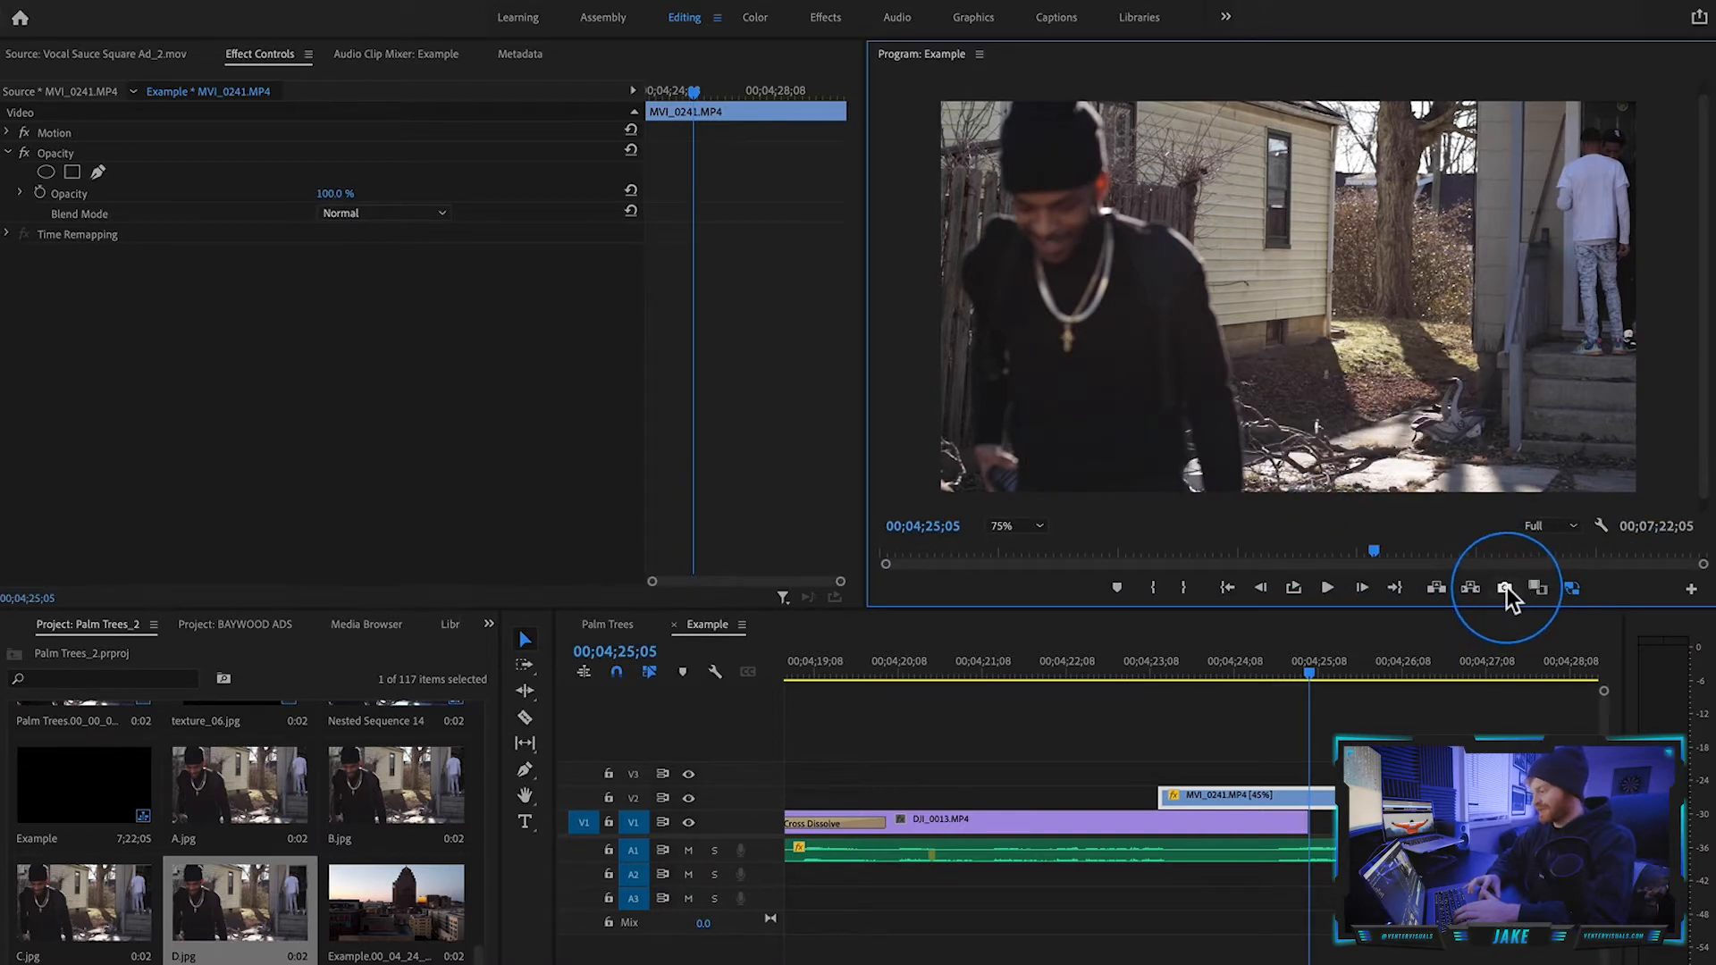
Export four consecutive earlier frames as stills named 1st, Second, Third and 4th, imported into the project.
{"action": "left_click", "coordinate": [1504, 588]}
{"action": "type", "text": "1st"}
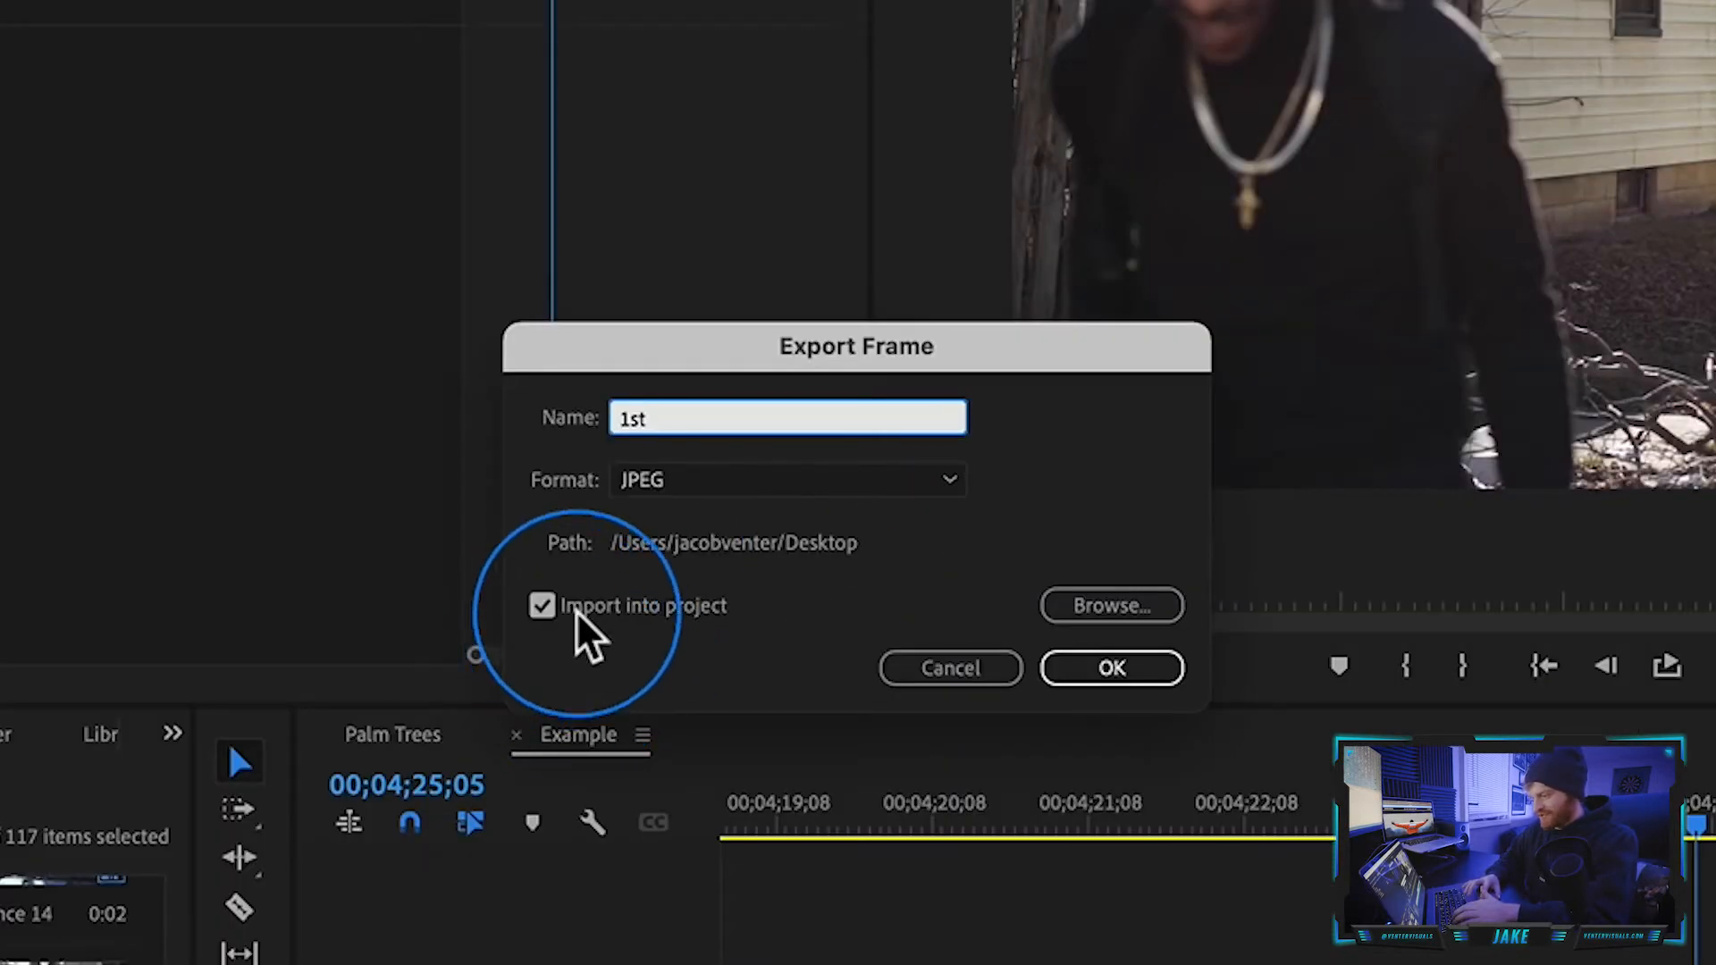
{"action": "mouse_move", "coordinate": [1051, 690]}
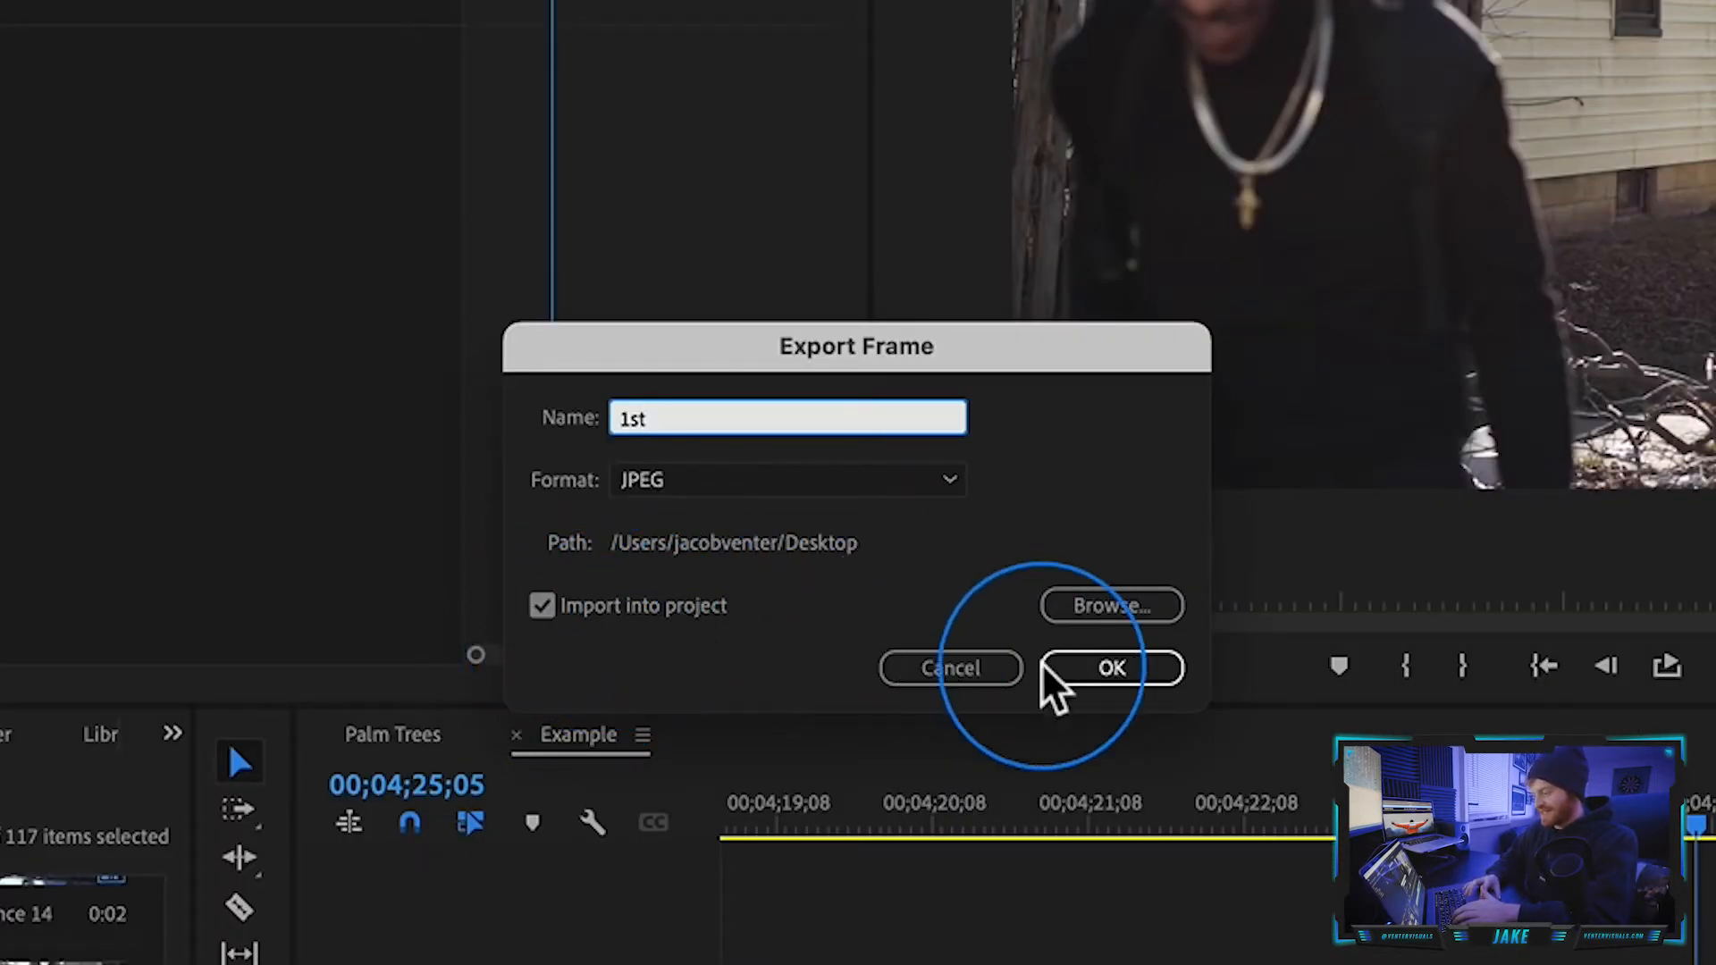
{"action": "mouse_move", "coordinate": [1478, 504]}
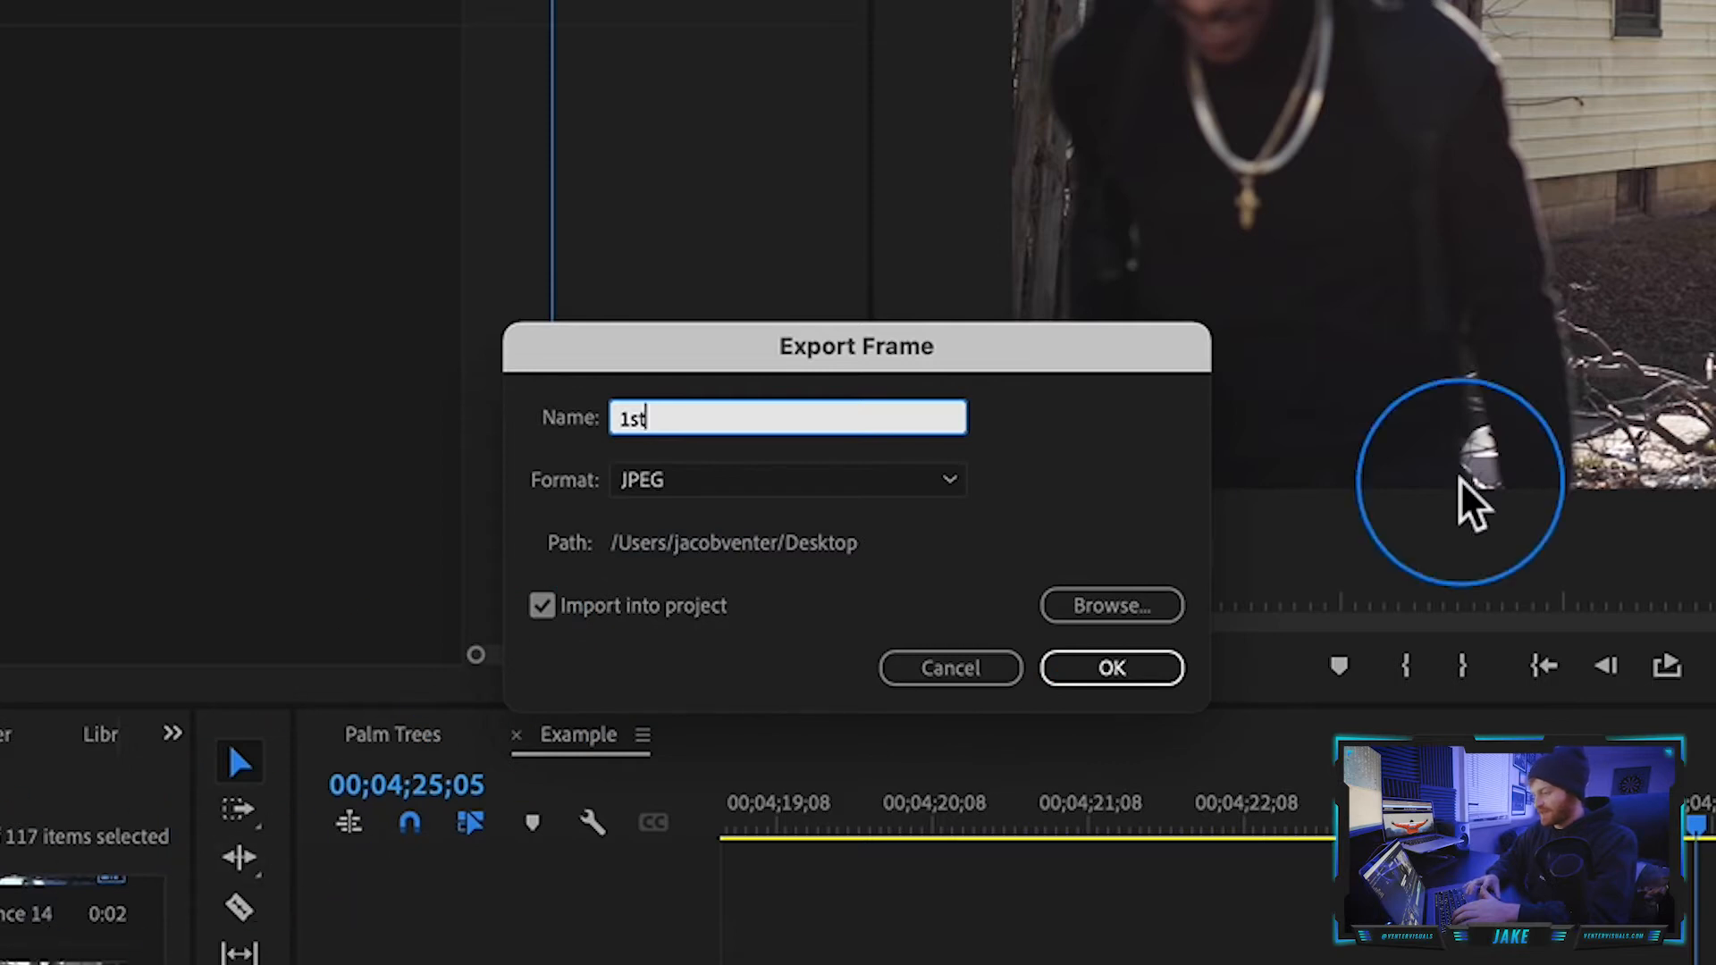
{"action": "left_click", "coordinate": [1110, 667]}
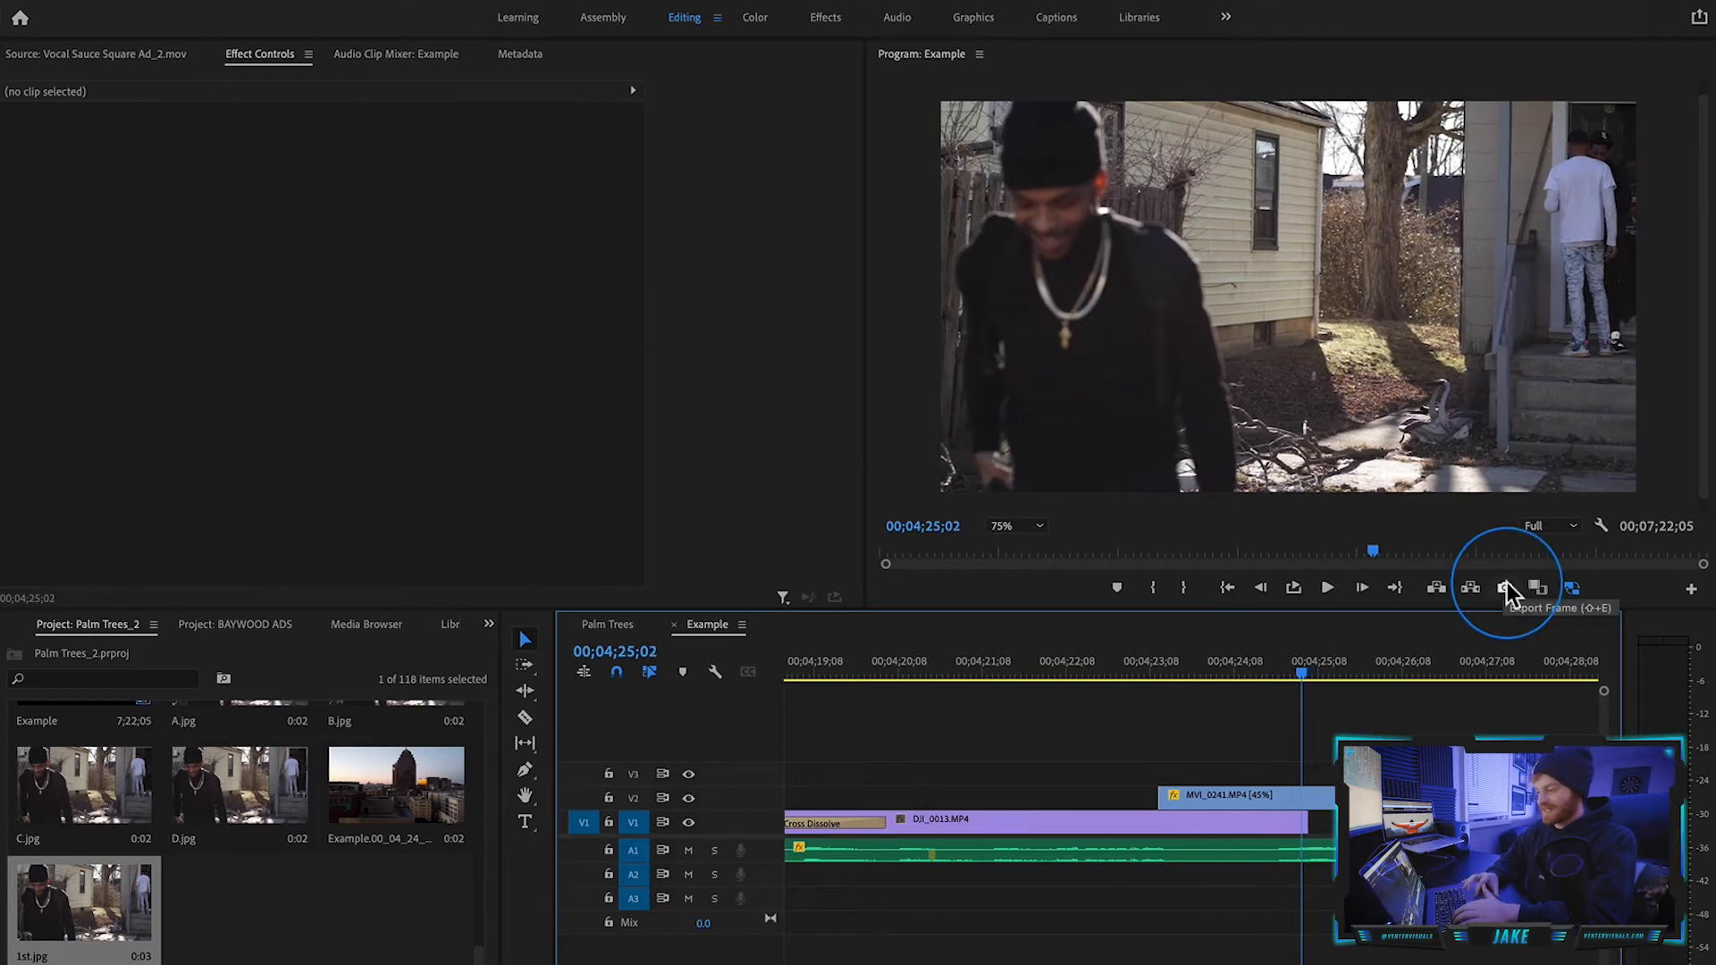
{"action": "left_click", "coordinate": [1503, 588]}
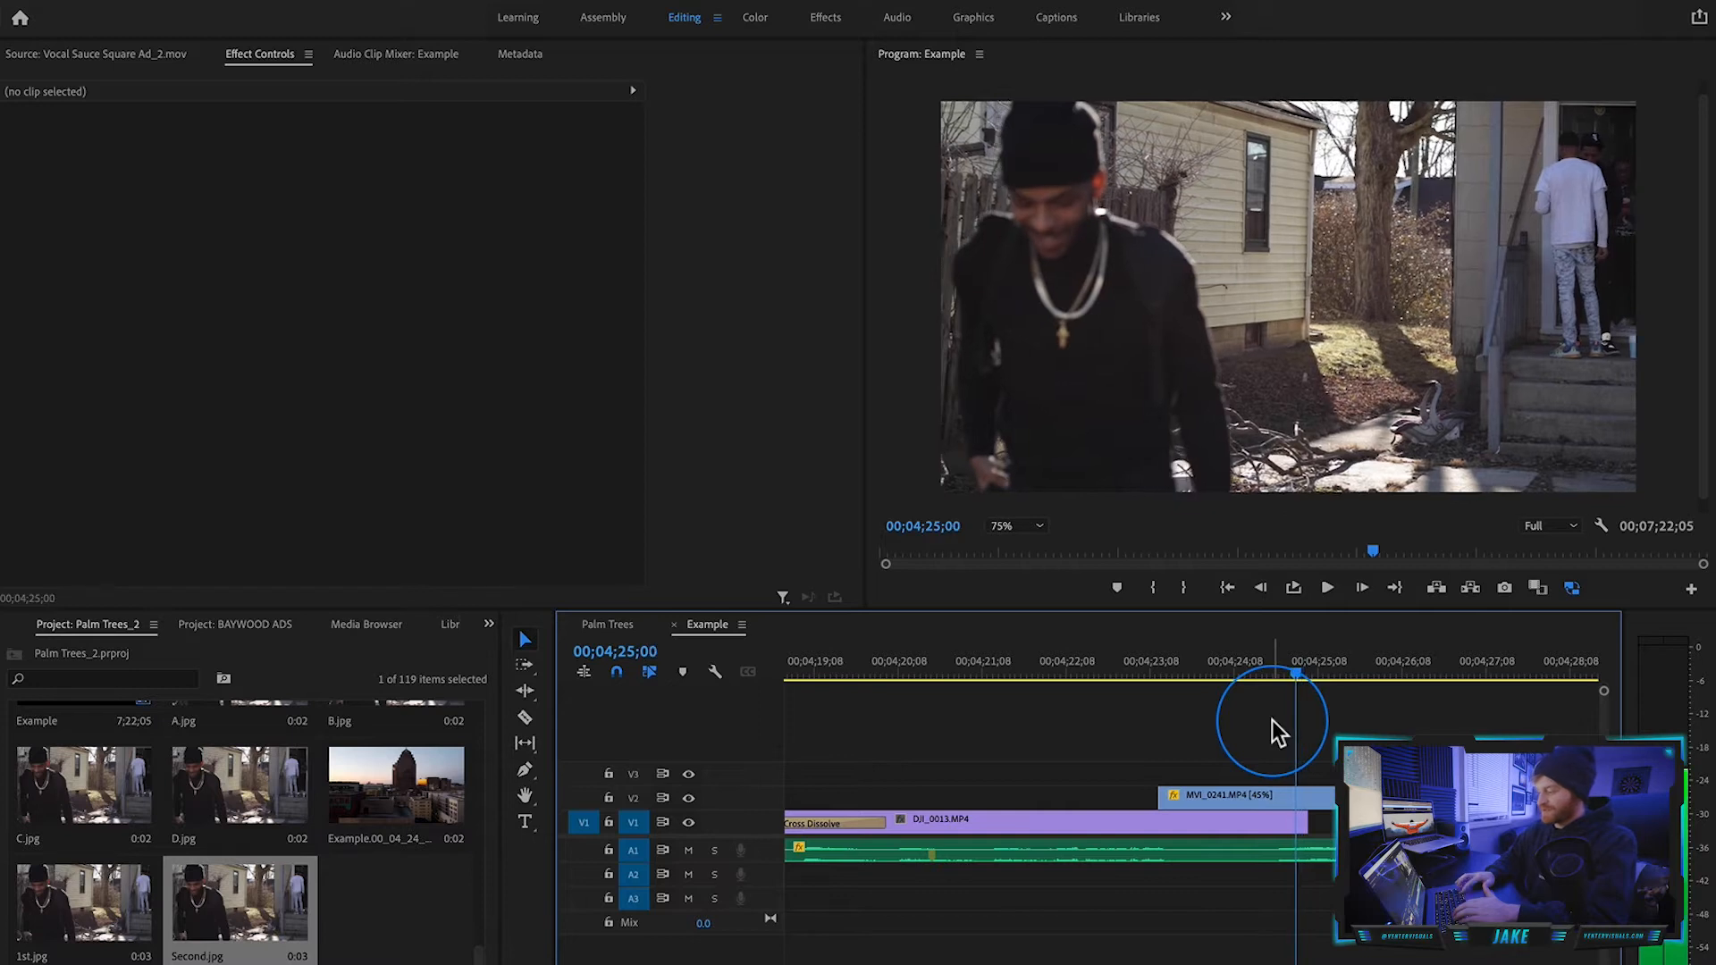
{"action": "left_click", "coordinate": [1503, 588]}
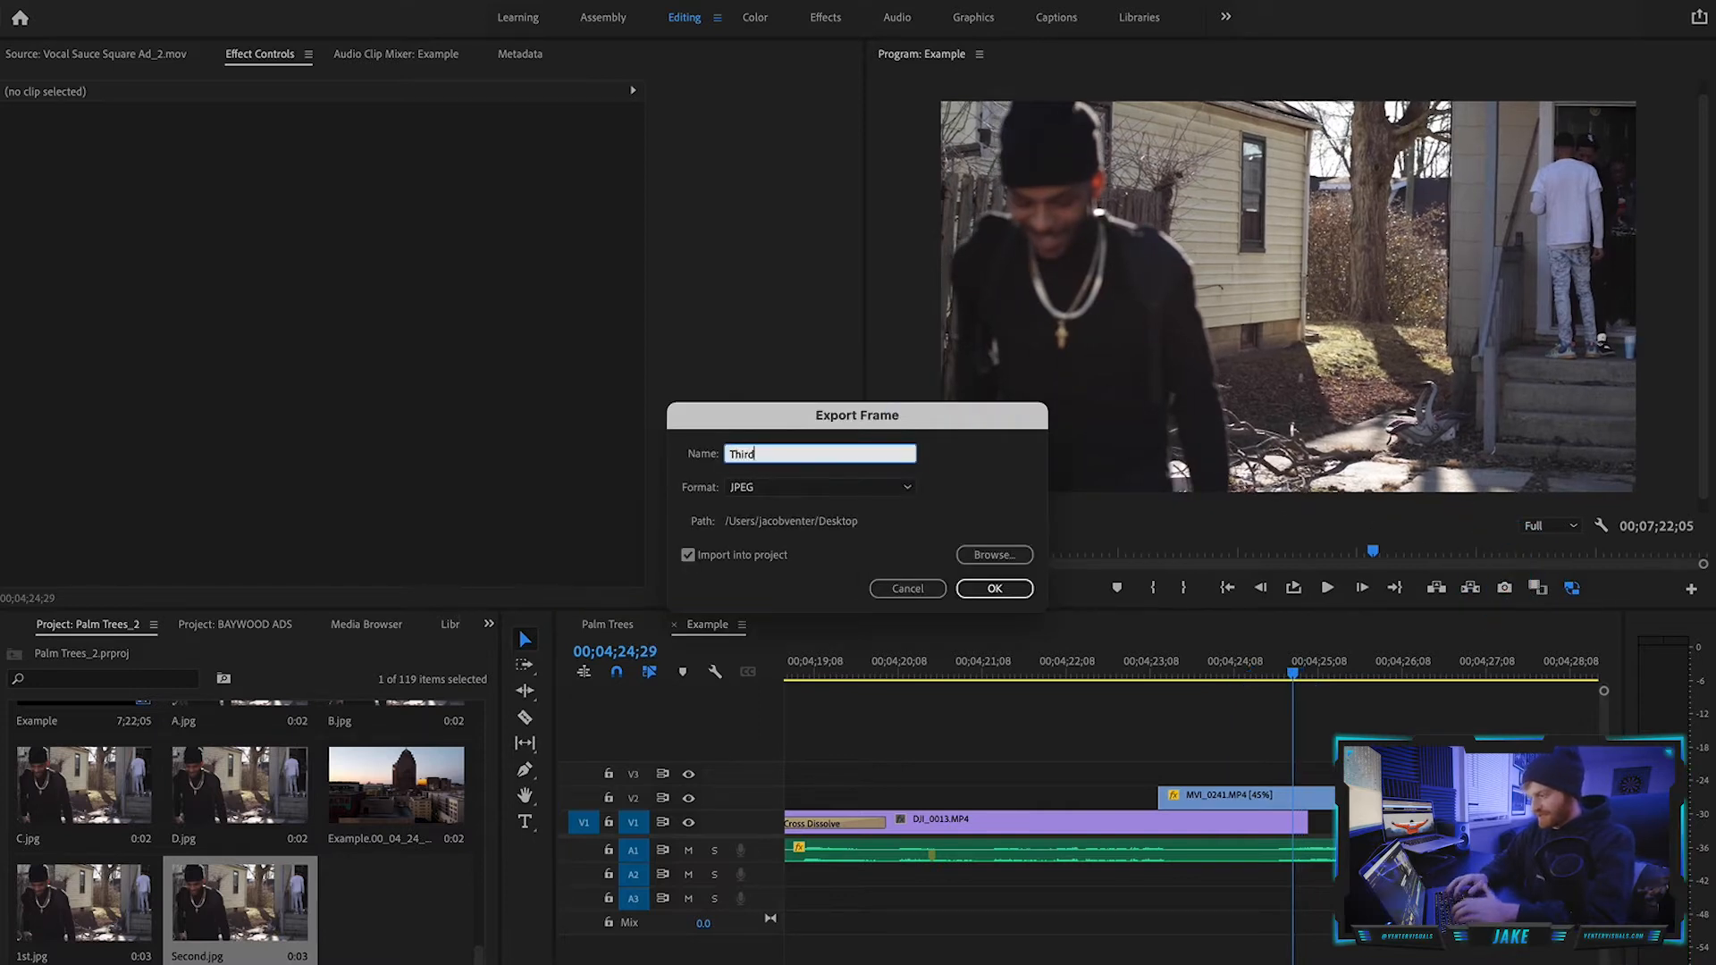
{"action": "left_click", "coordinate": [992, 588]}
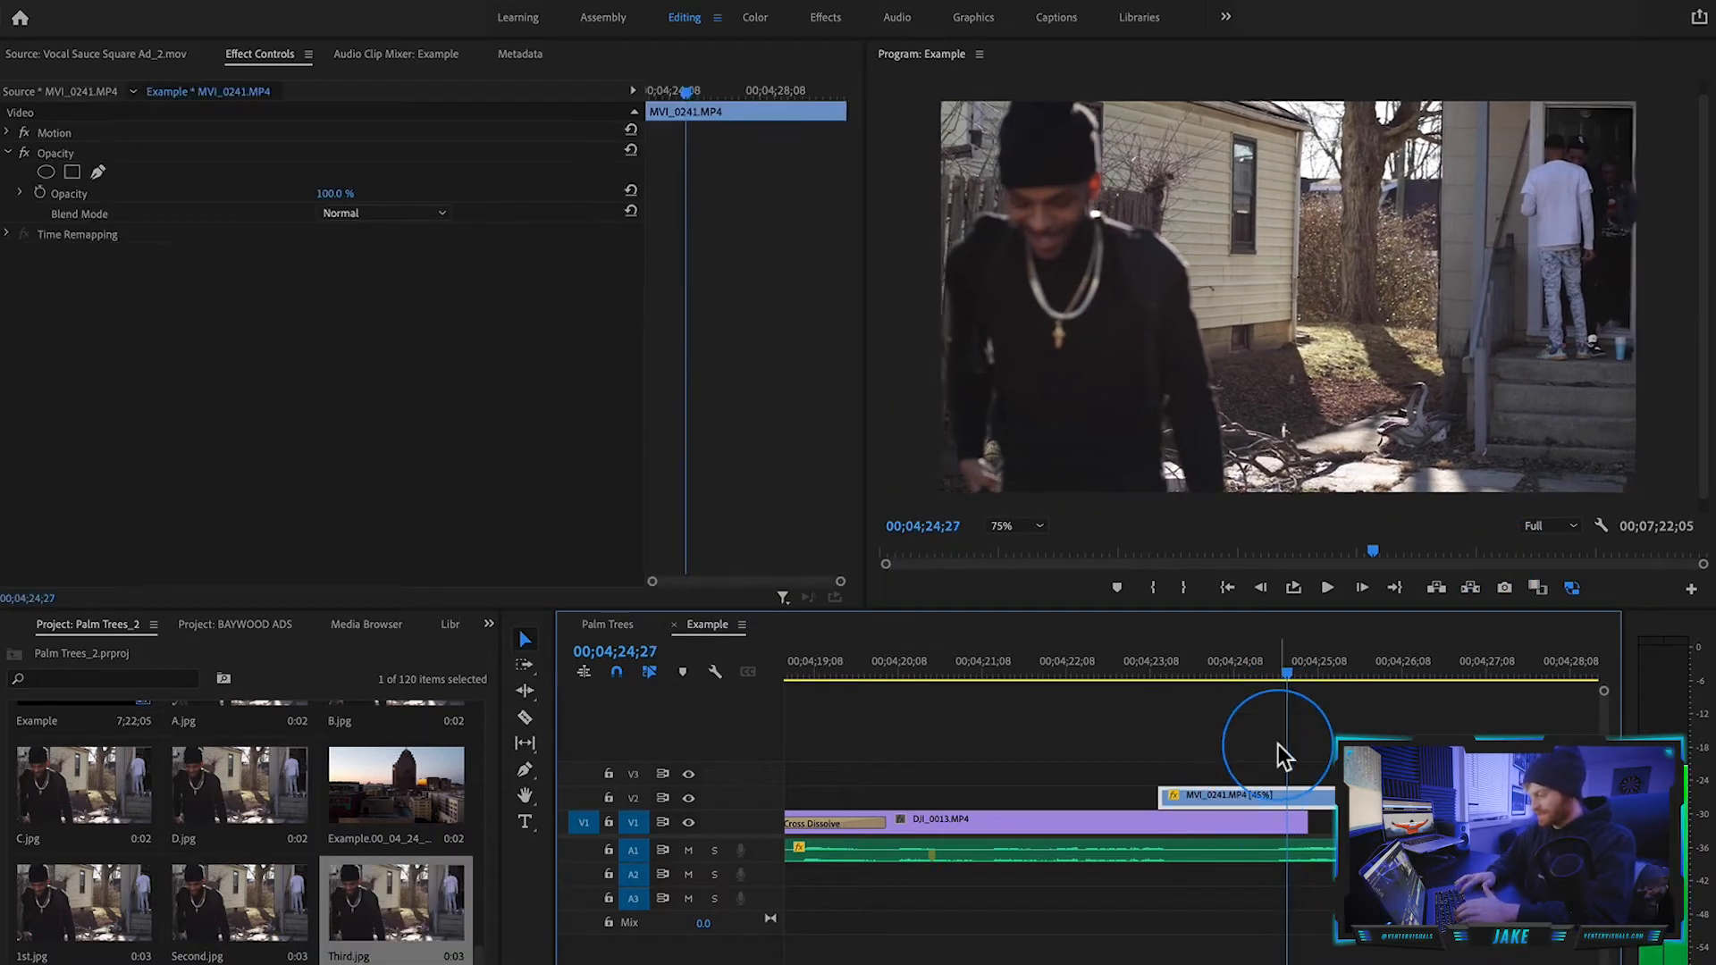
{"action": "left_click", "coordinate": [1503, 588]}
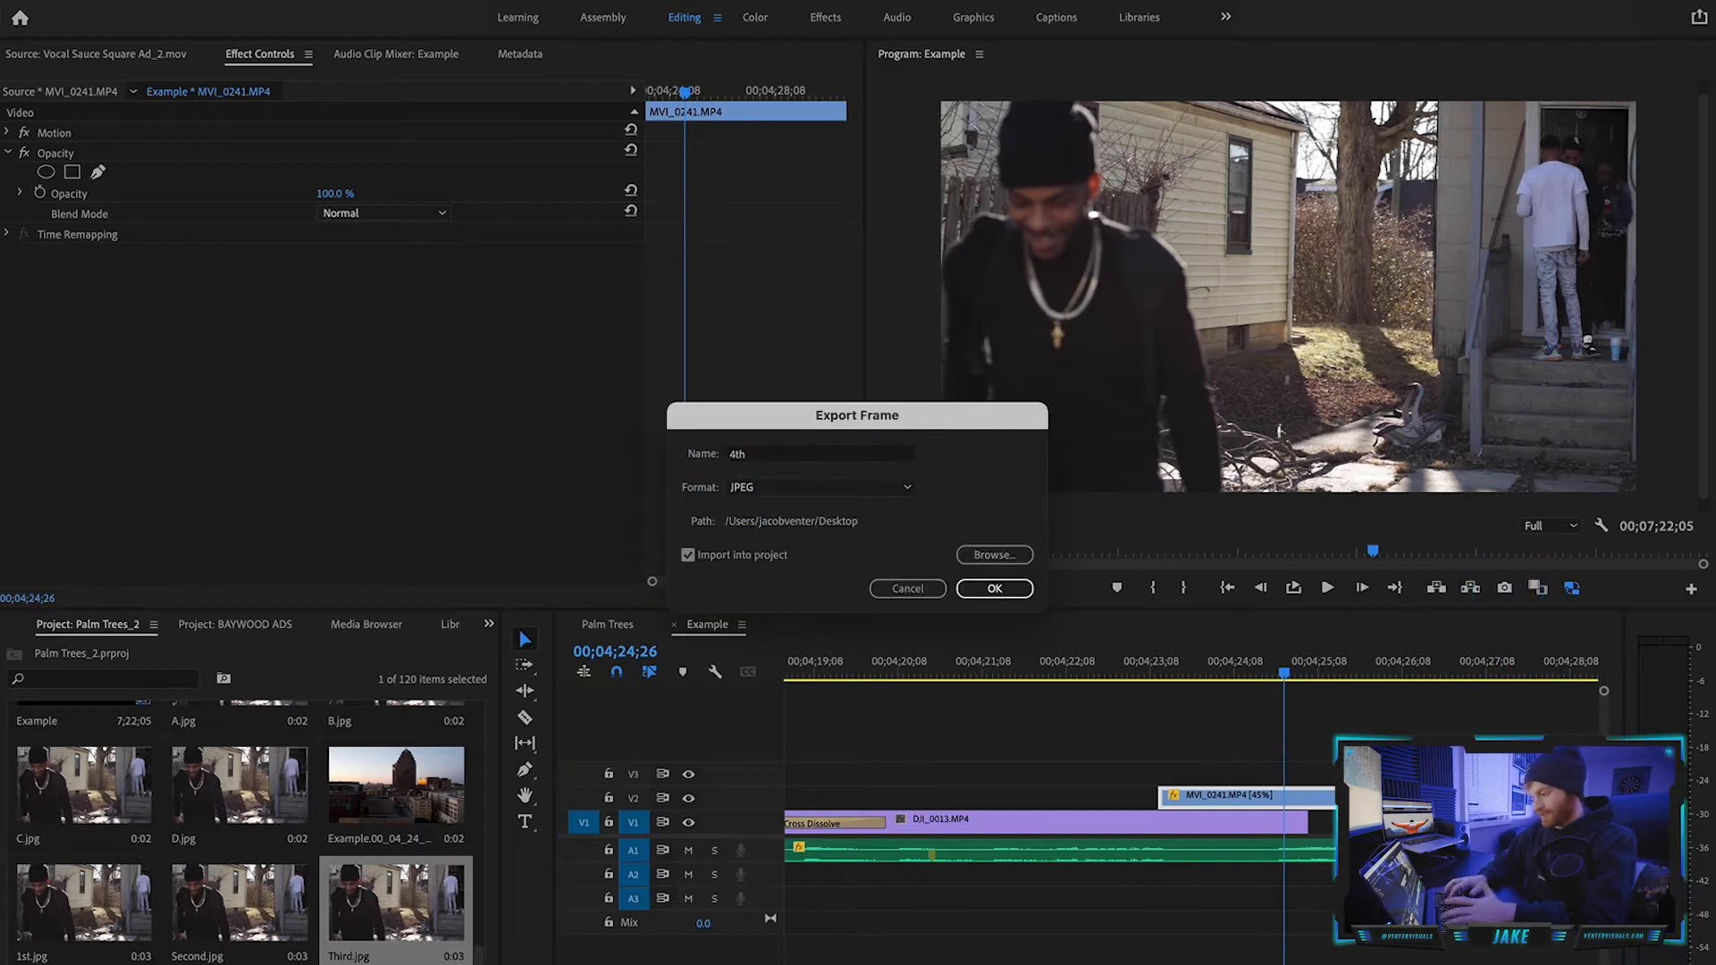
{"action": "left_click", "coordinate": [992, 588]}
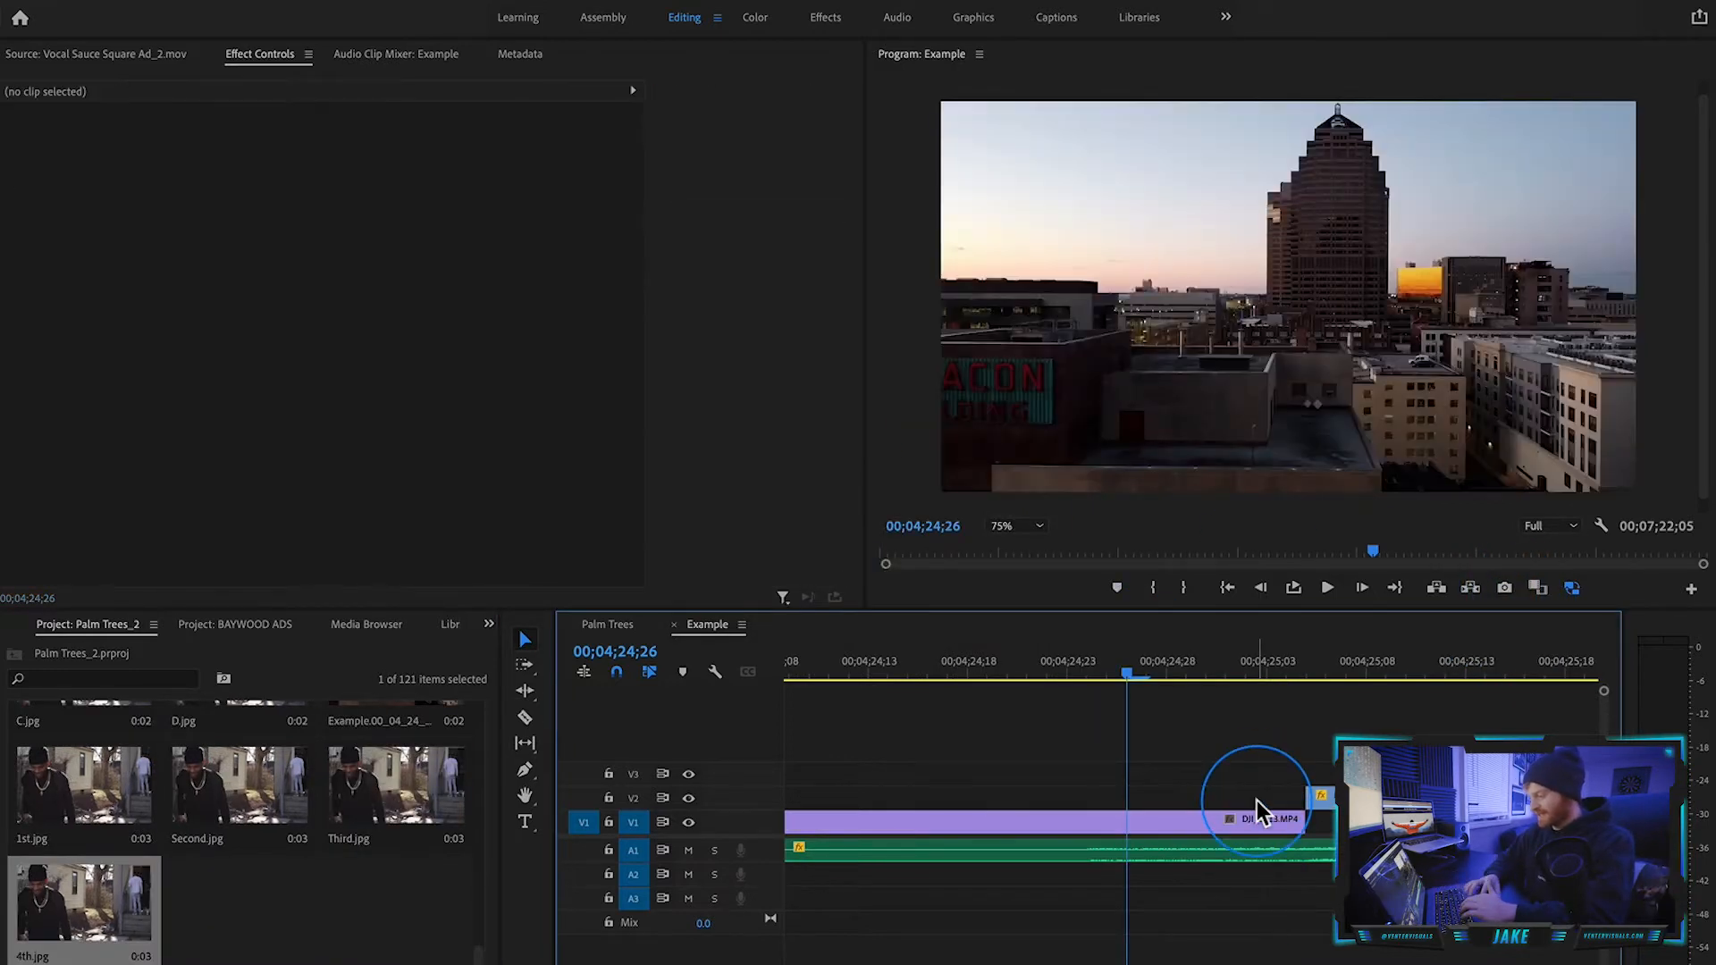
Set Still Image Default Duration to 3 frames in the Timeline preferences.
{"action": "left_click", "coordinate": [1258, 820]}
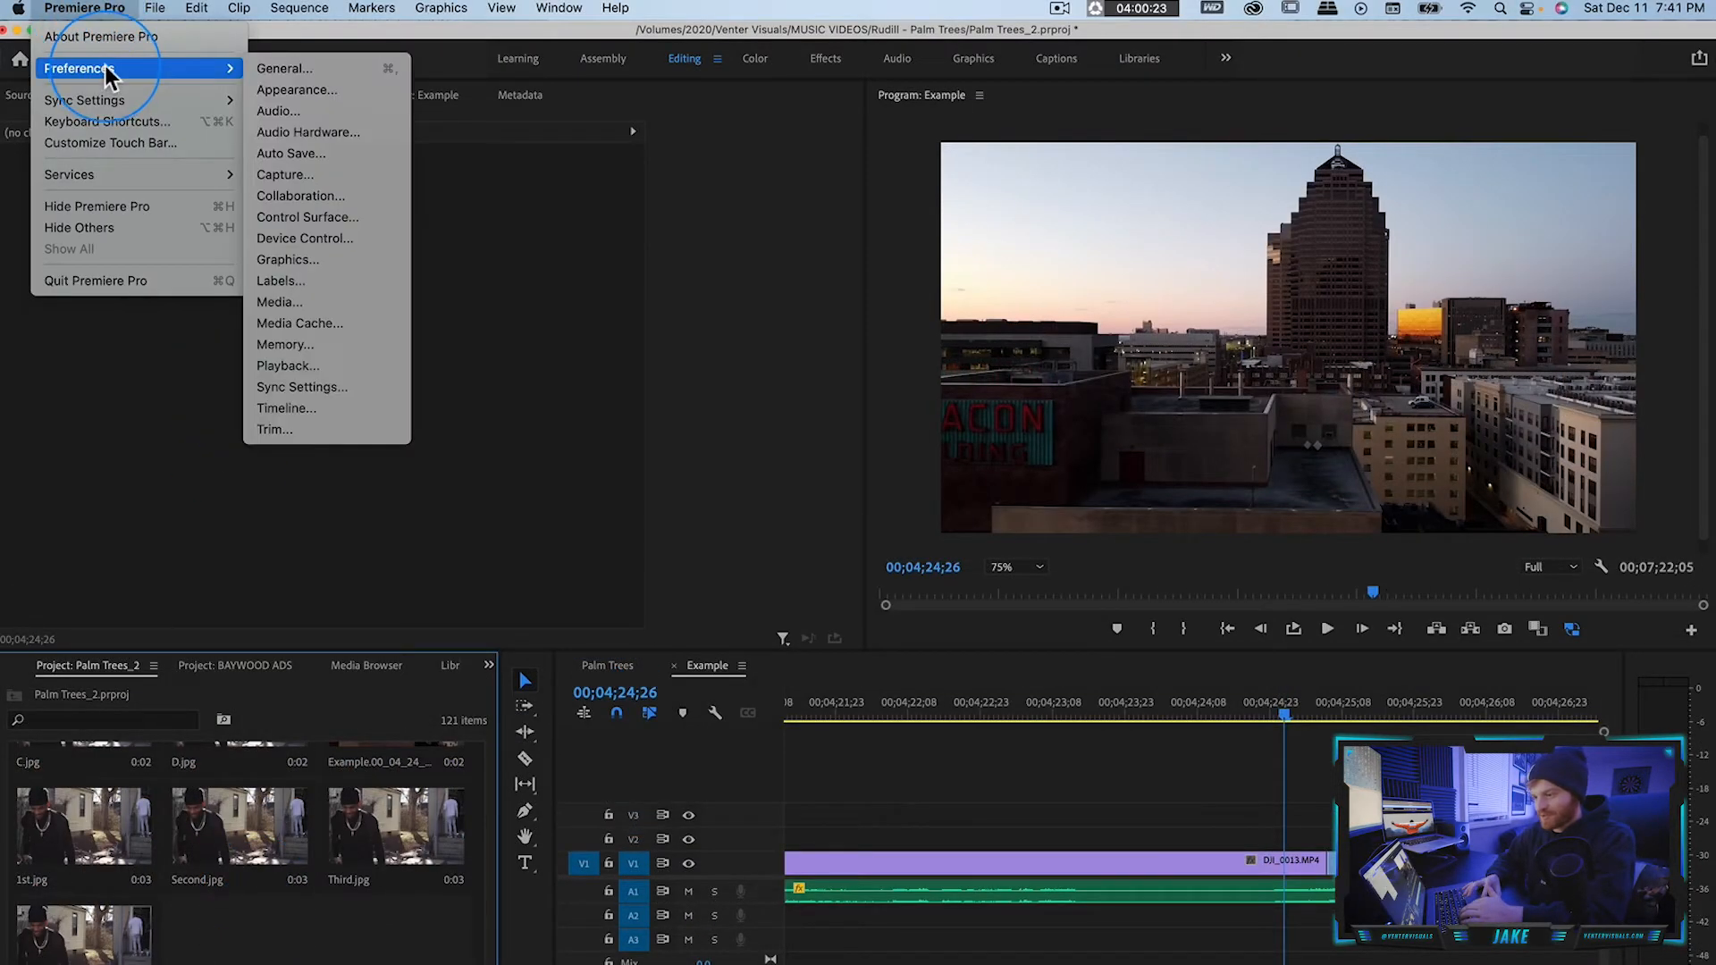
{"action": "left_click", "coordinate": [284, 386]}
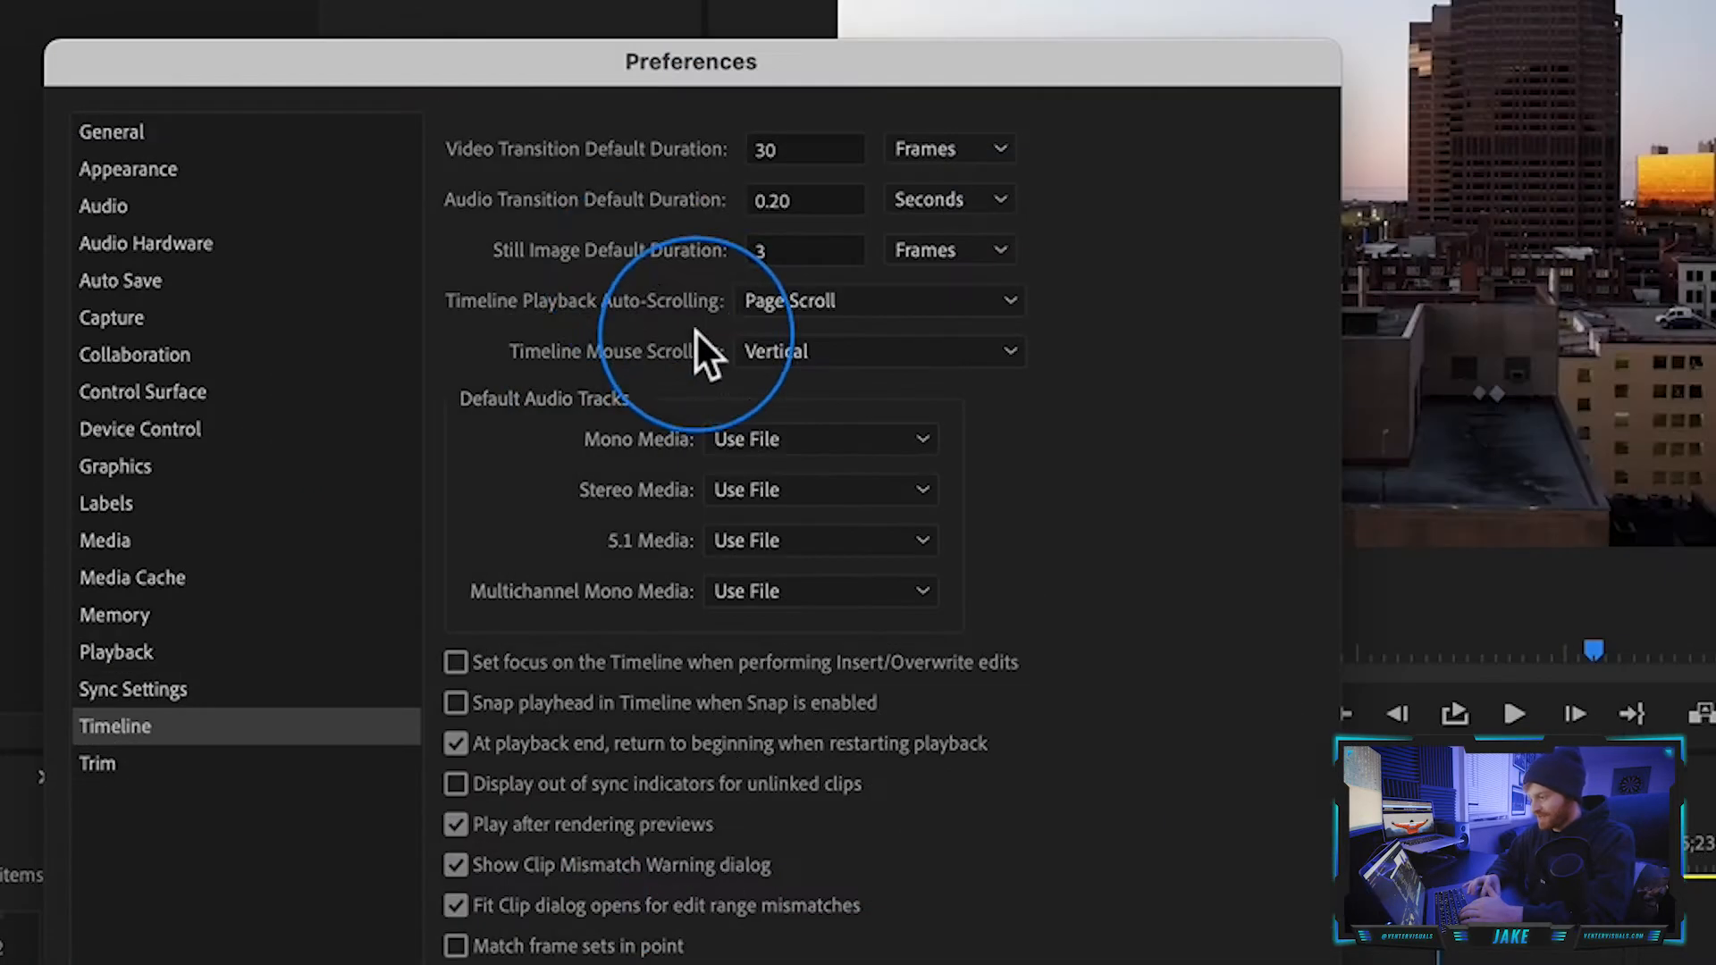
{"action": "mouse_move", "coordinate": [706, 274]}
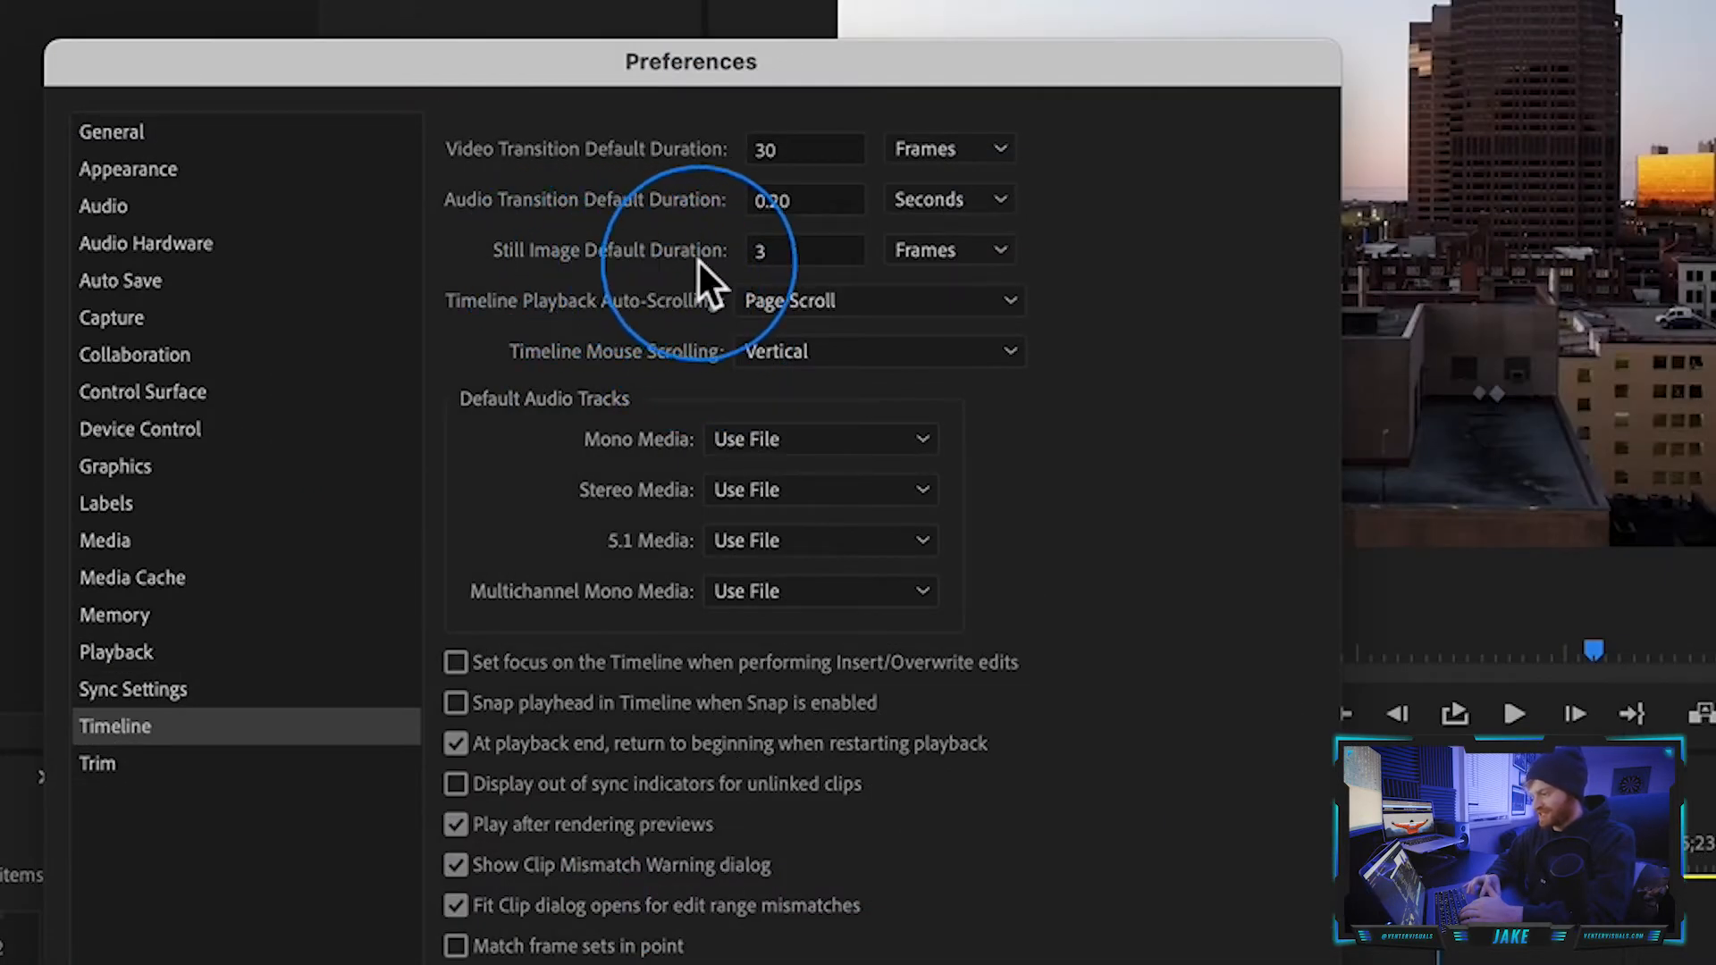
{"action": "left_click", "coordinate": [806, 250]}
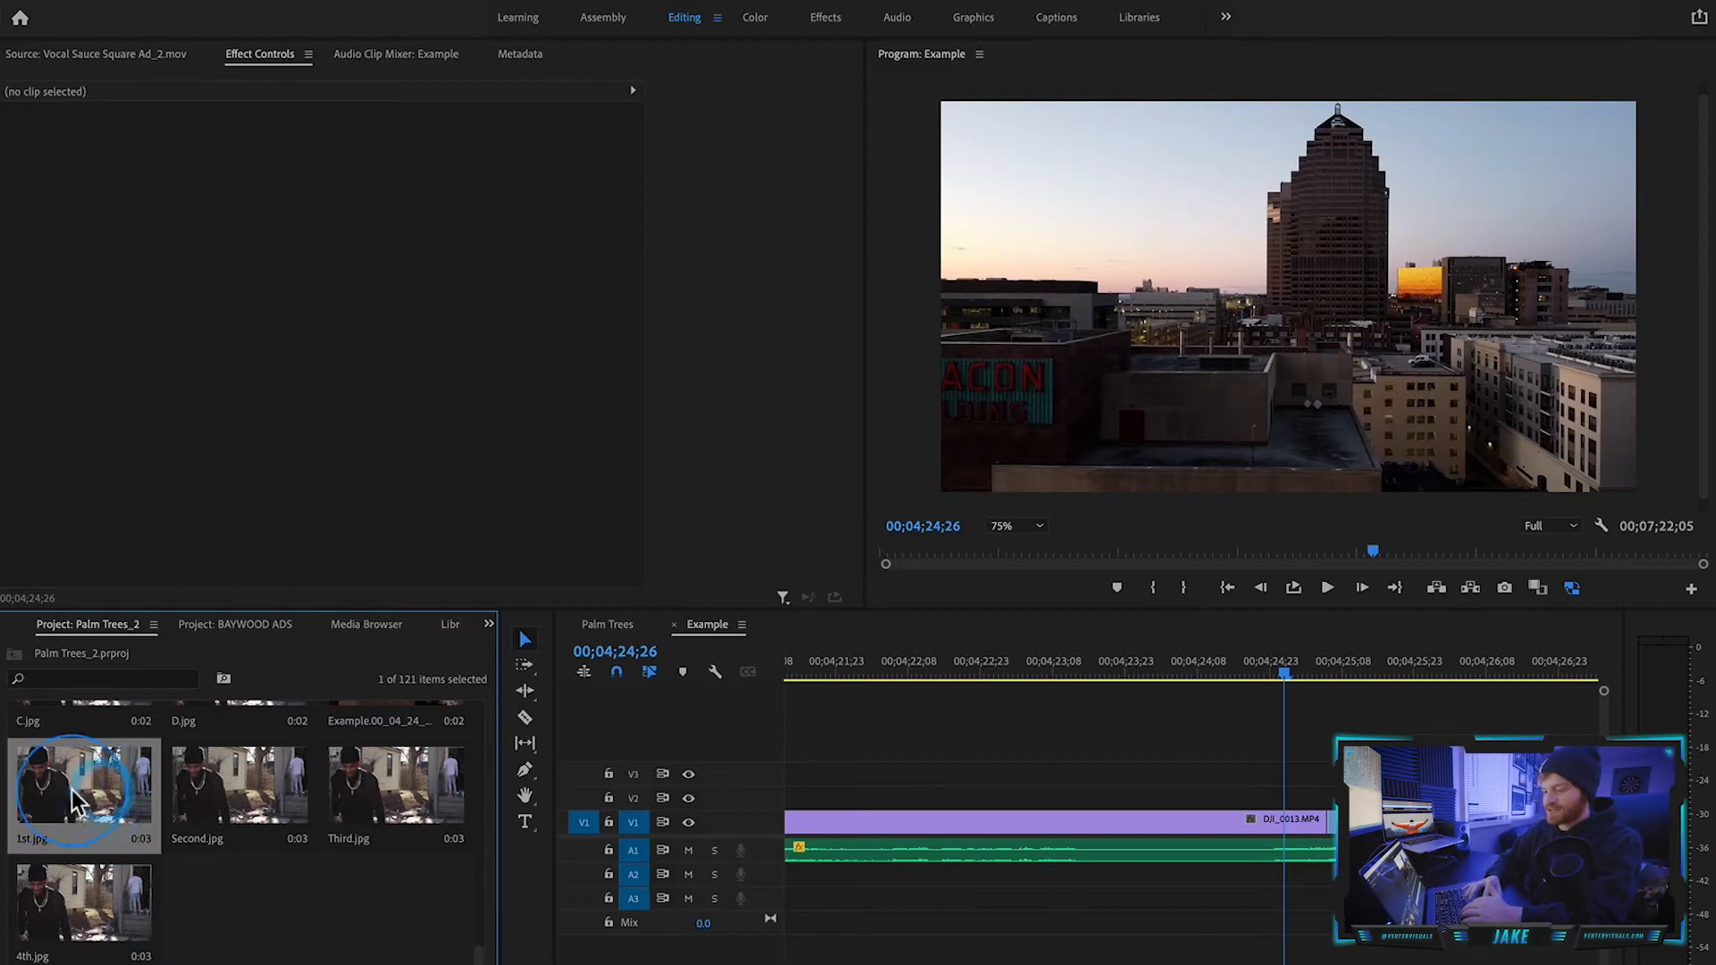
Place the 4th, Third, Second and 1st JPEGs in a row on V2 ending where MVI_0241 begins.
{"action": "left_click", "coordinate": [1324, 674]}
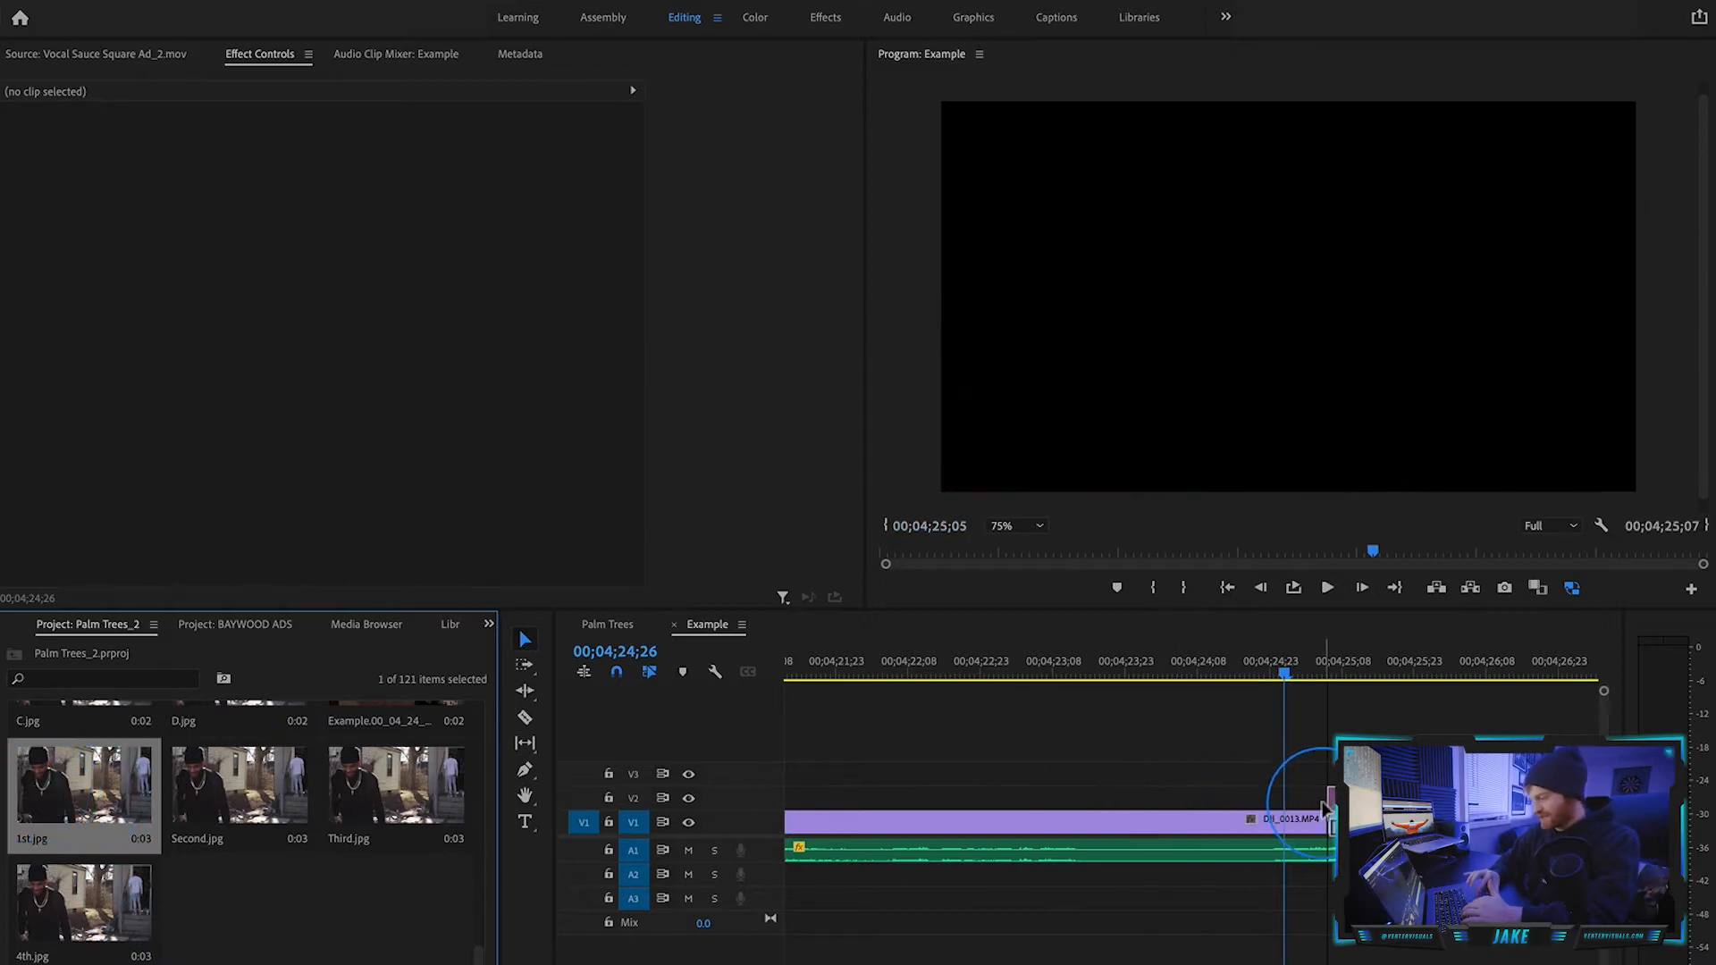
{"action": "left_click", "coordinate": [1300, 672]}
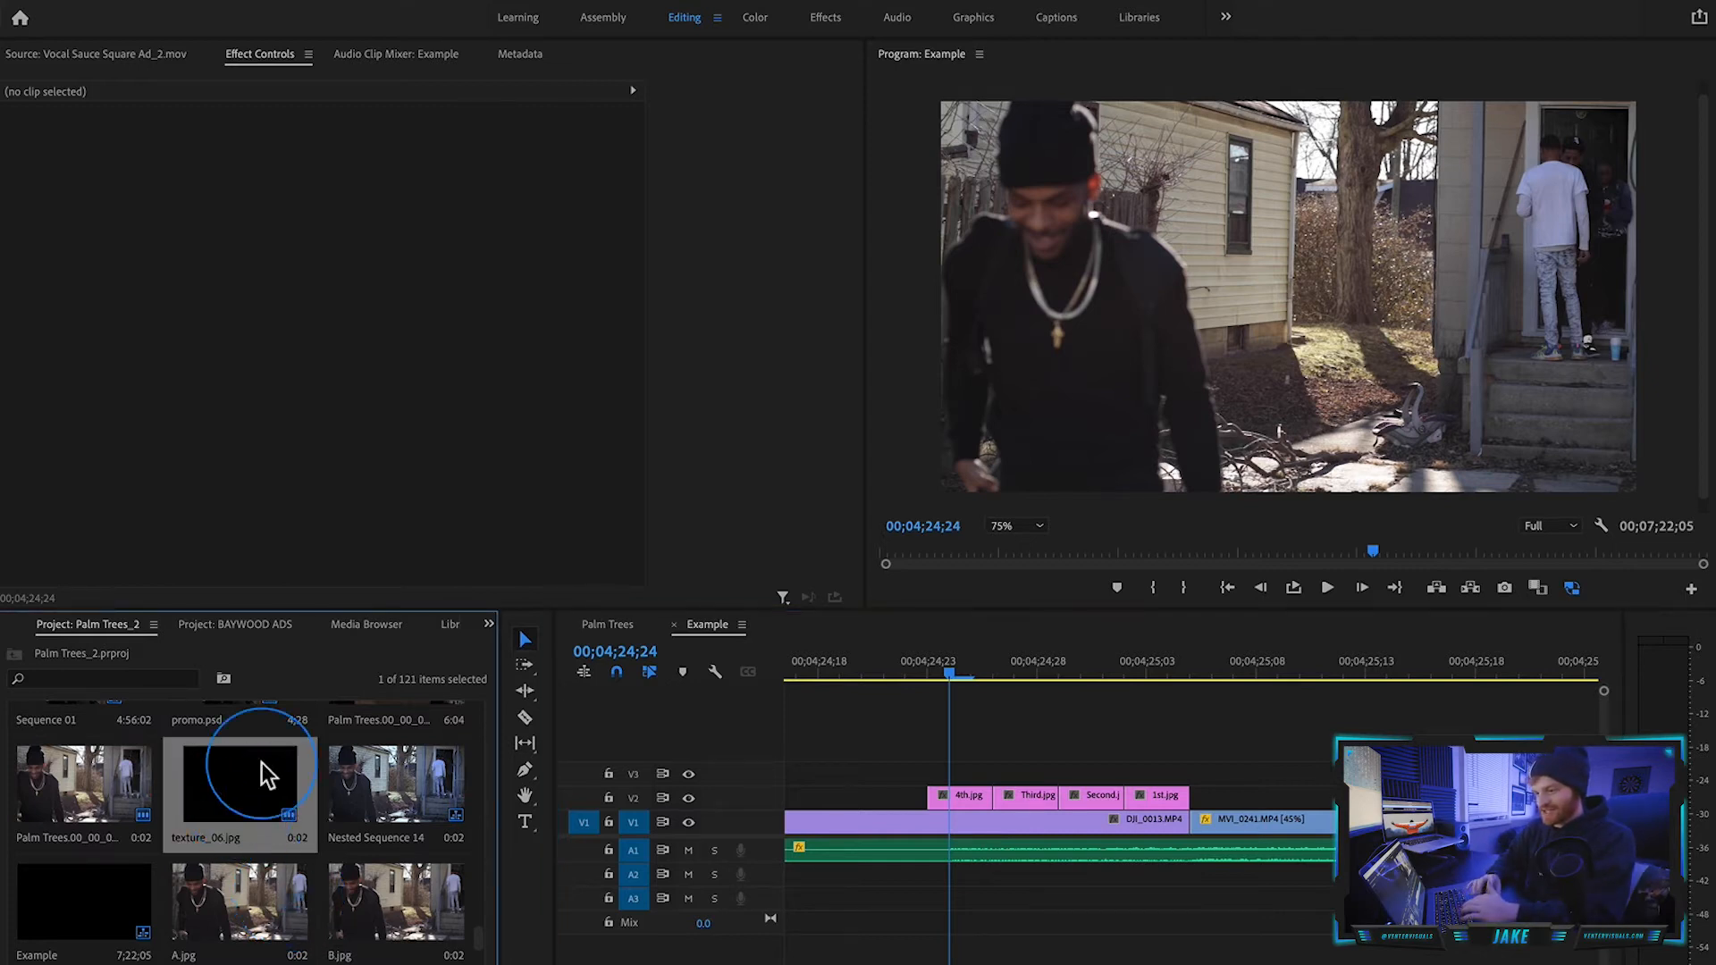
Blend the texture_06 layer over the frames in Screen mode.
{"action": "double_click", "coordinate": [238, 787]}
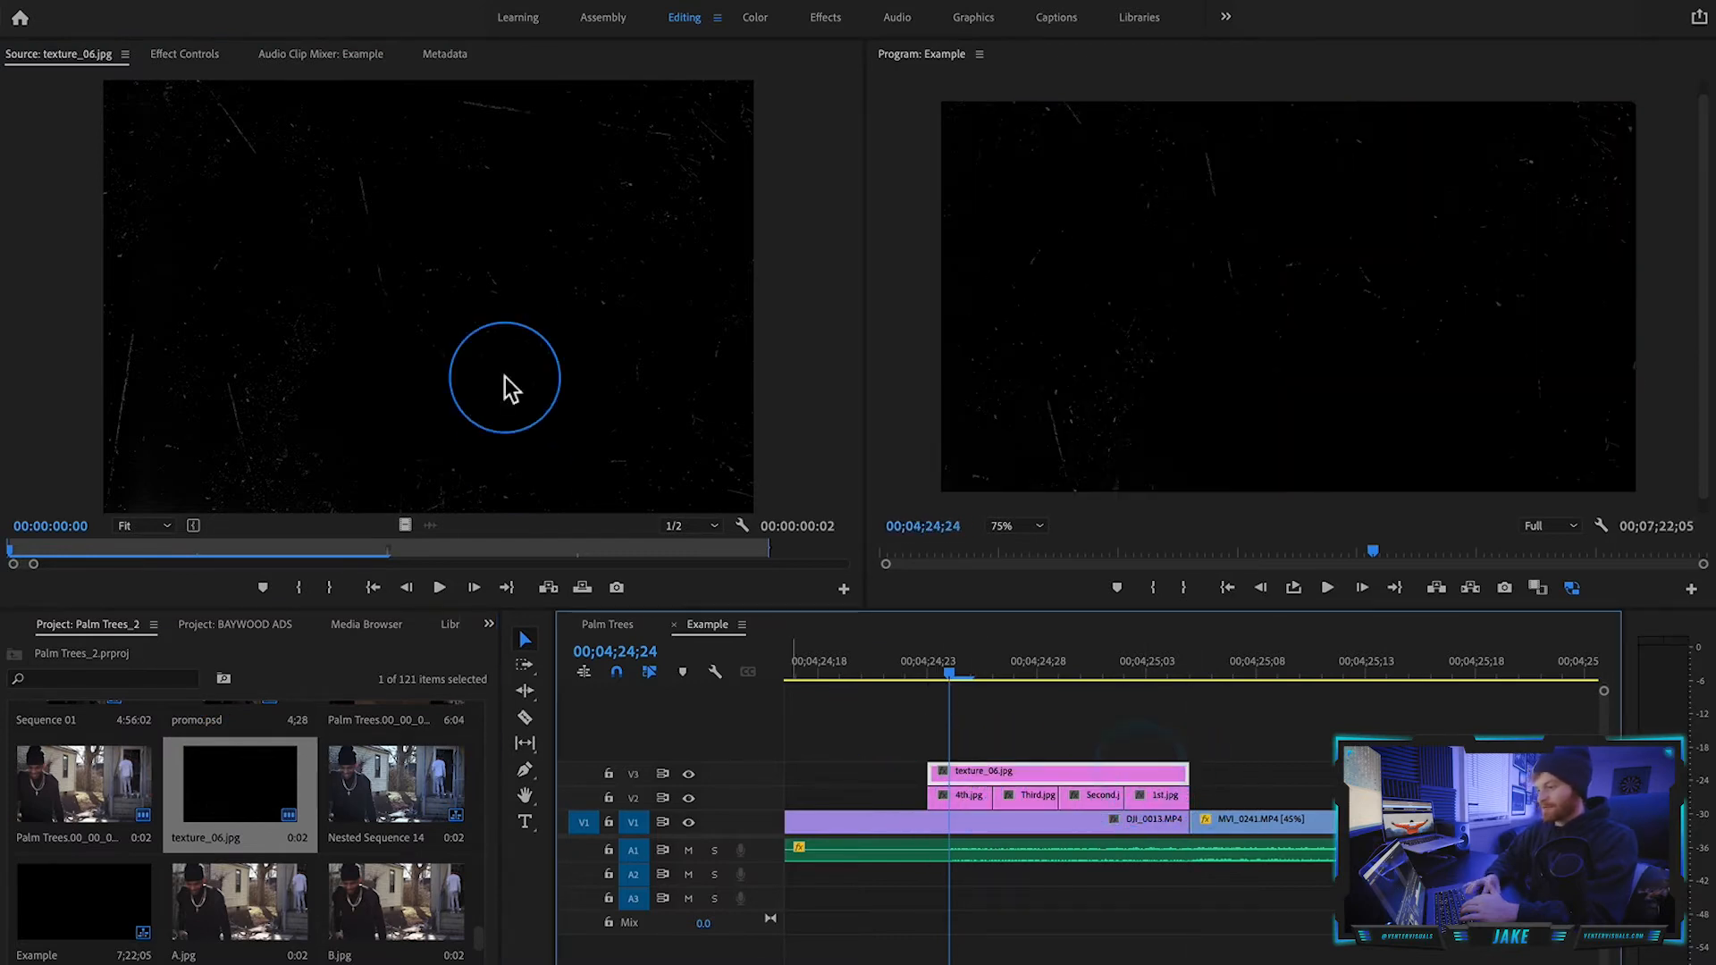
{"action": "left_click", "coordinate": [184, 53]}
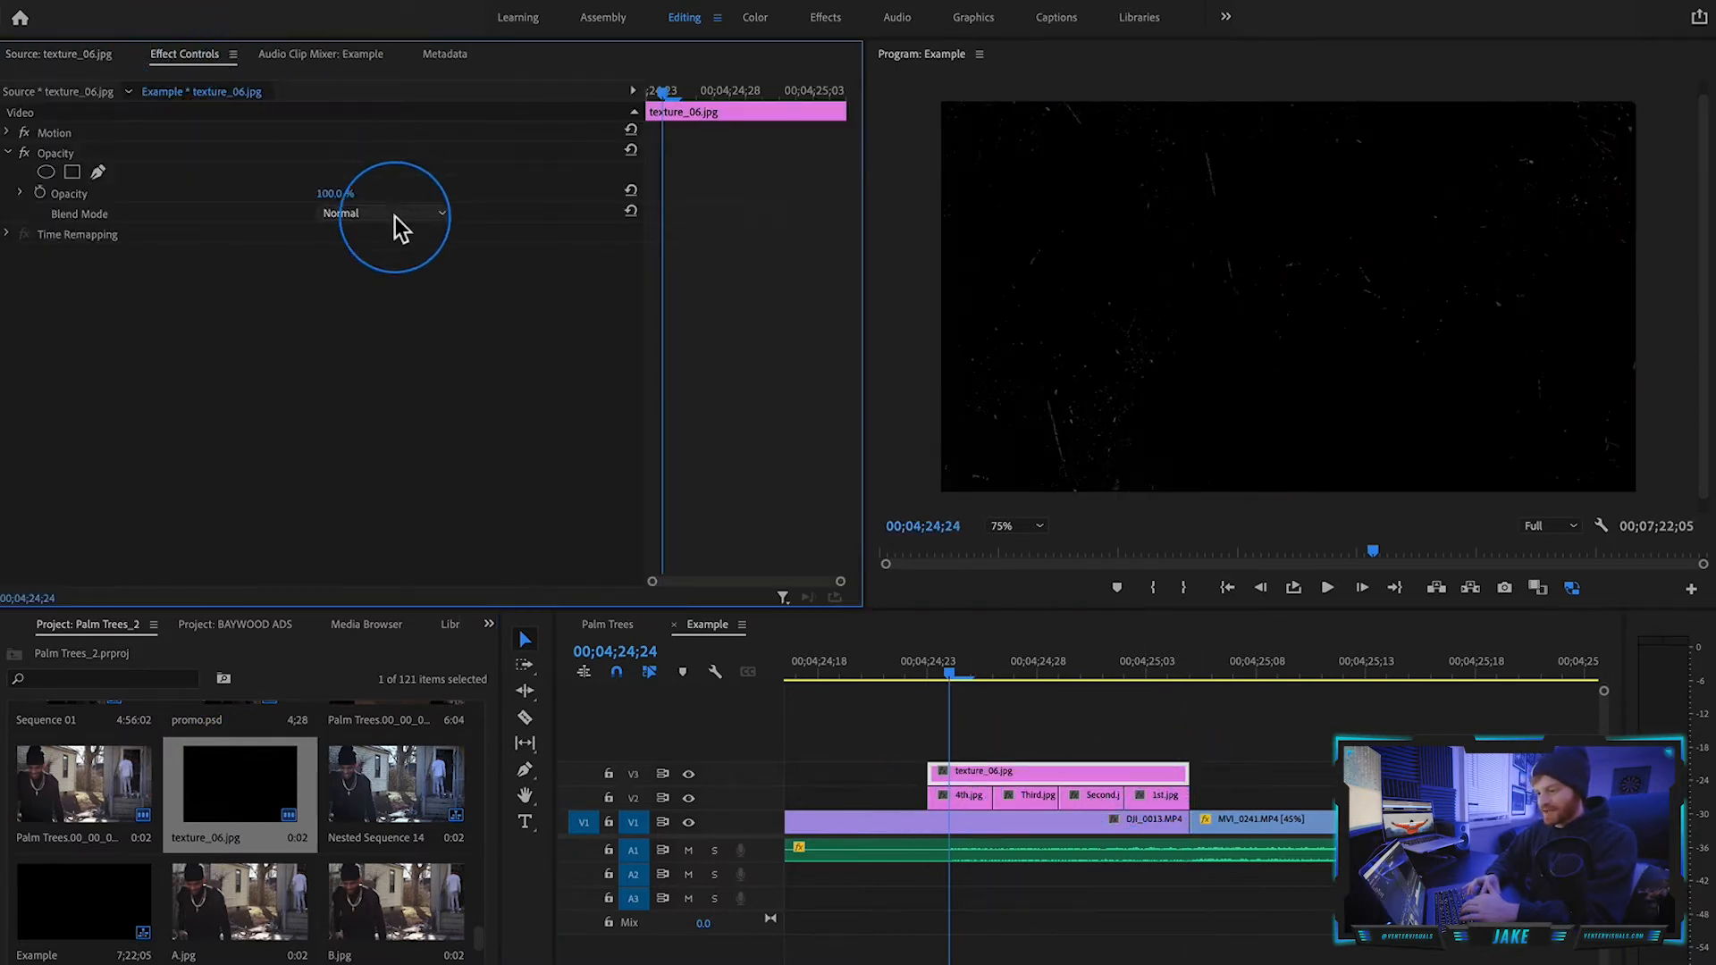
{"action": "left_click", "coordinate": [383, 213]}
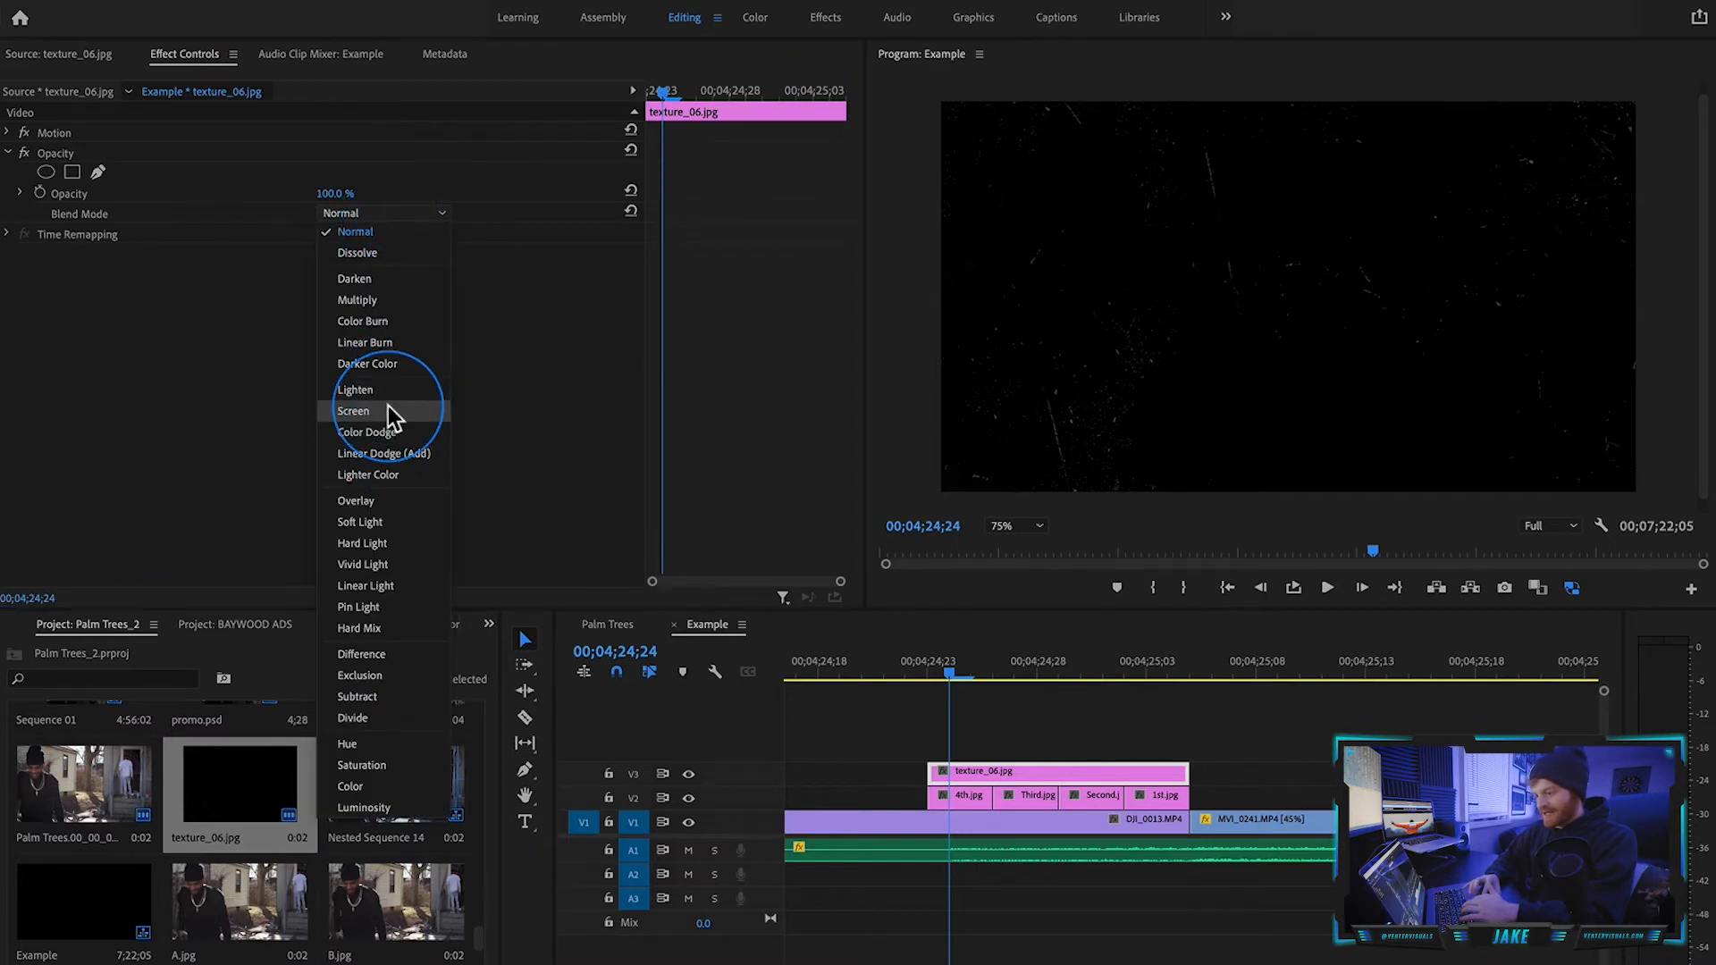
{"action": "left_click", "coordinate": [352, 411]}
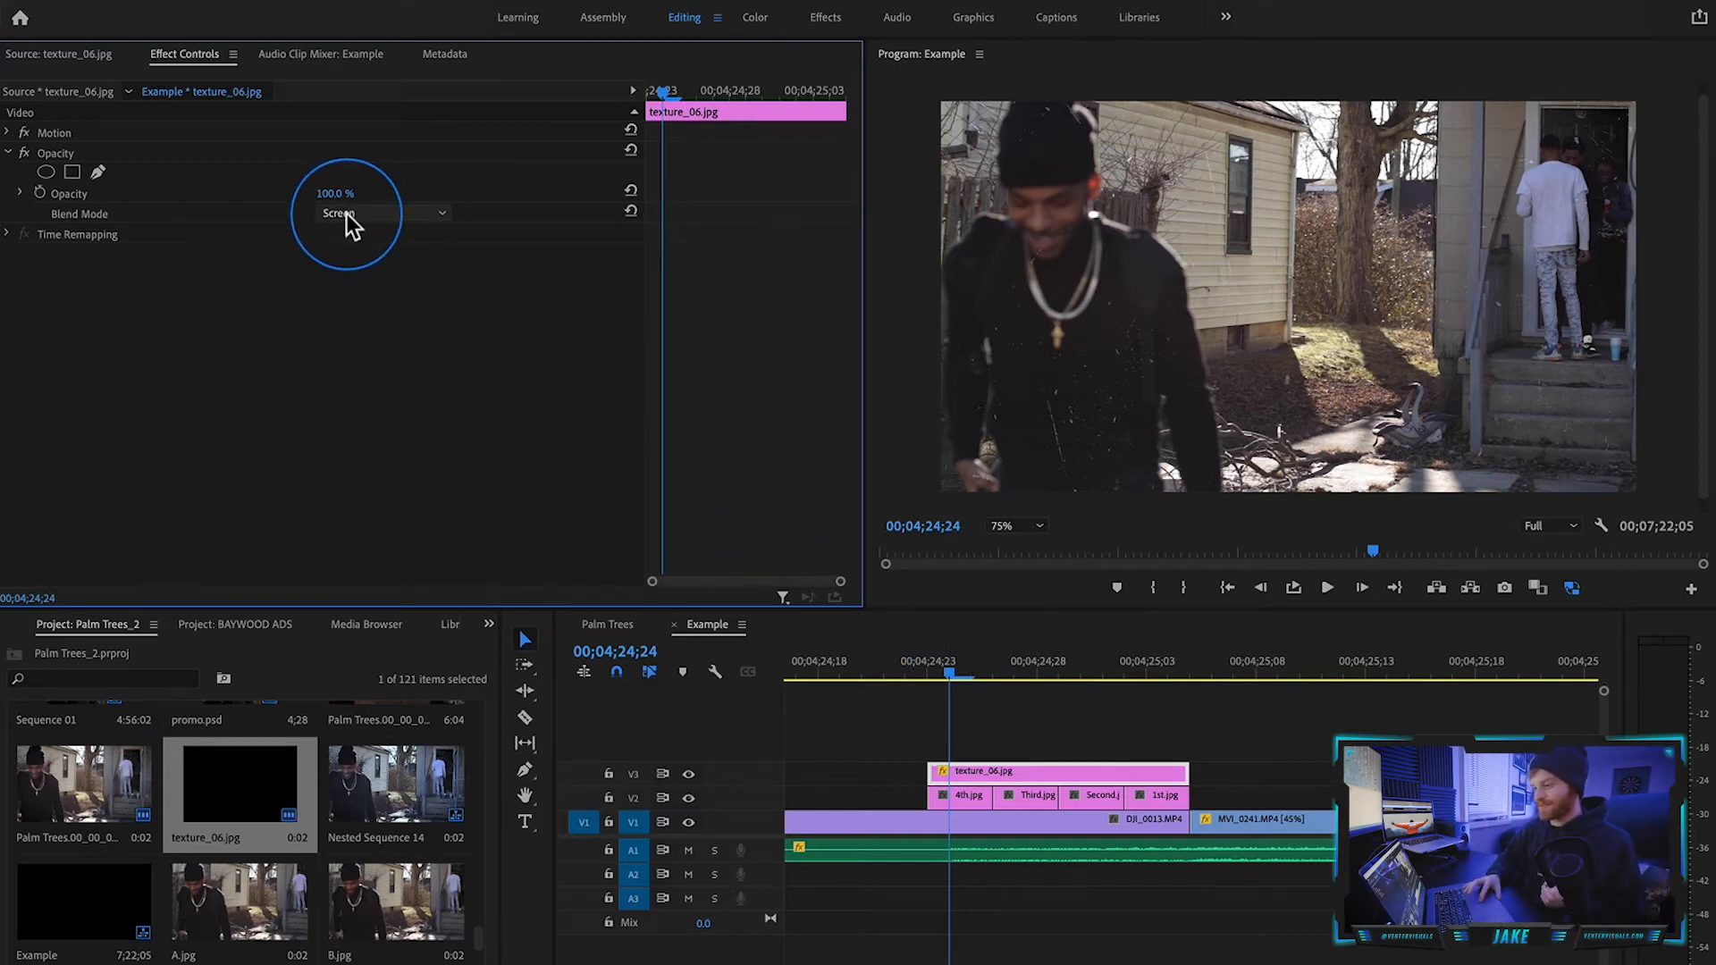
{"action": "mouse_move", "coordinate": [1192, 261]}
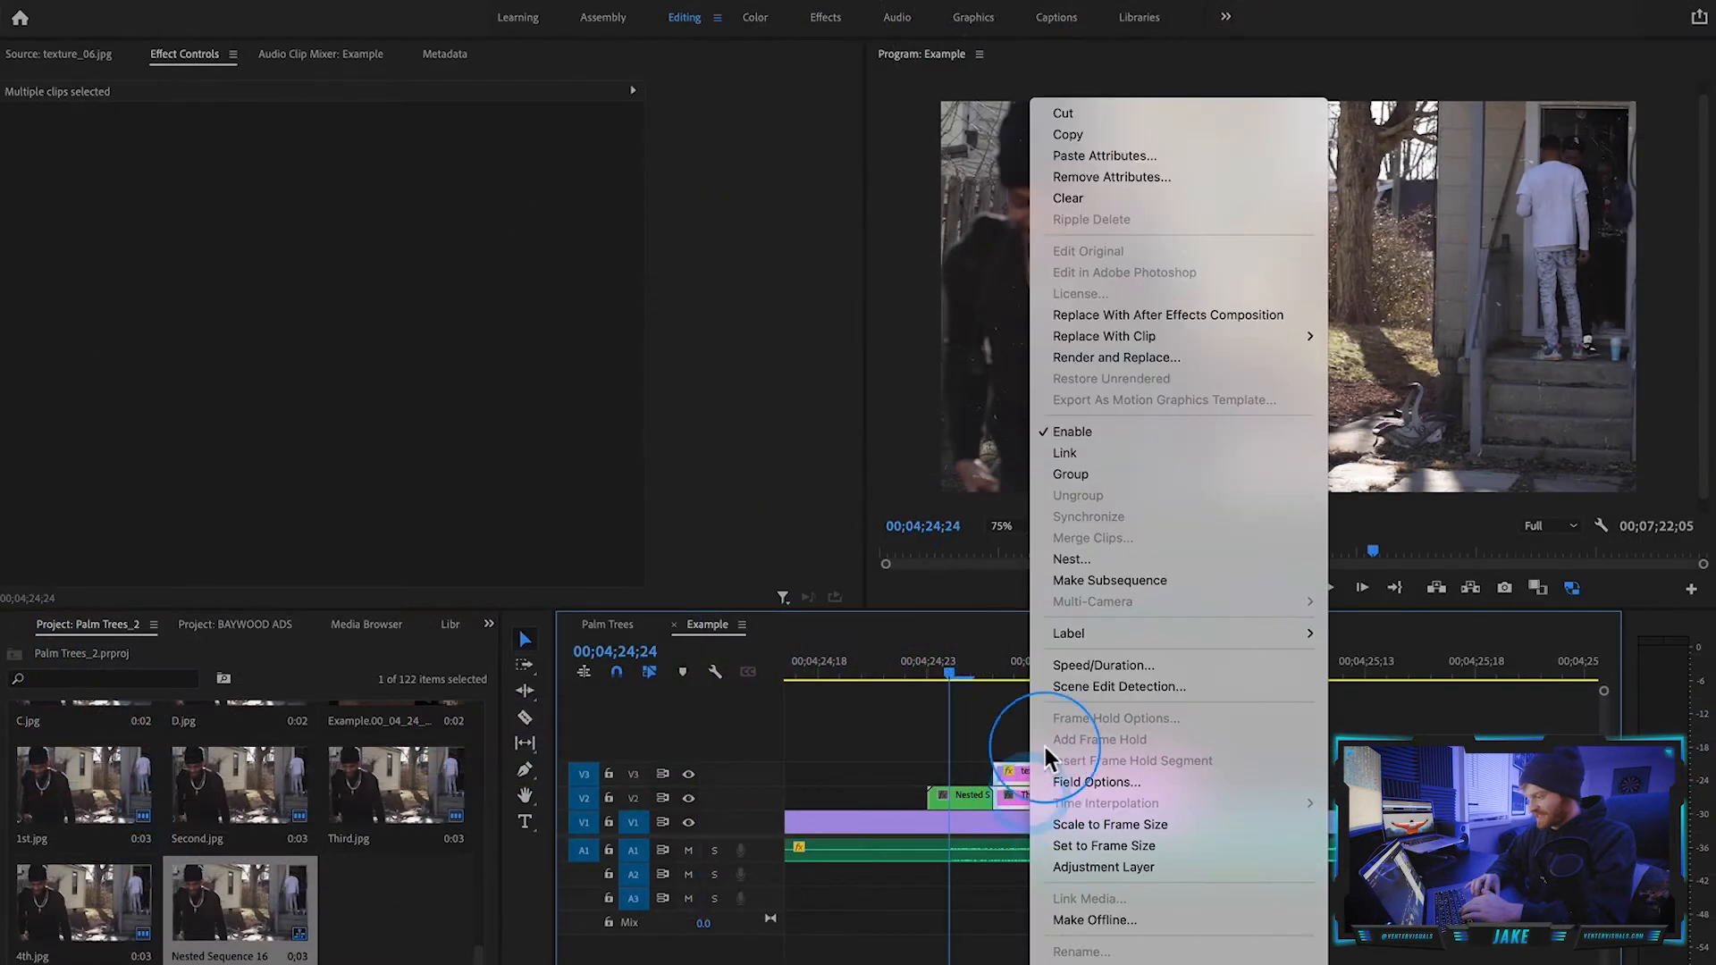
Nest each remaining frame with its texture slice into its own nested sequence.
{"action": "left_click", "coordinate": [1070, 559]}
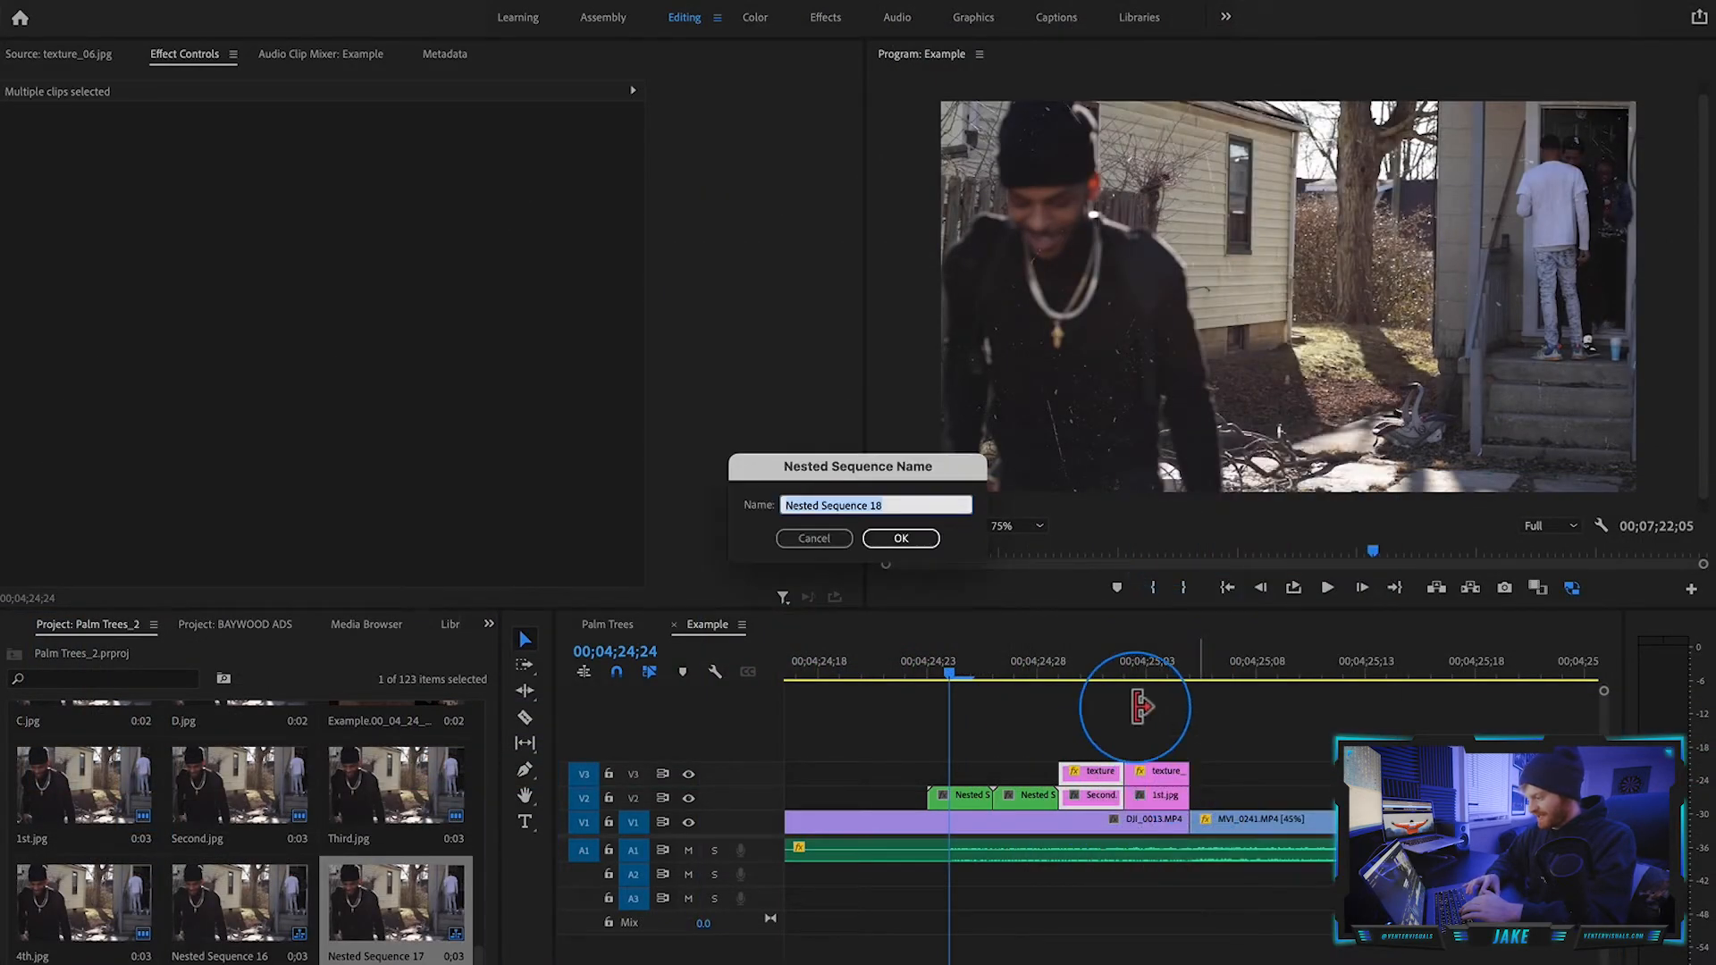
{"action": "right_click", "coordinate": [1149, 772]}
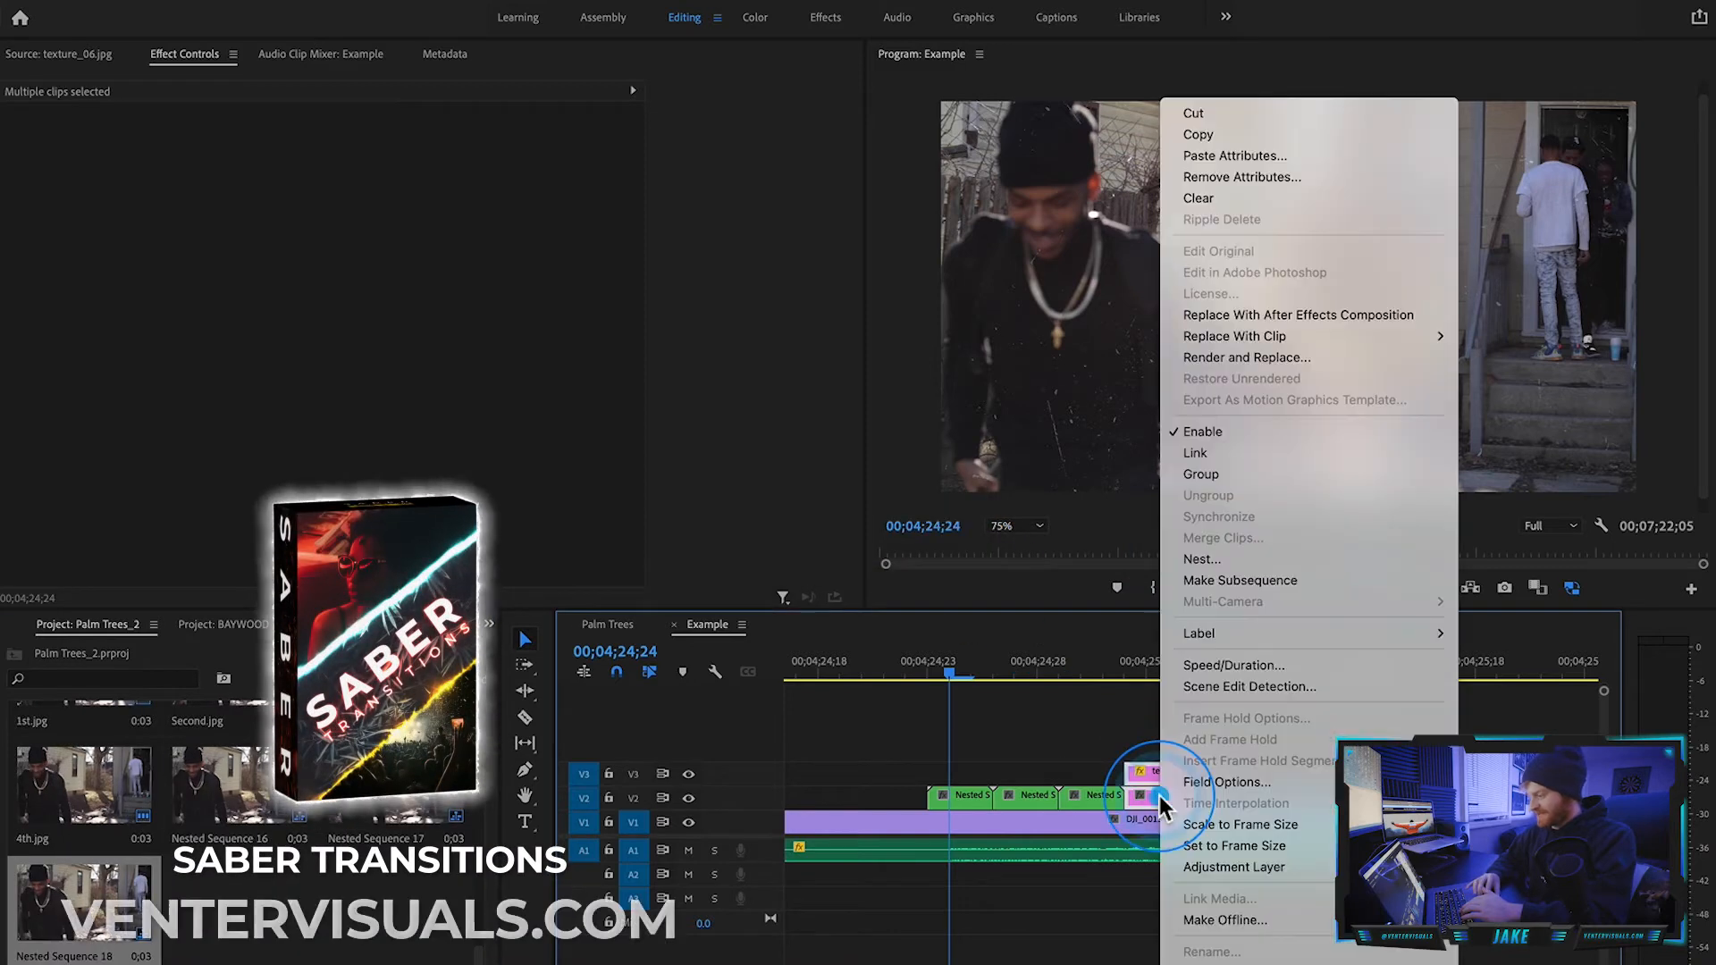
{"action": "left_click", "coordinate": [1201, 559]}
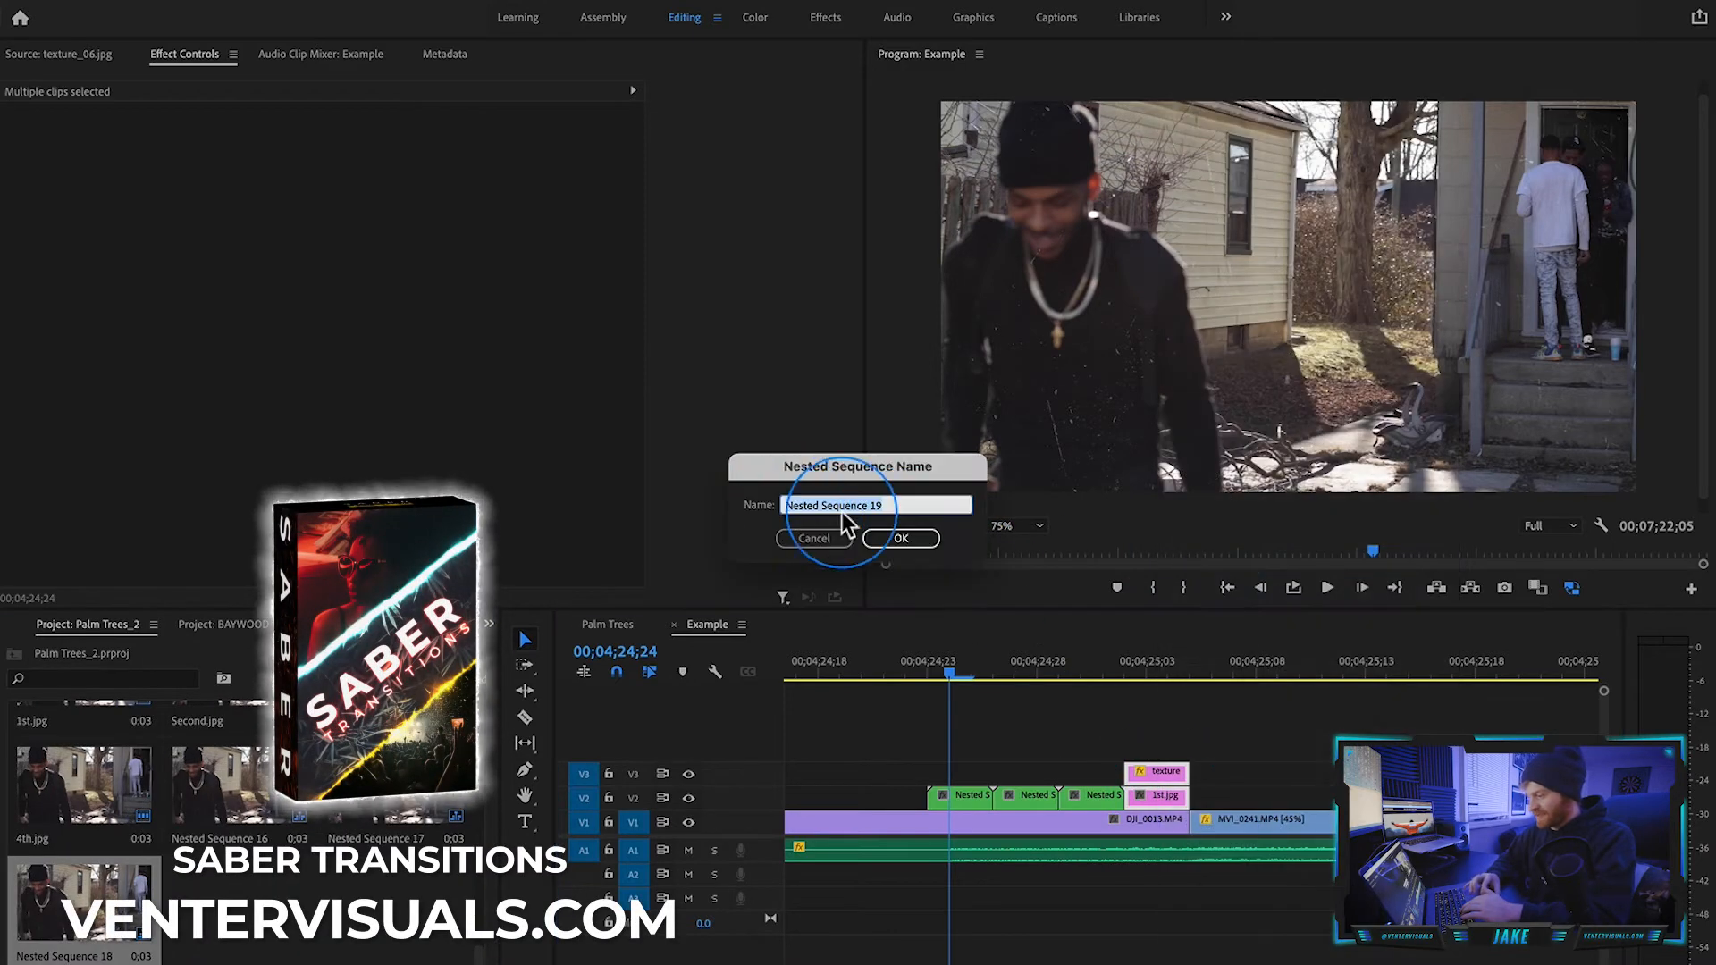
{"action": "left_click", "coordinate": [901, 538]}
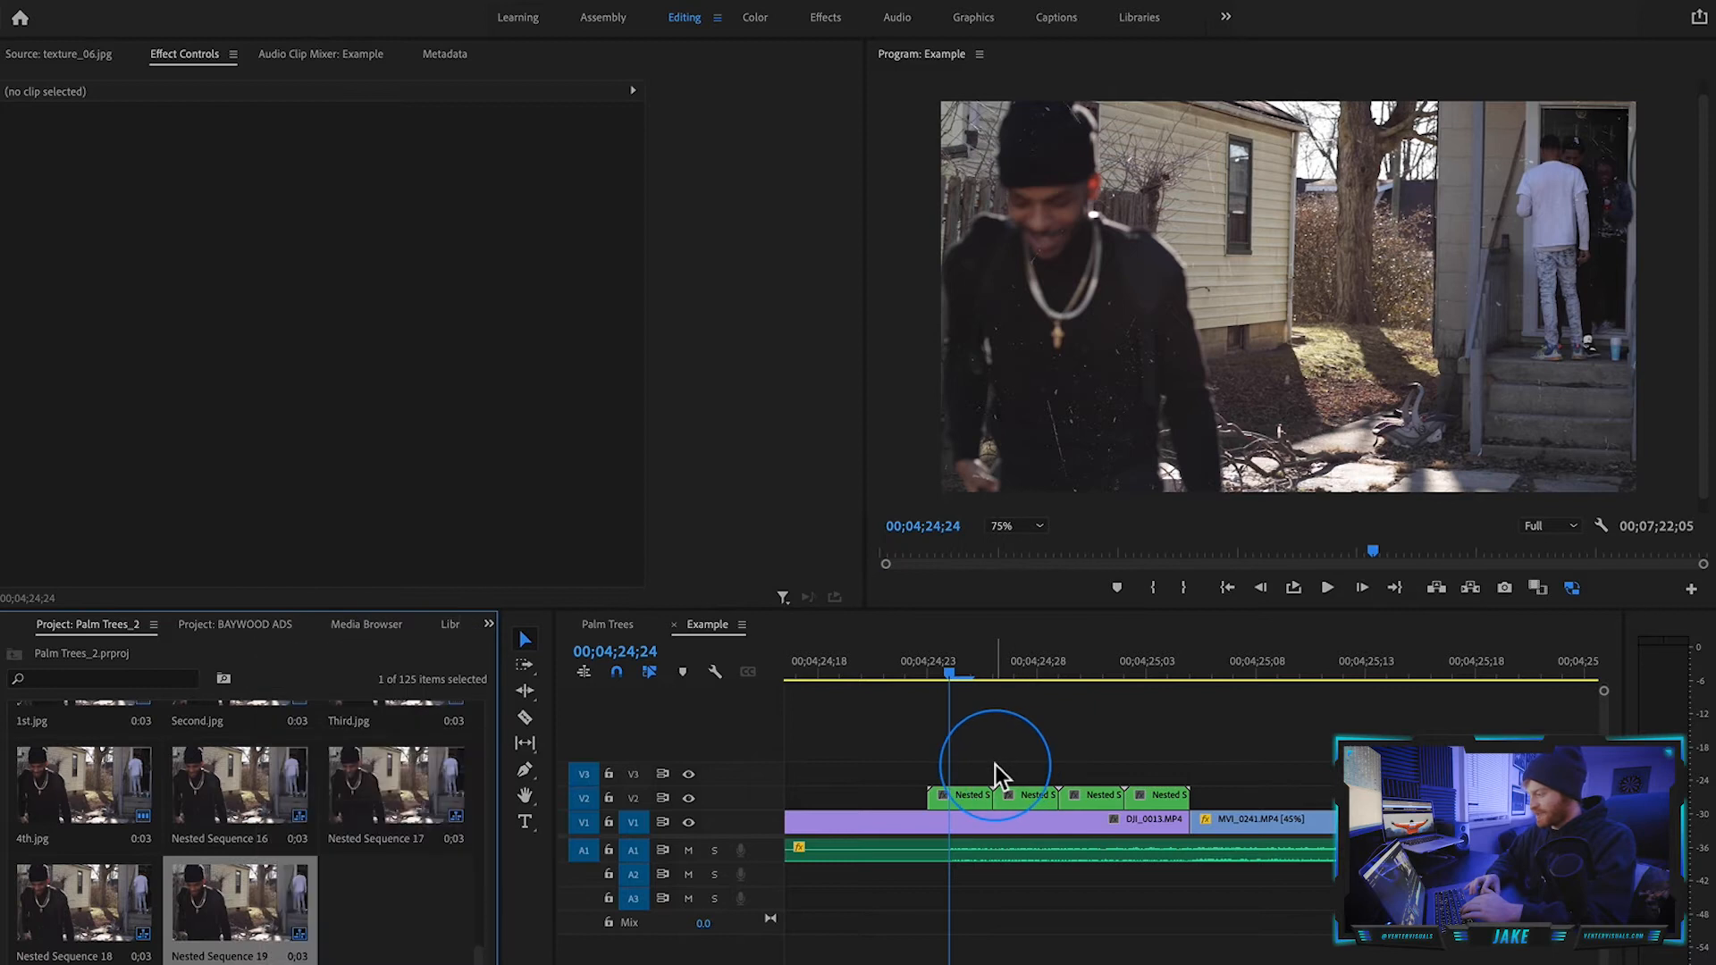
{"action": "left_click", "coordinate": [488, 626]}
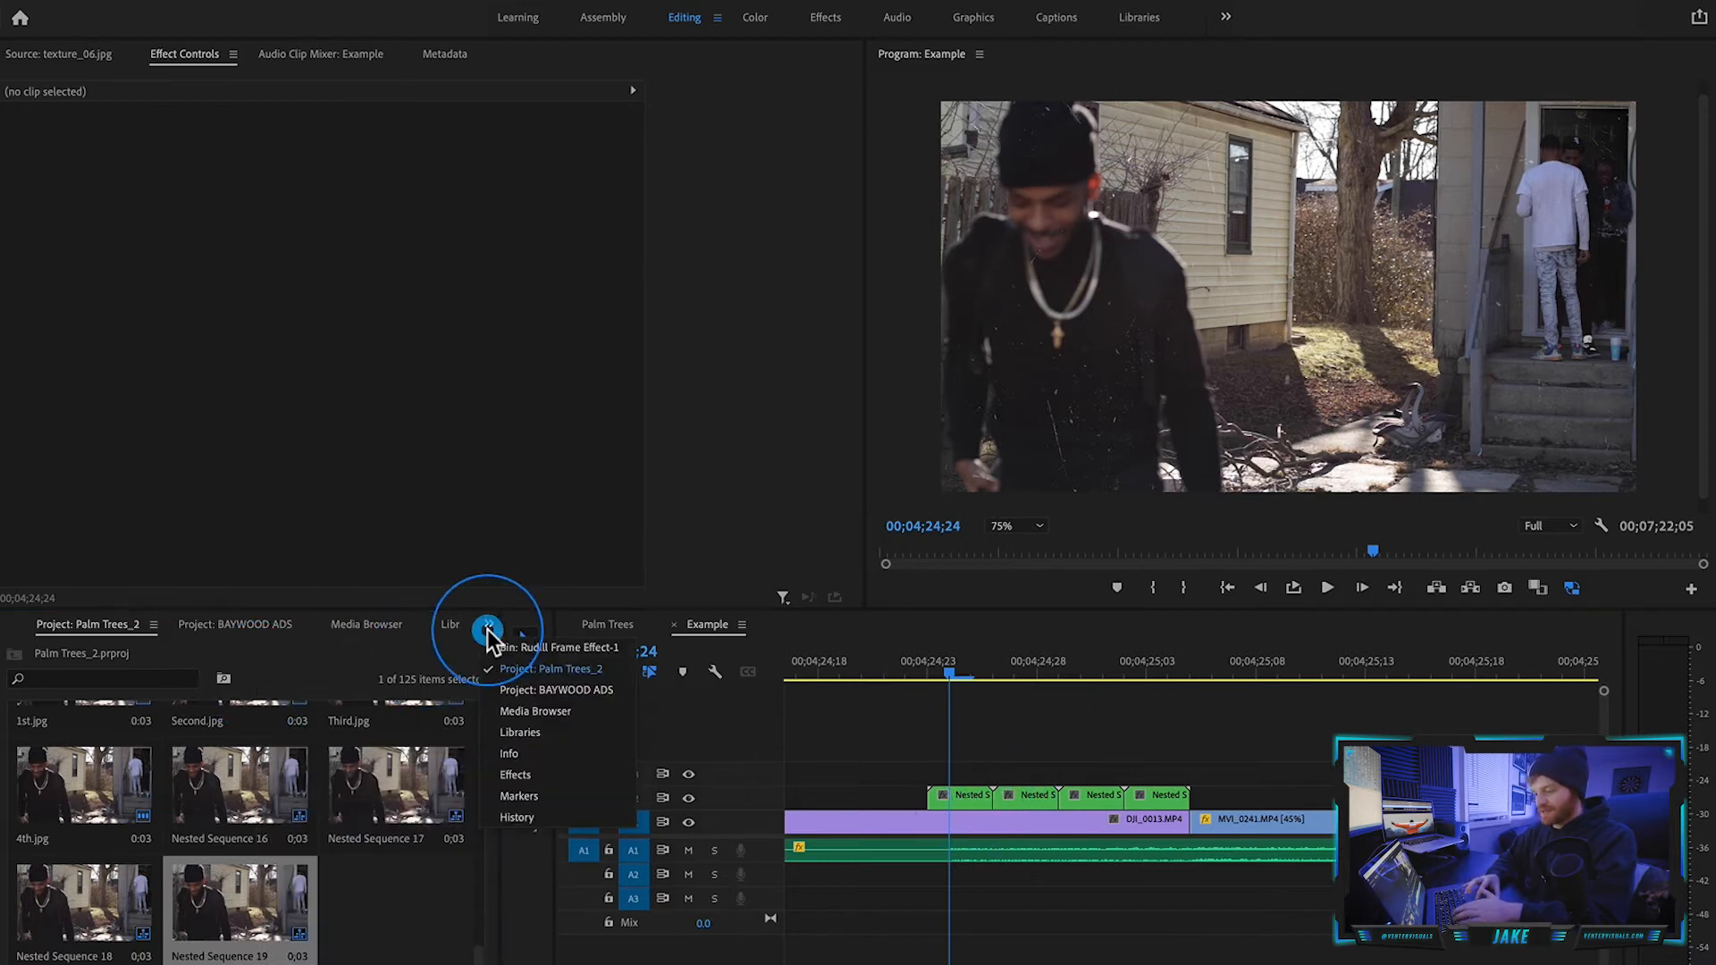
Grade Nested Sequence 16 with Lumetri Color (temperature -50, contrast 20, saturation 90) and copy it to the other nests.
{"action": "left_click", "coordinate": [515, 774]}
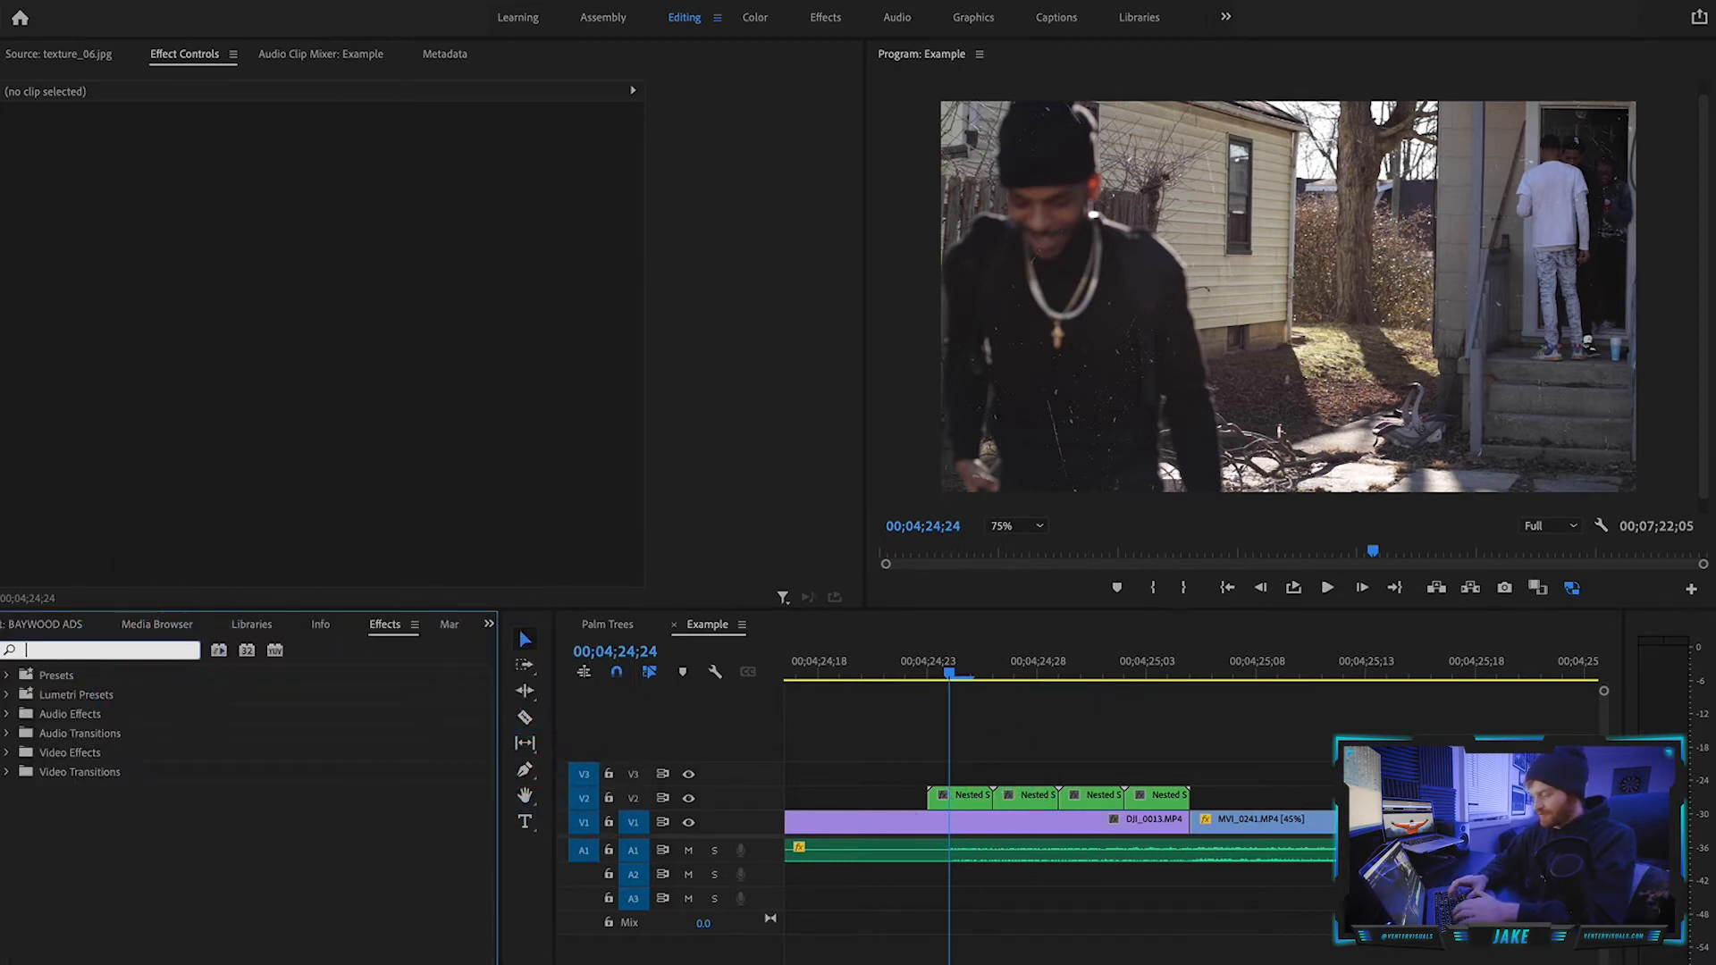
{"action": "type", "text": "lumetri col"}
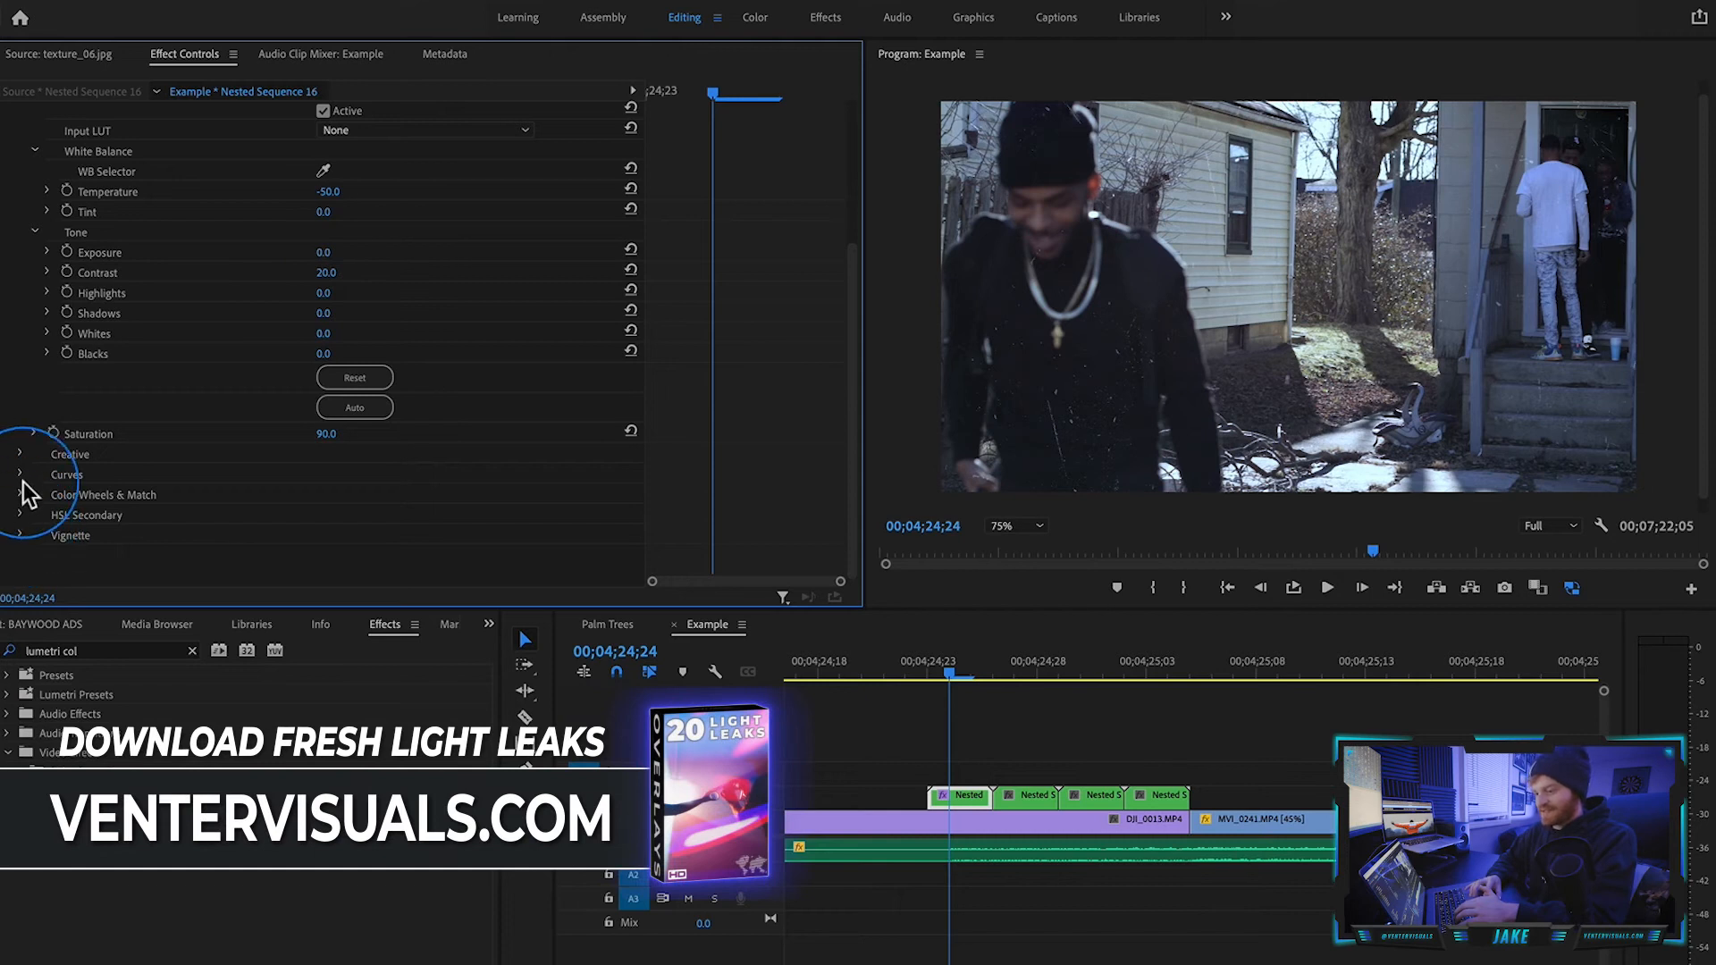
{"action": "scroll", "scroll_direction": "up", "scroll_amount": 3}
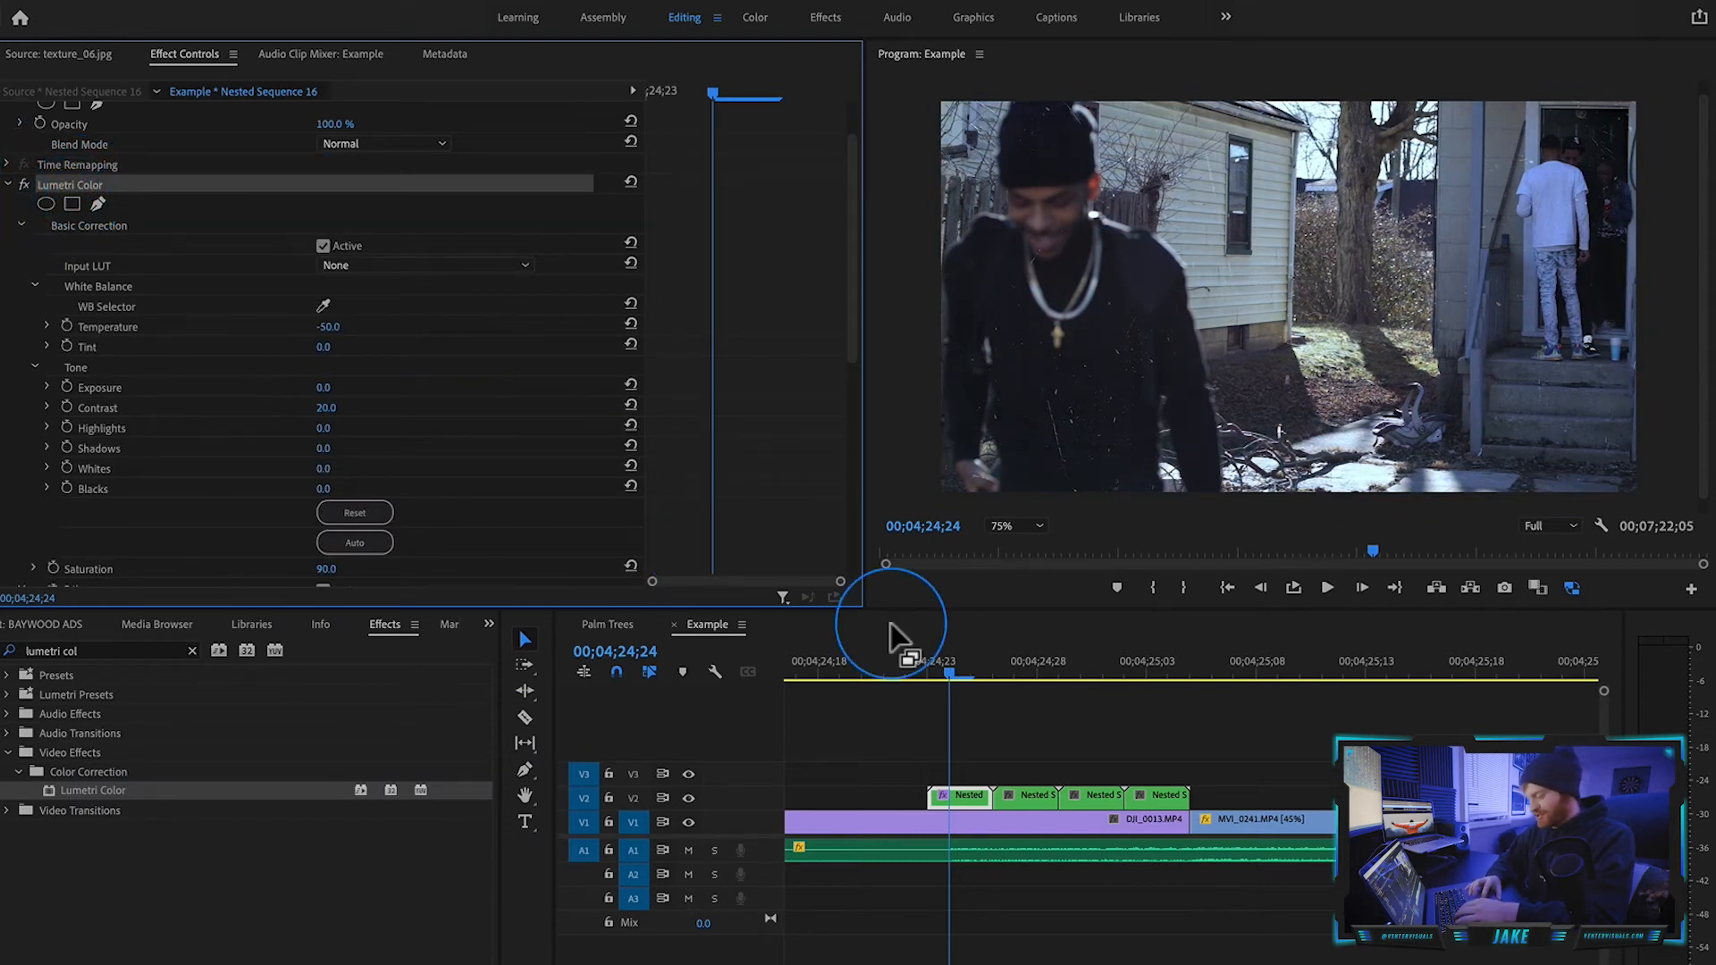
{"action": "left_click", "coordinate": [1029, 793]}
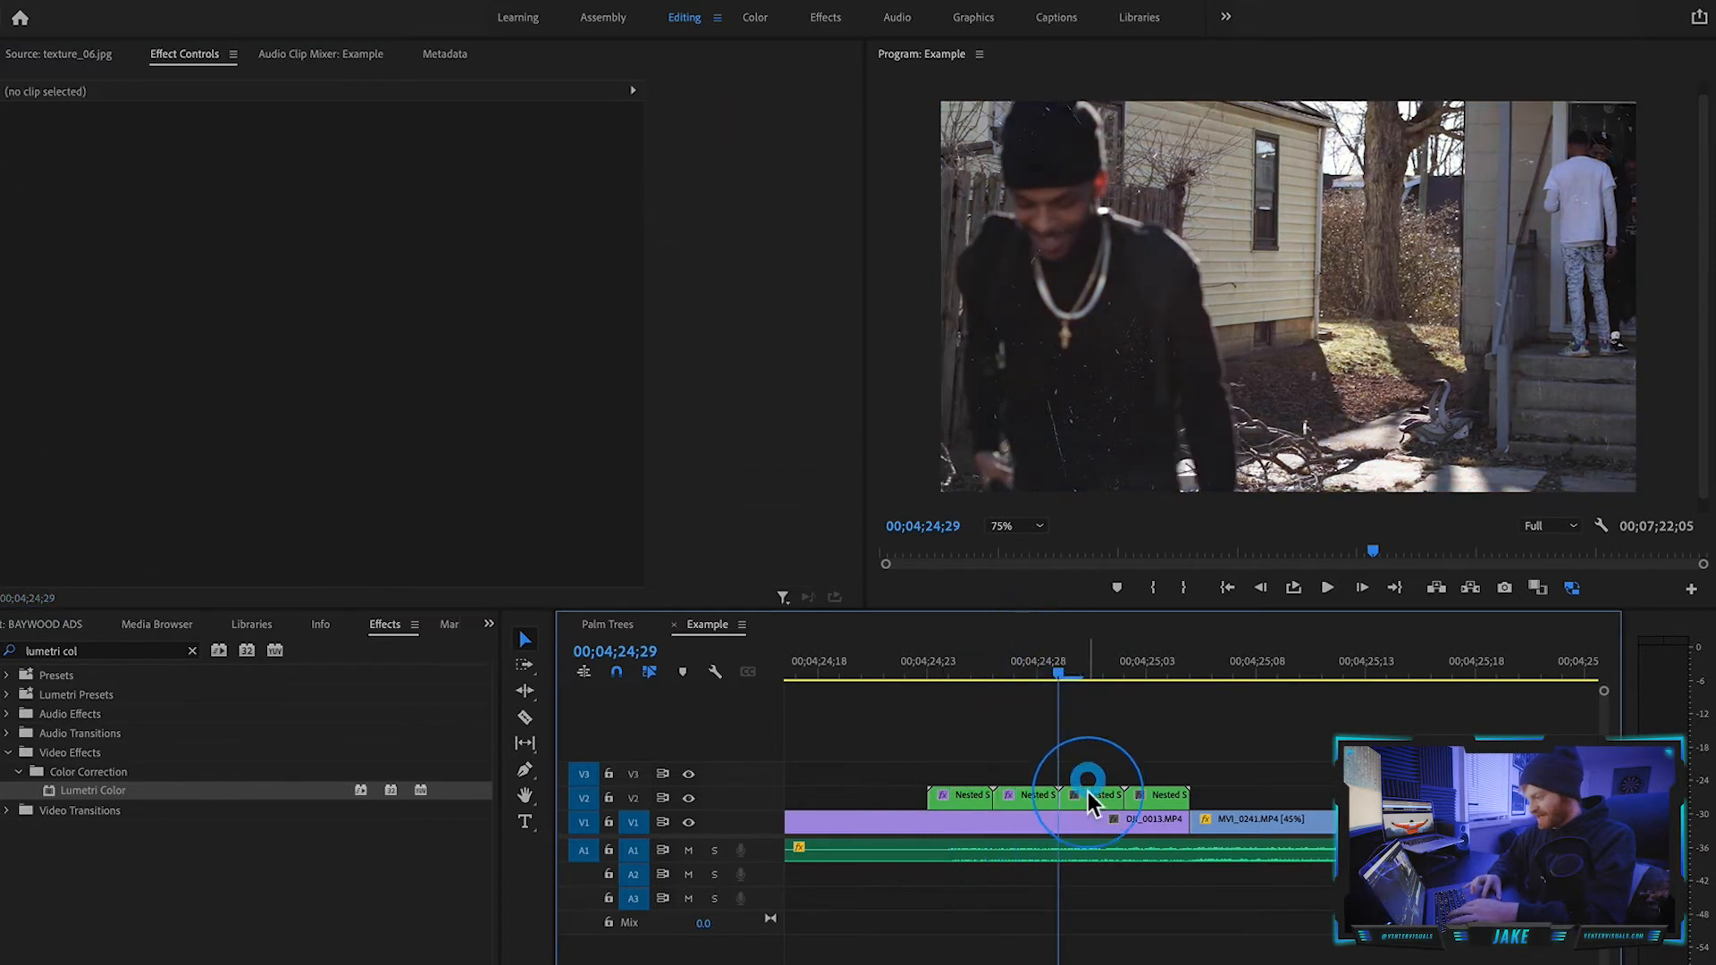
{"action": "left_click", "coordinate": [1110, 794]}
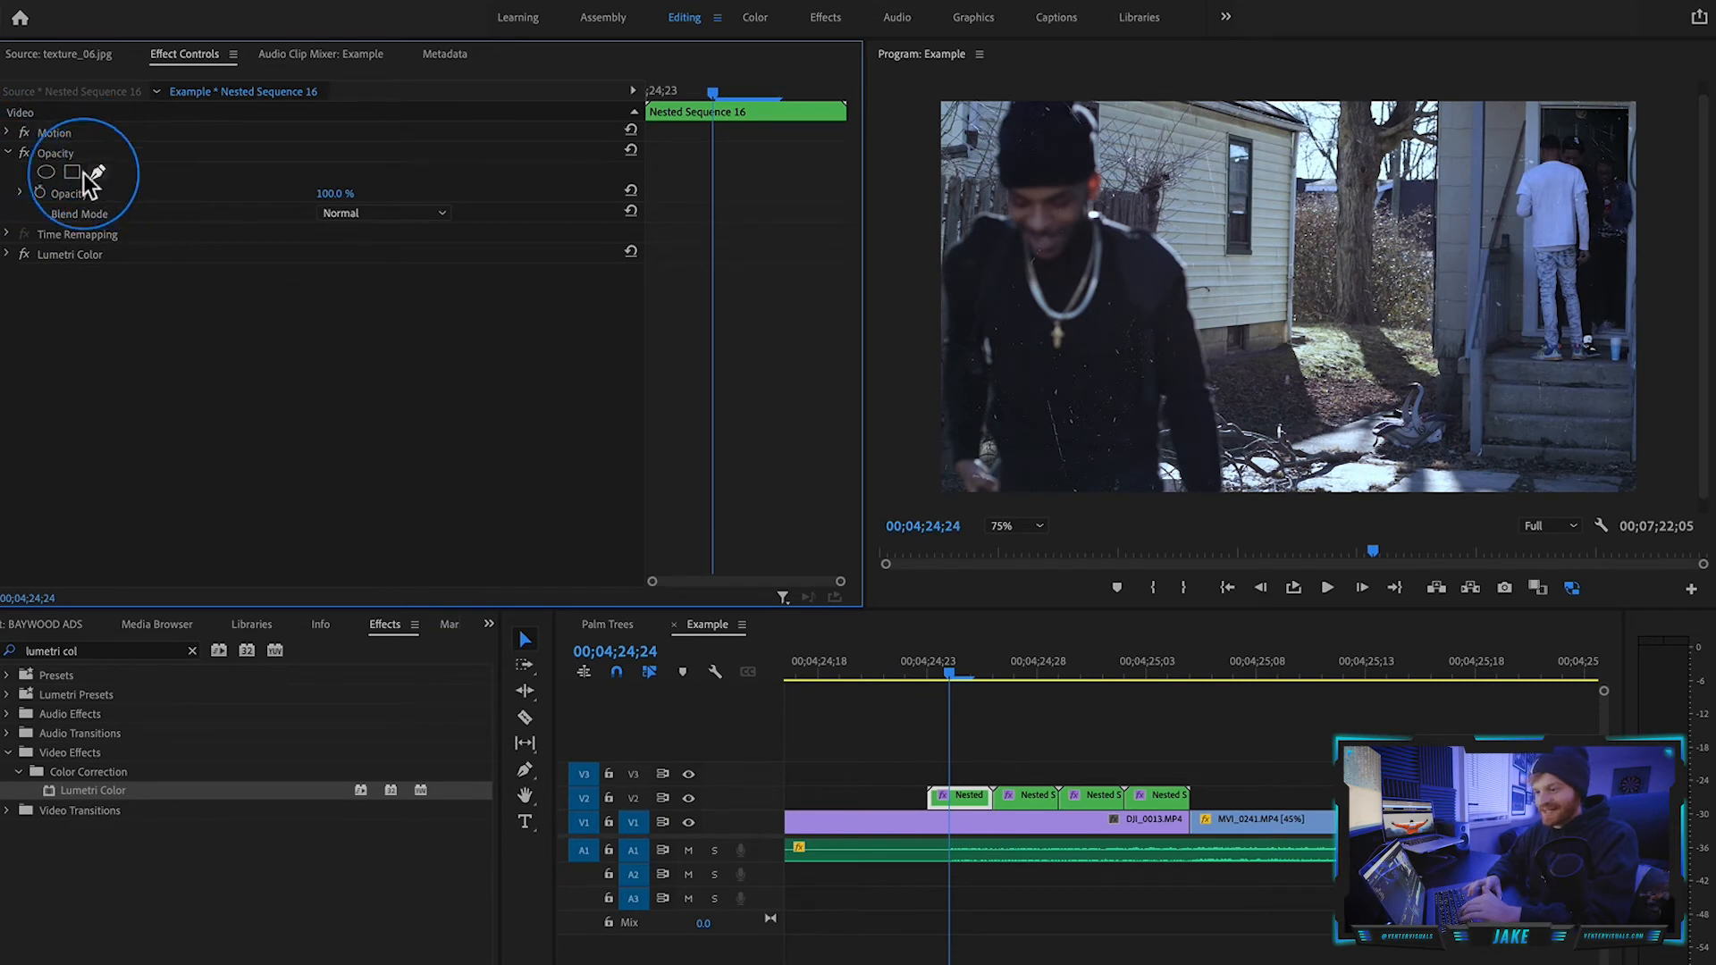
Draw a freeform opacity mask on Nested Sequence 16 so the skyline shows behind it.
{"action": "left_click", "coordinate": [46, 172]}
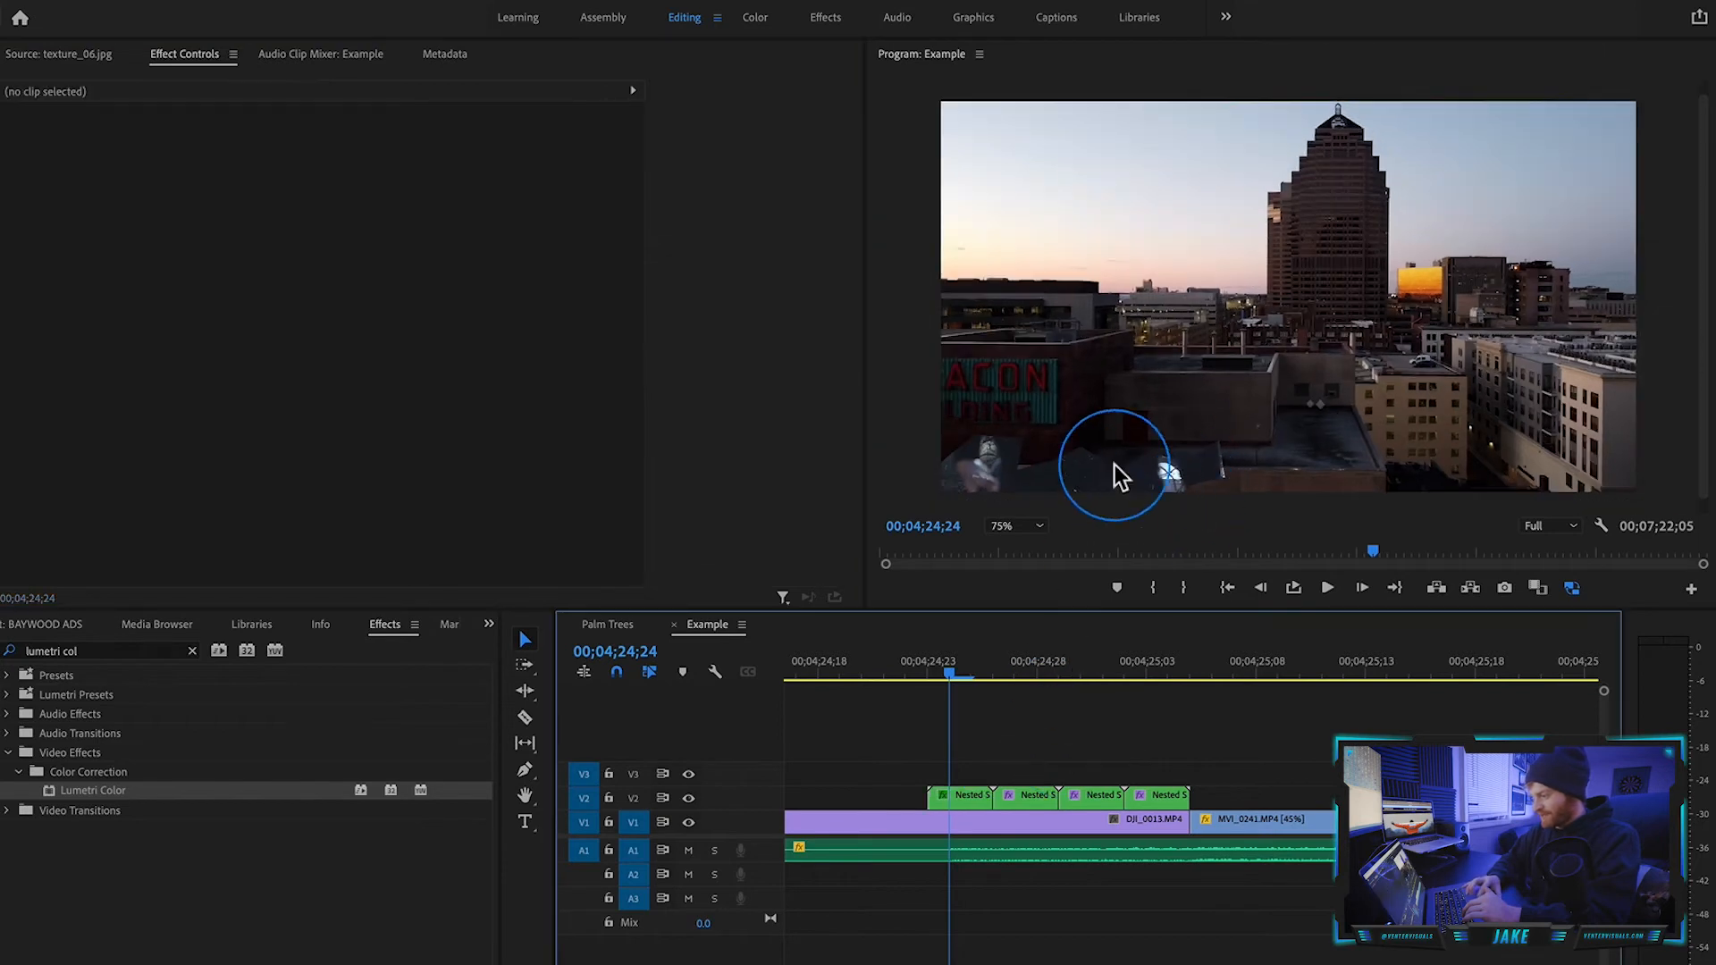
{"action": "mouse_move", "coordinate": [972, 815]}
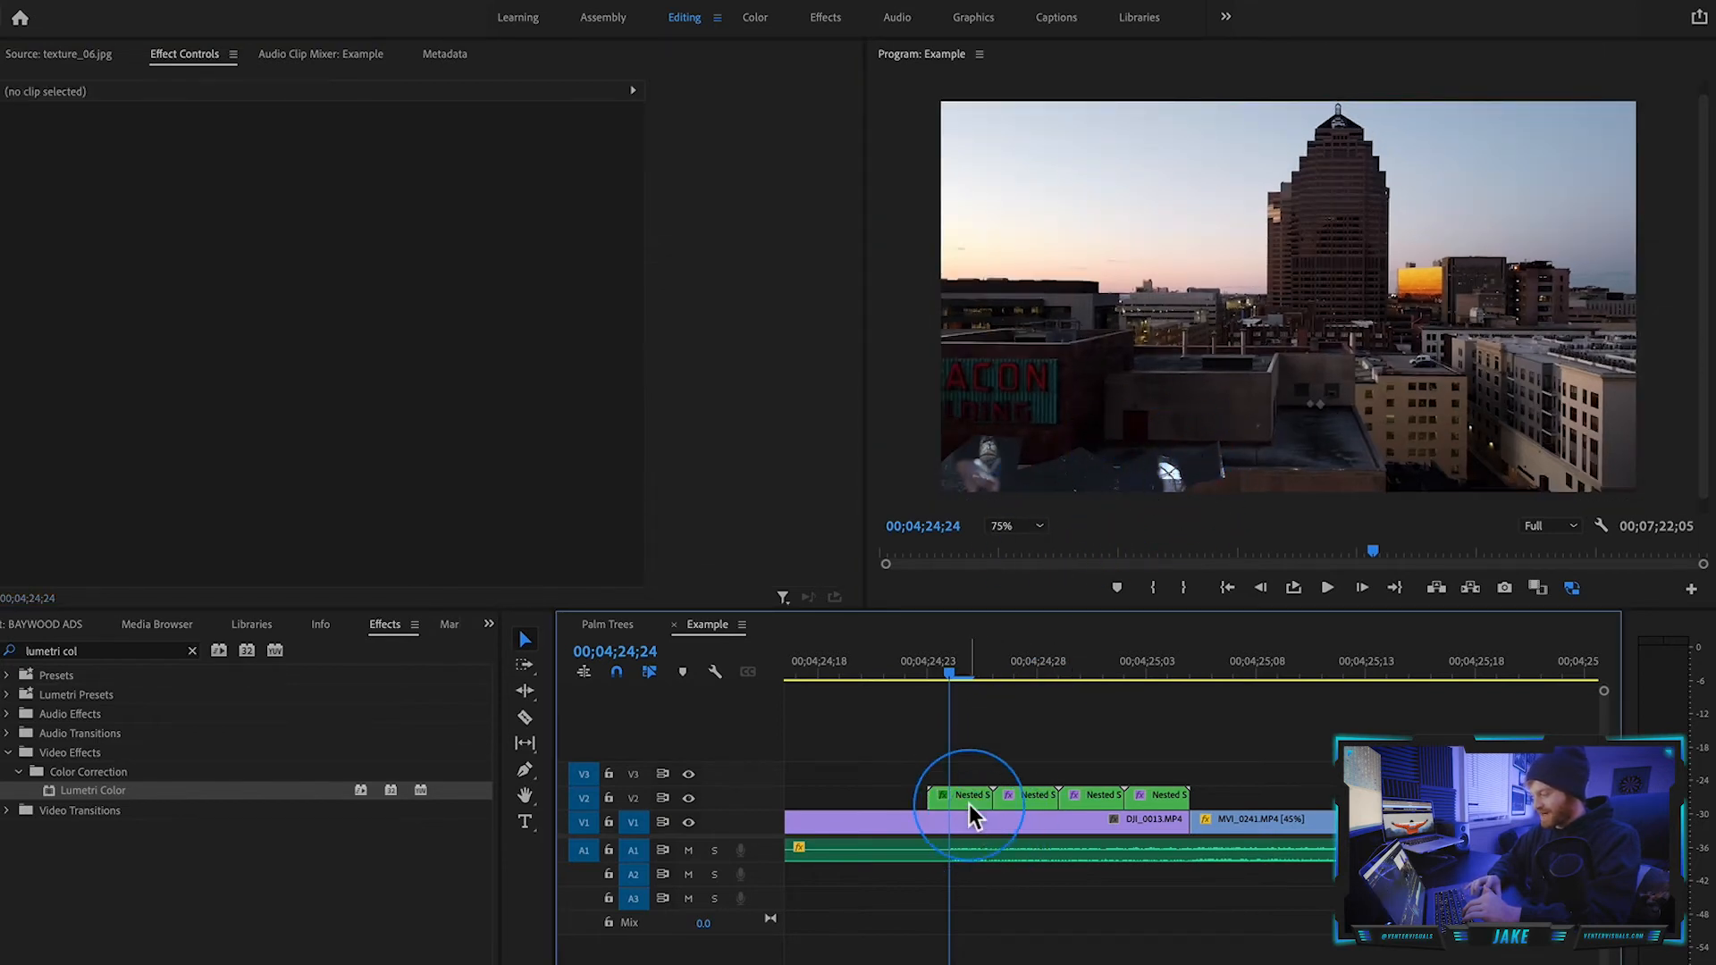
Trace a closed zero-feather mask around the man on Nested Sequence 17 over the skyline.
{"action": "left_click", "coordinate": [967, 794]}
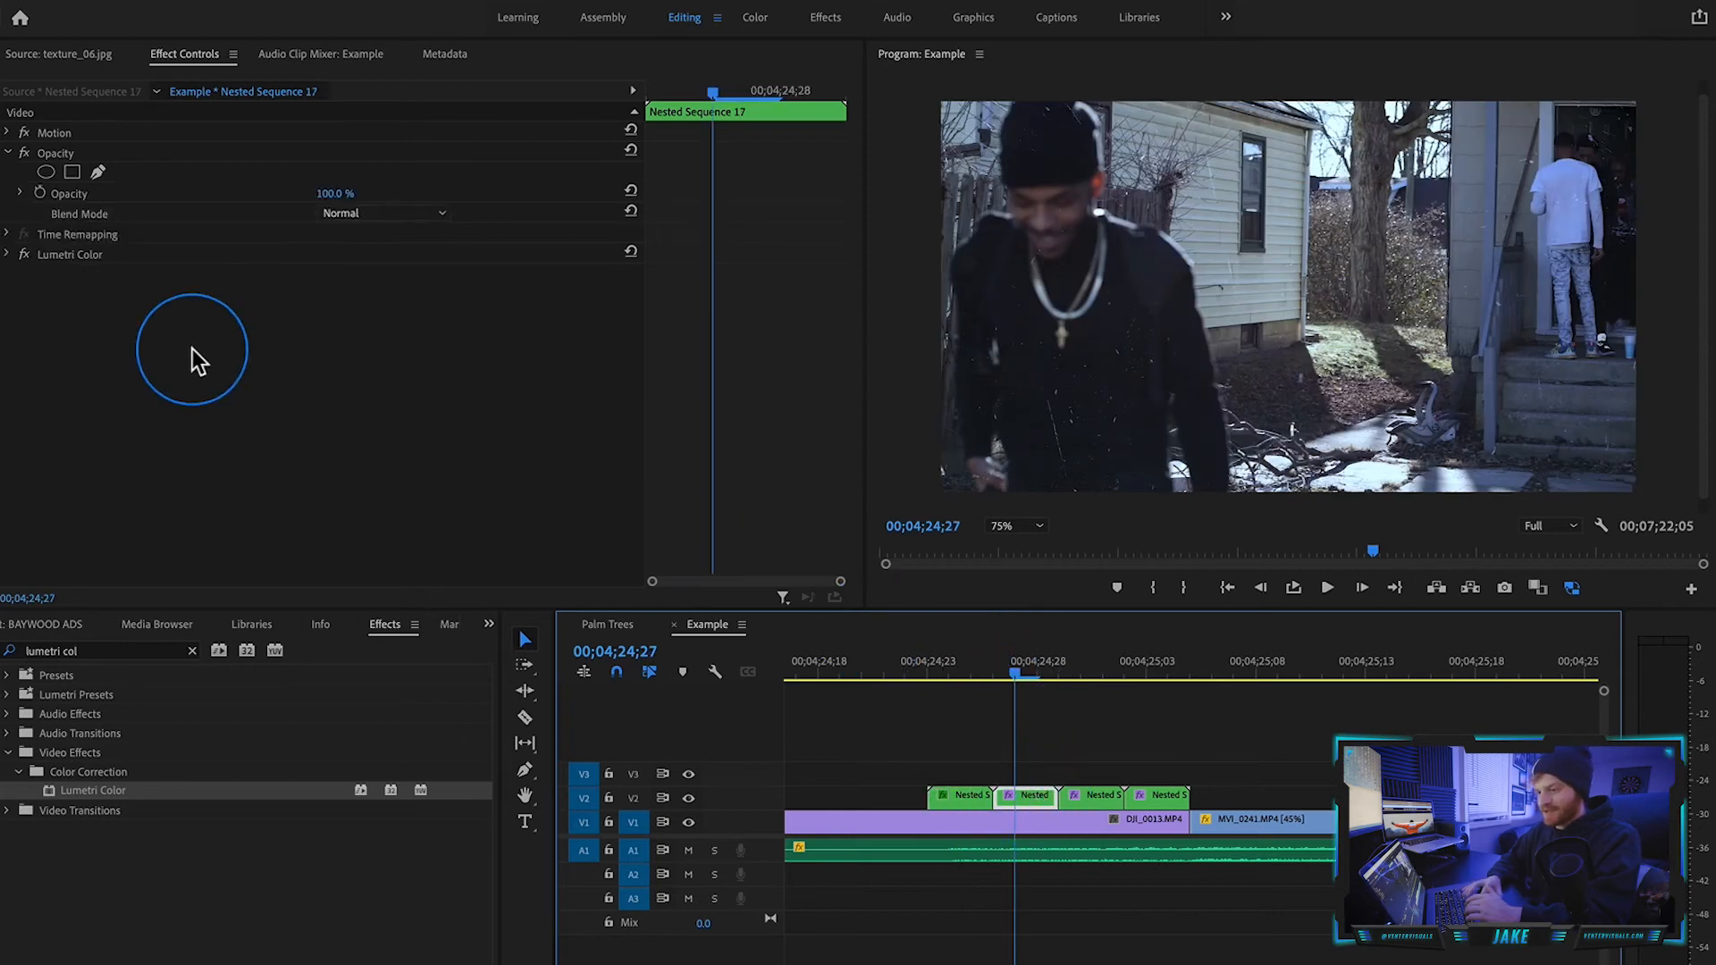
{"action": "left_click", "coordinate": [46, 172]}
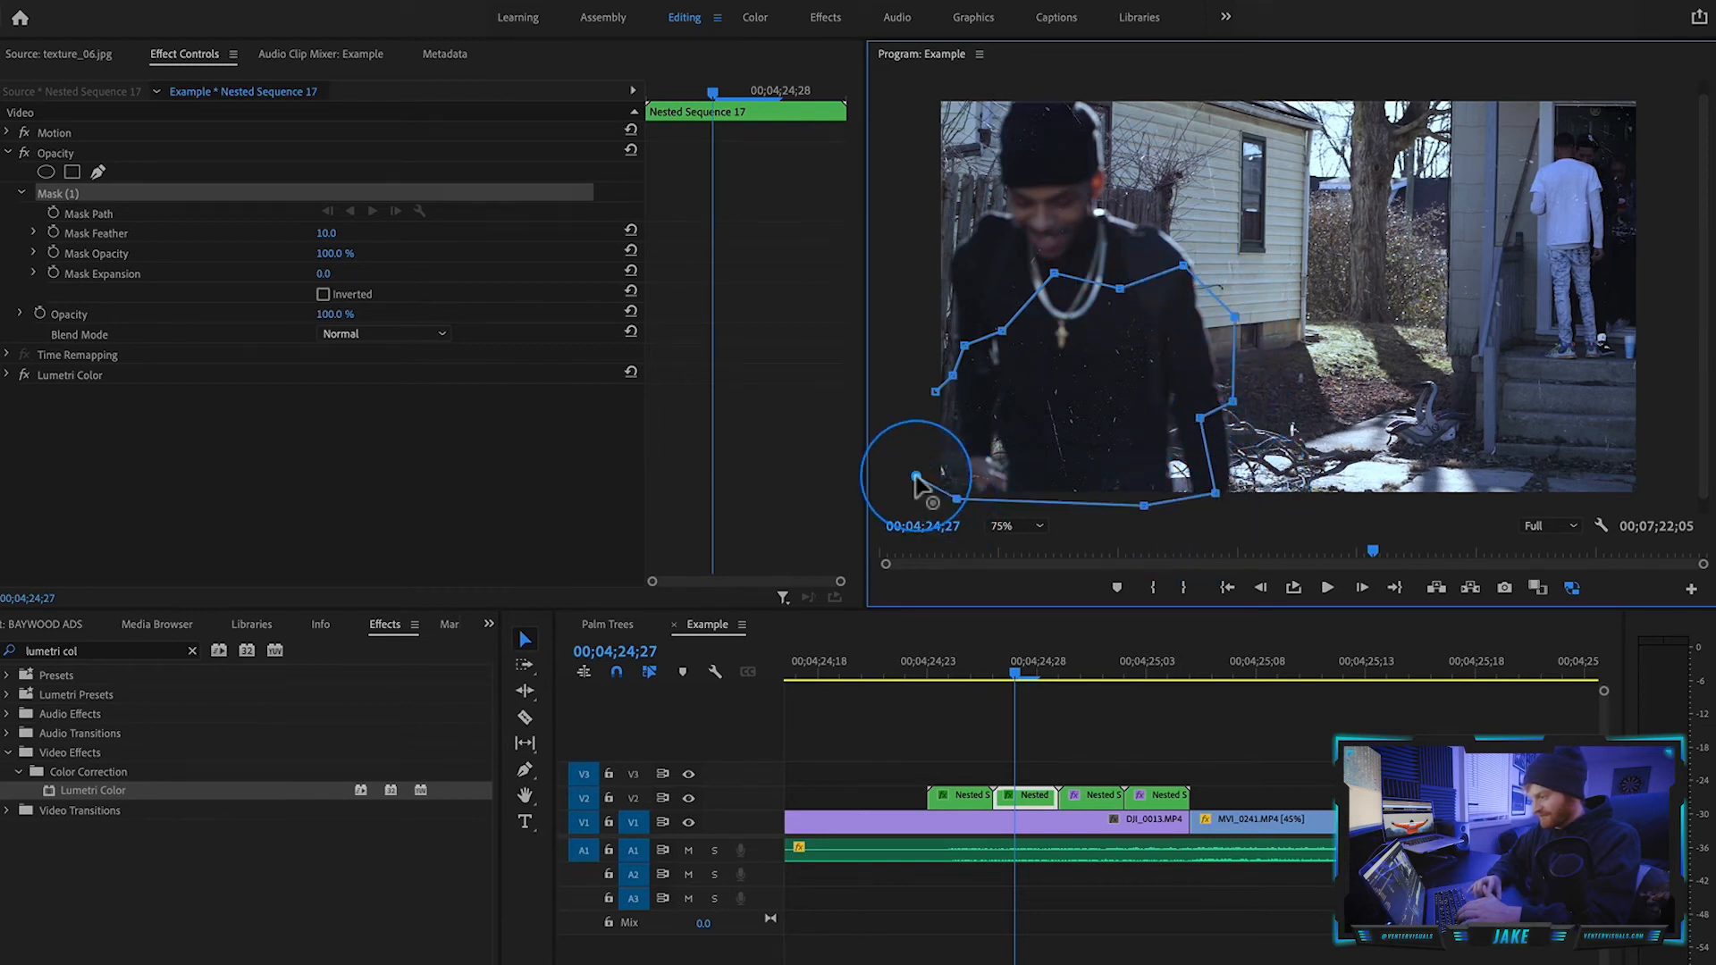
{"action": "left_click", "coordinate": [1128, 727]}
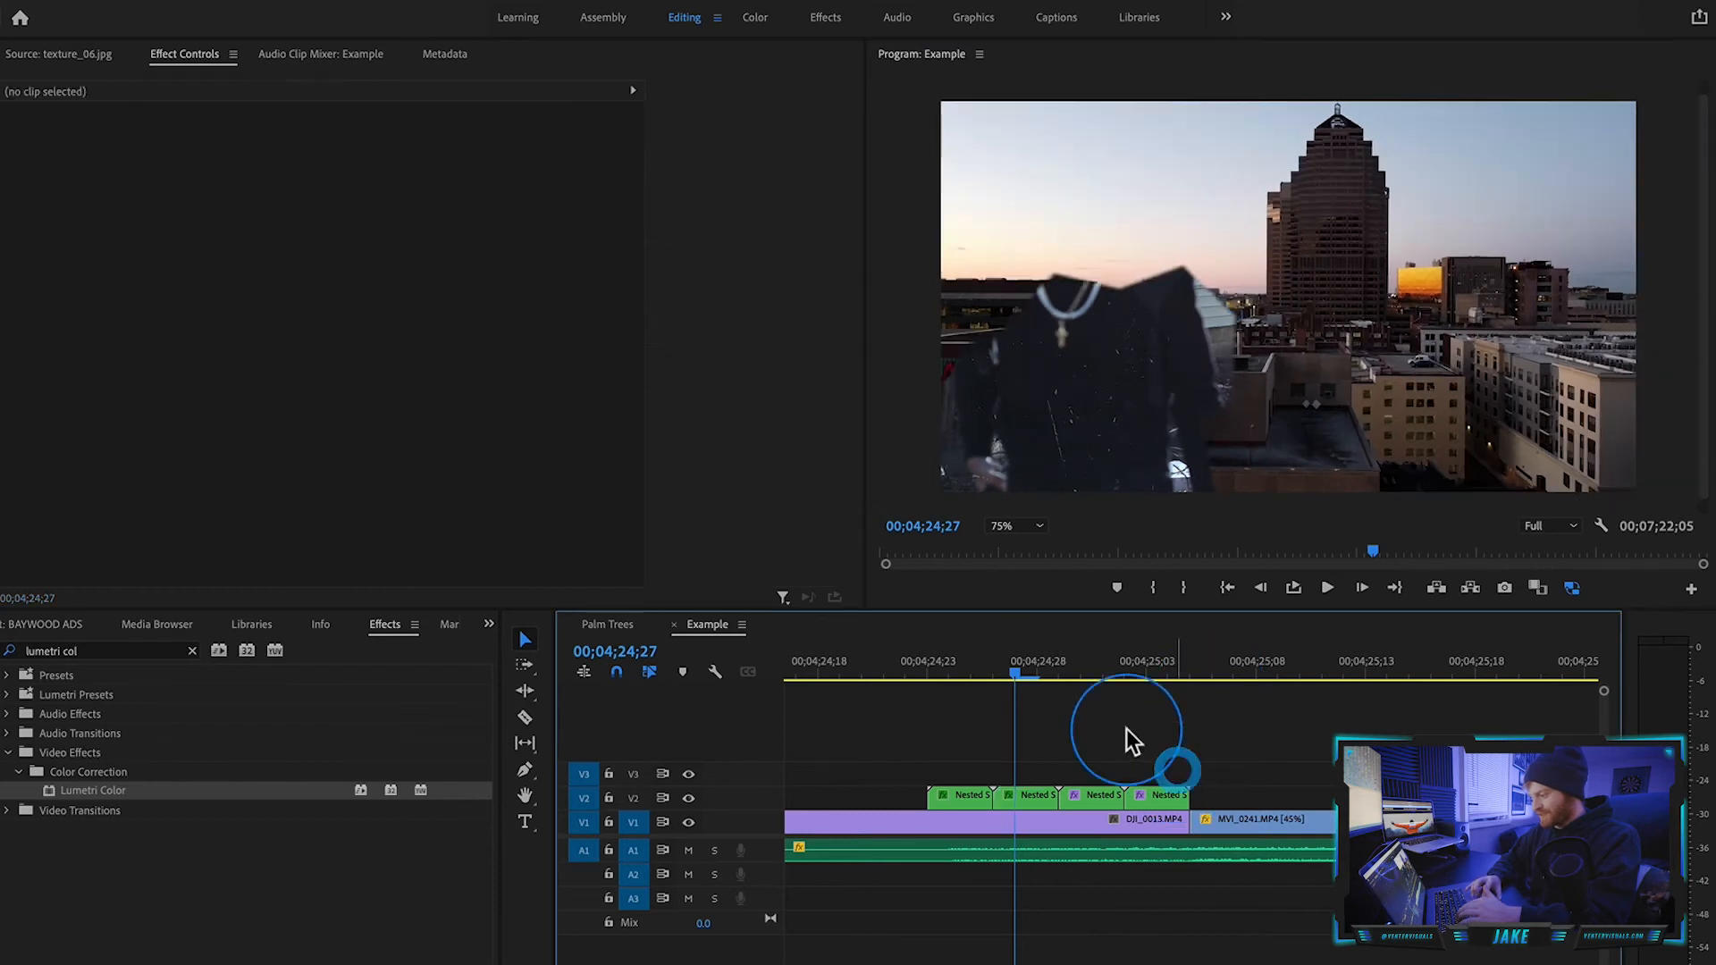
{"action": "left_click", "coordinate": [1094, 793]}
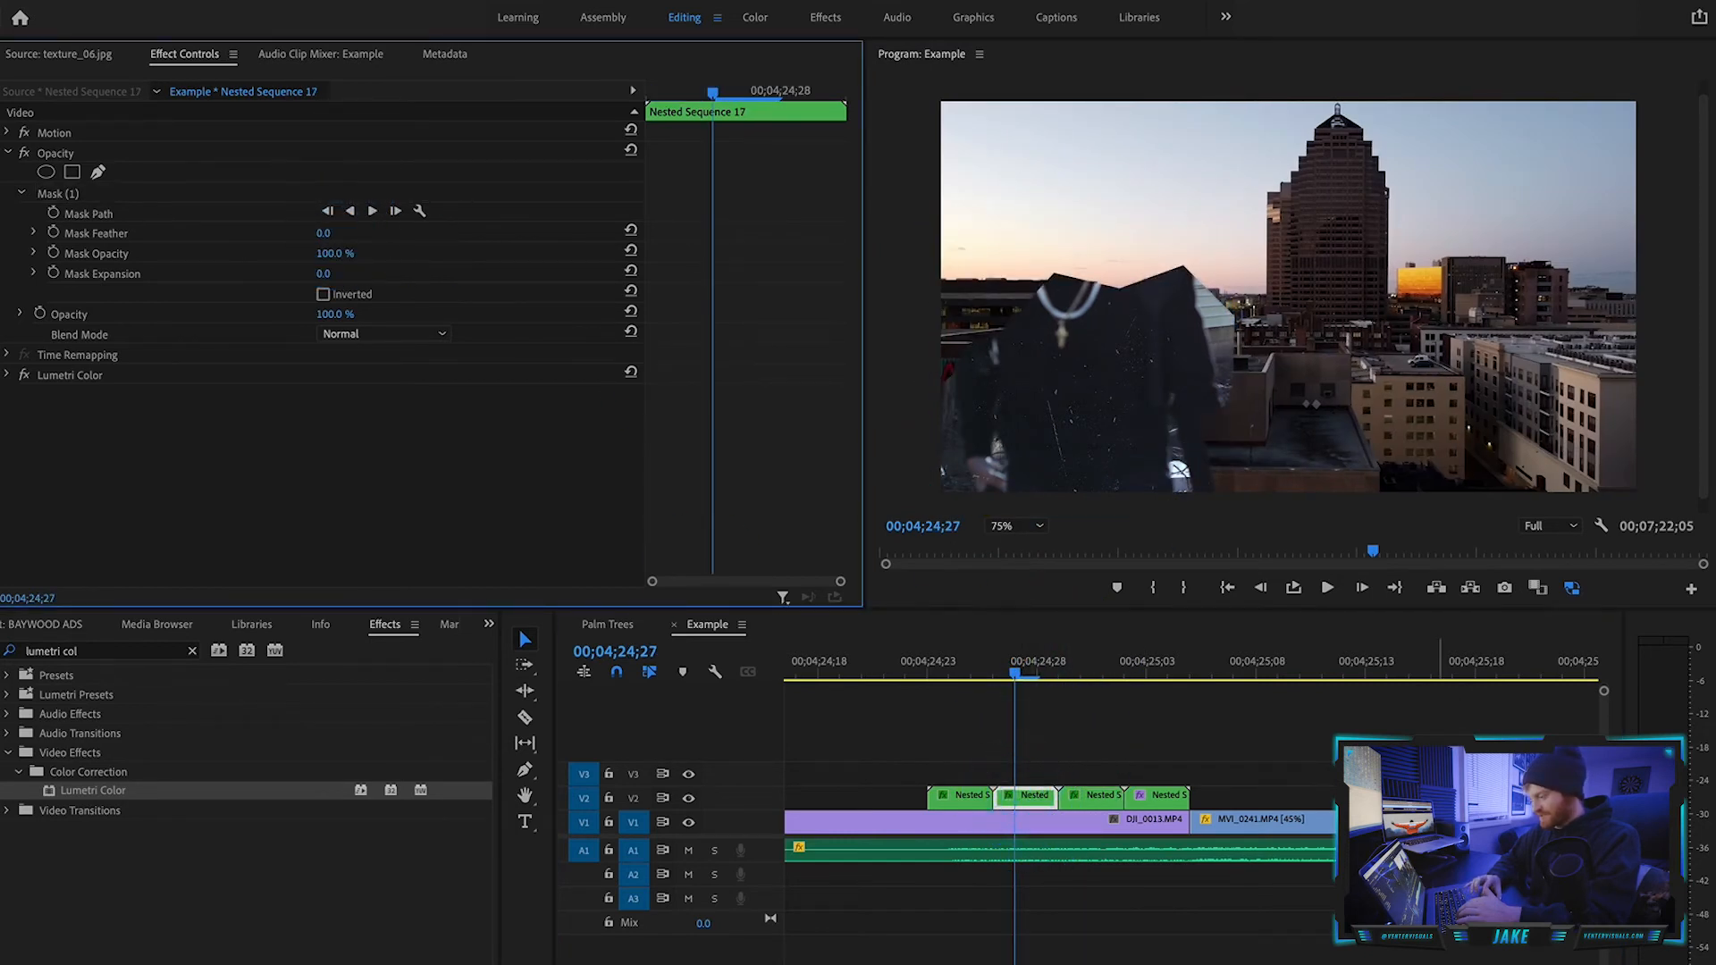
{"action": "left_click", "coordinate": [1145, 676]}
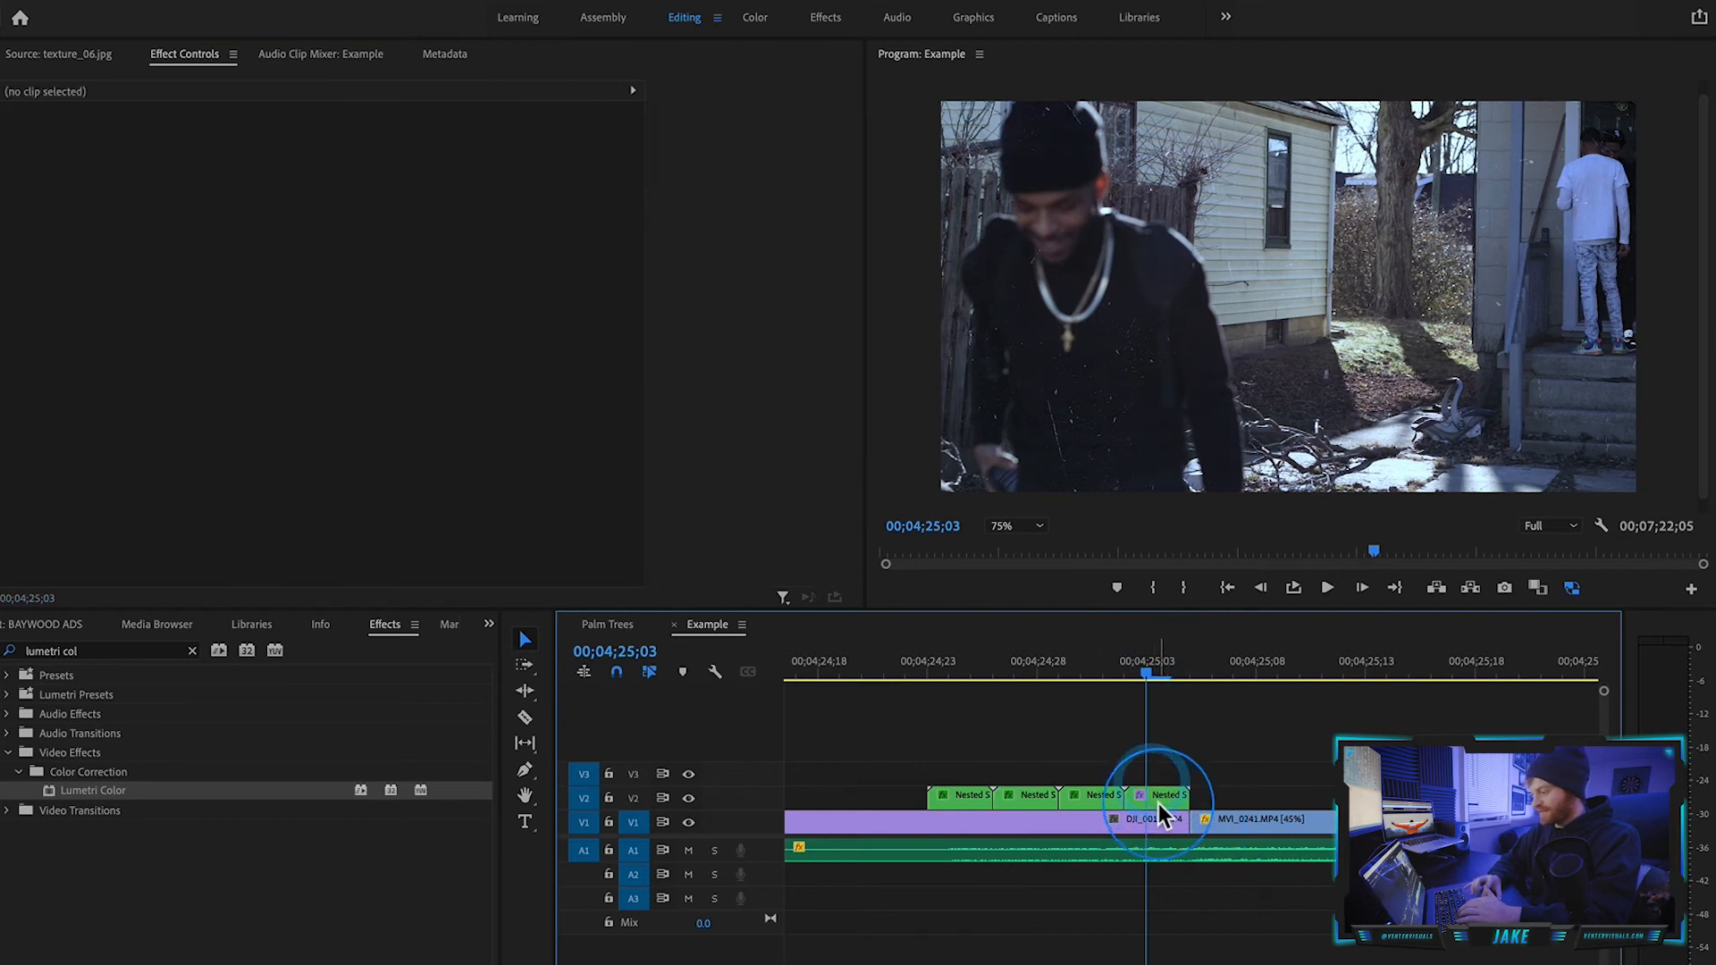
Draw a freeform Opacity pen mask around the man on Nested Sequence 19, feather 10.
{"action": "left_click", "coordinate": [1162, 794]}
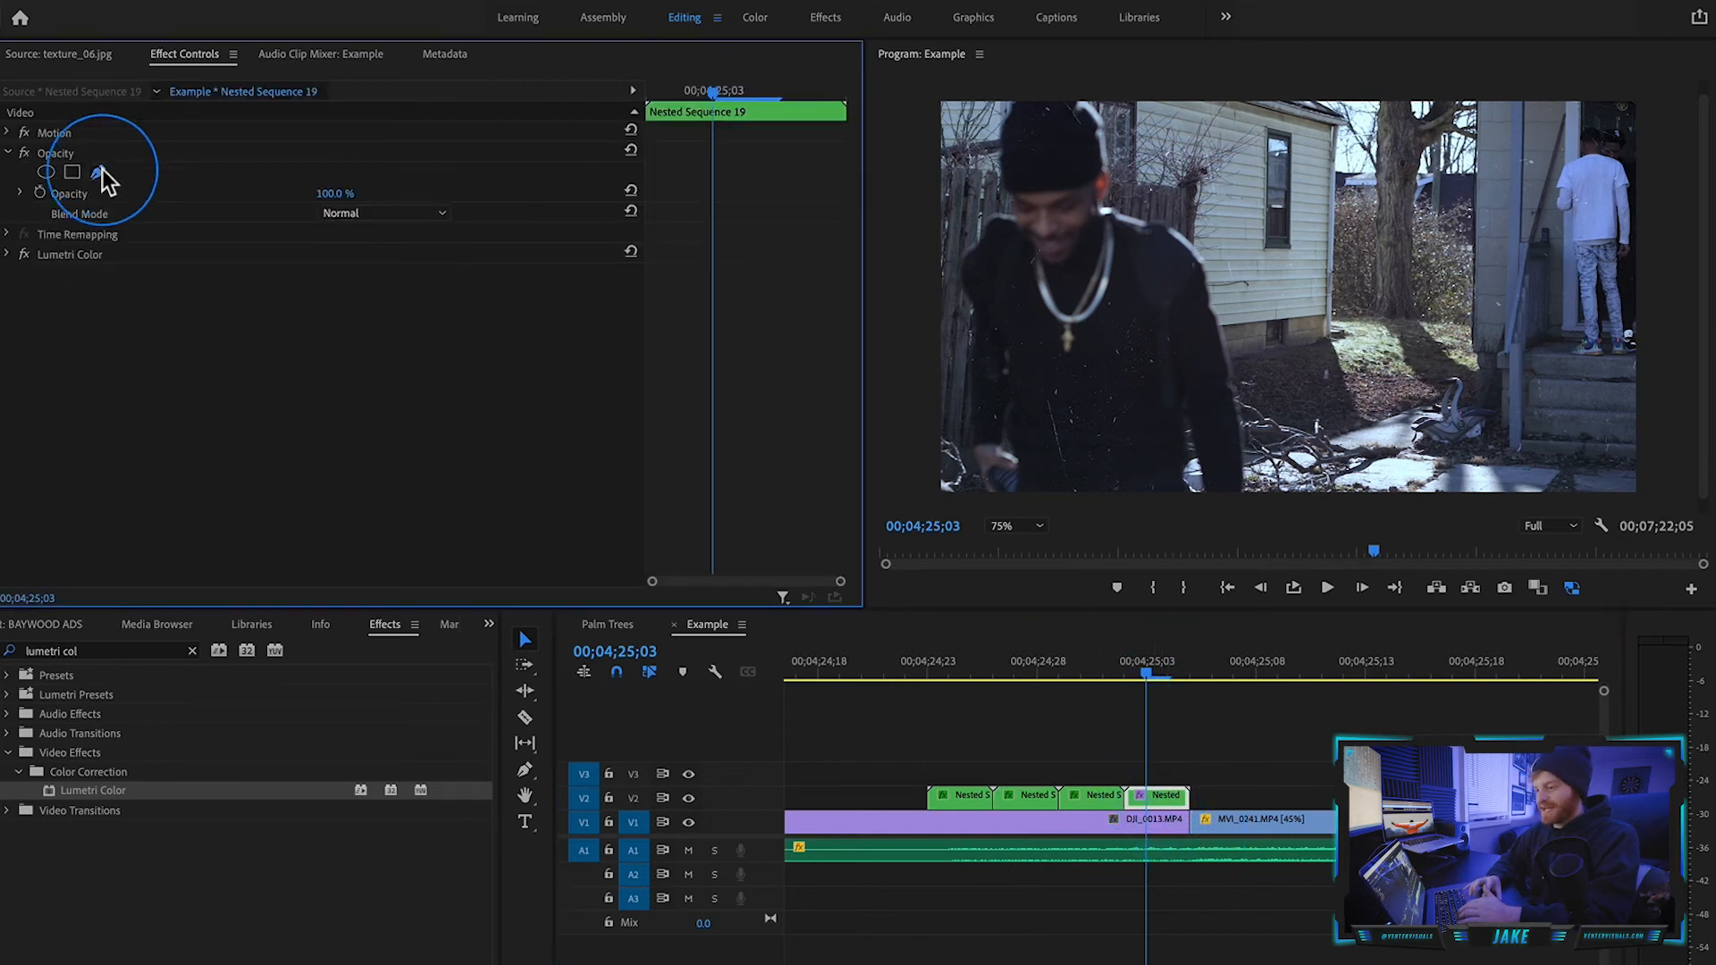
{"action": "left_click", "coordinate": [47, 172]}
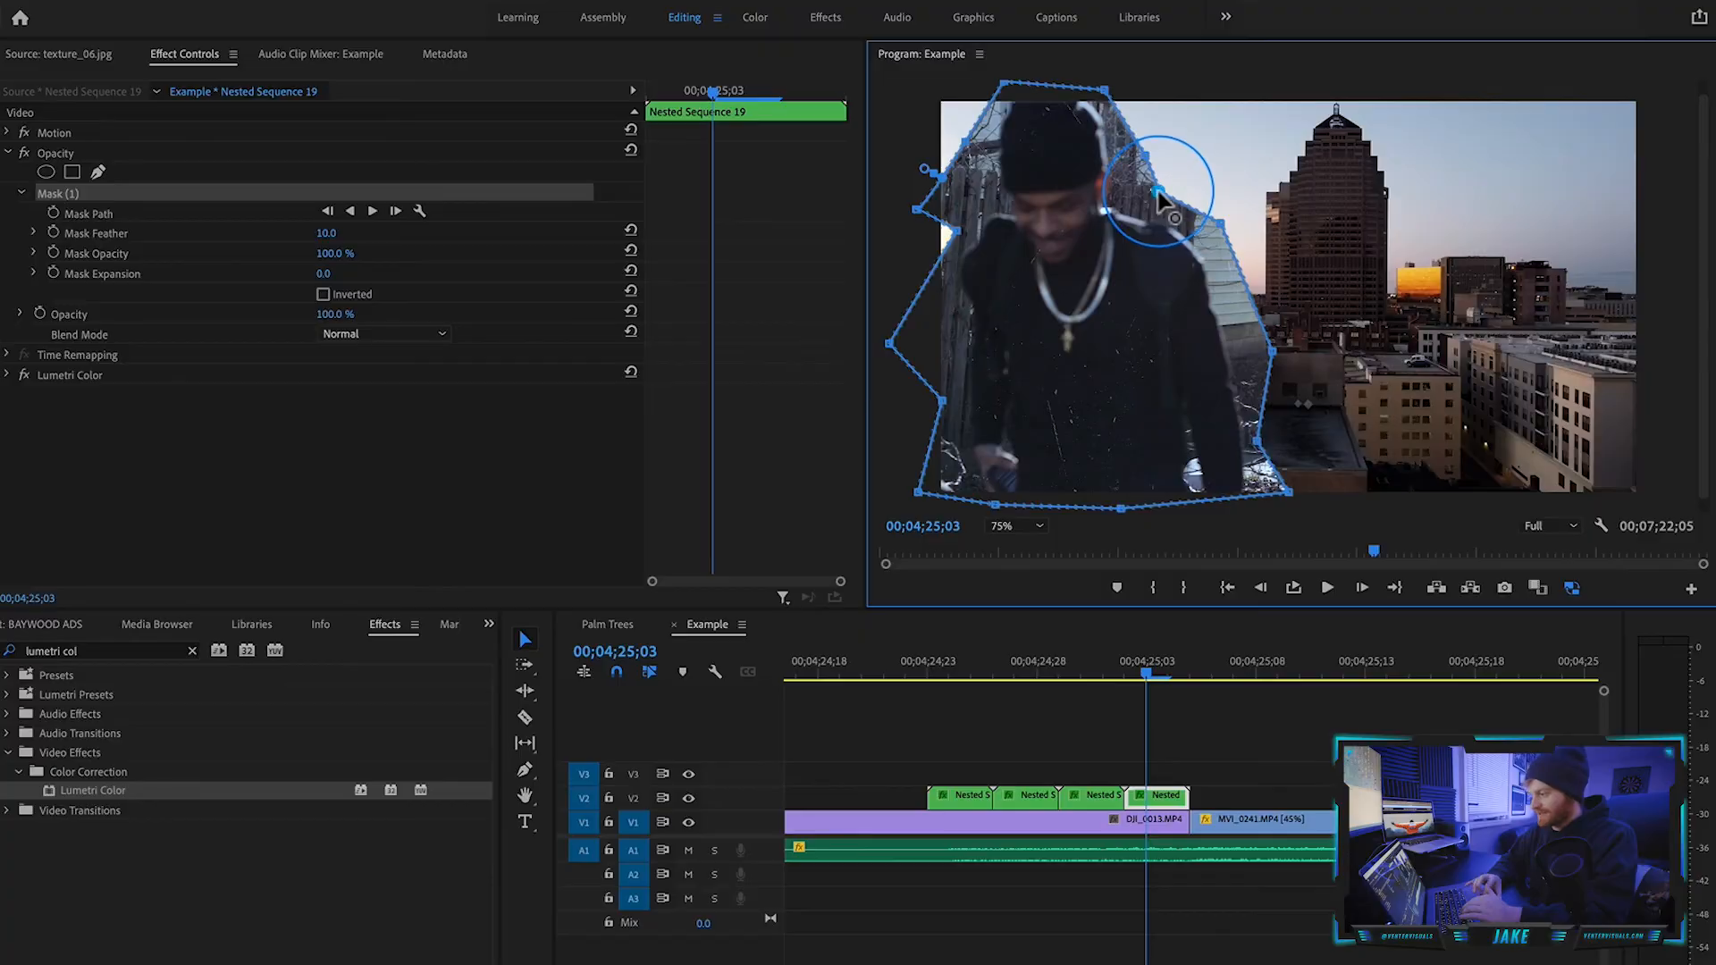
{"action": "left_click", "coordinate": [1221, 755]}
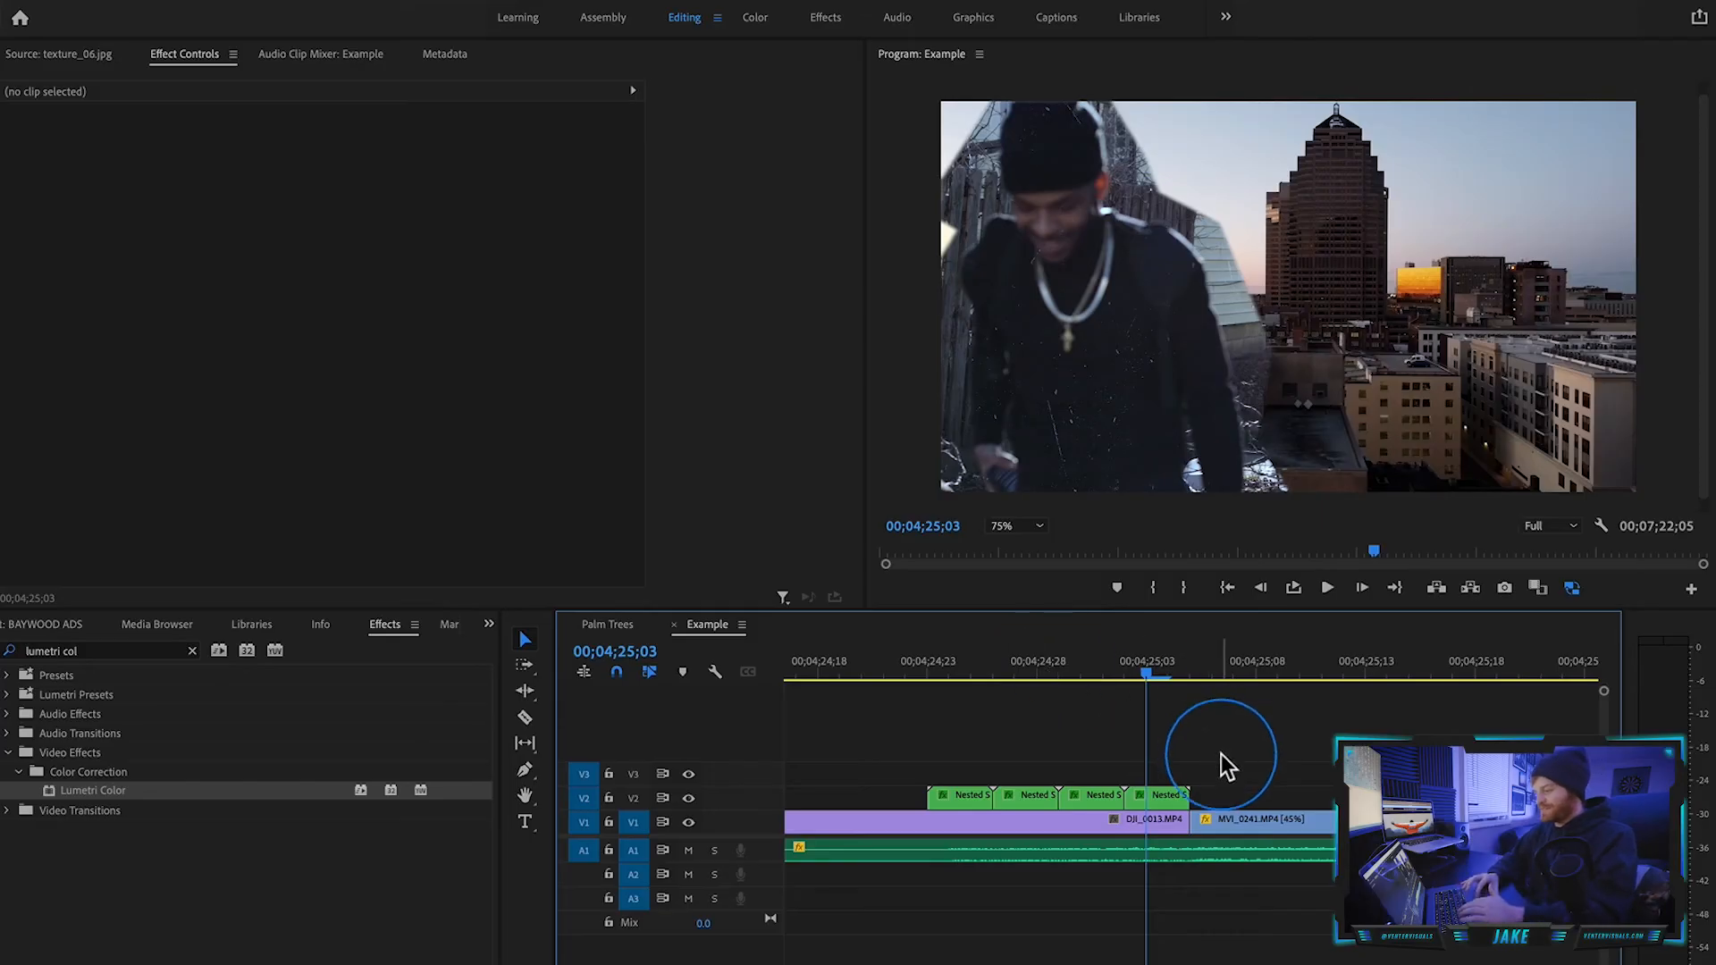
{"action": "left_click", "coordinate": [1160, 797]}
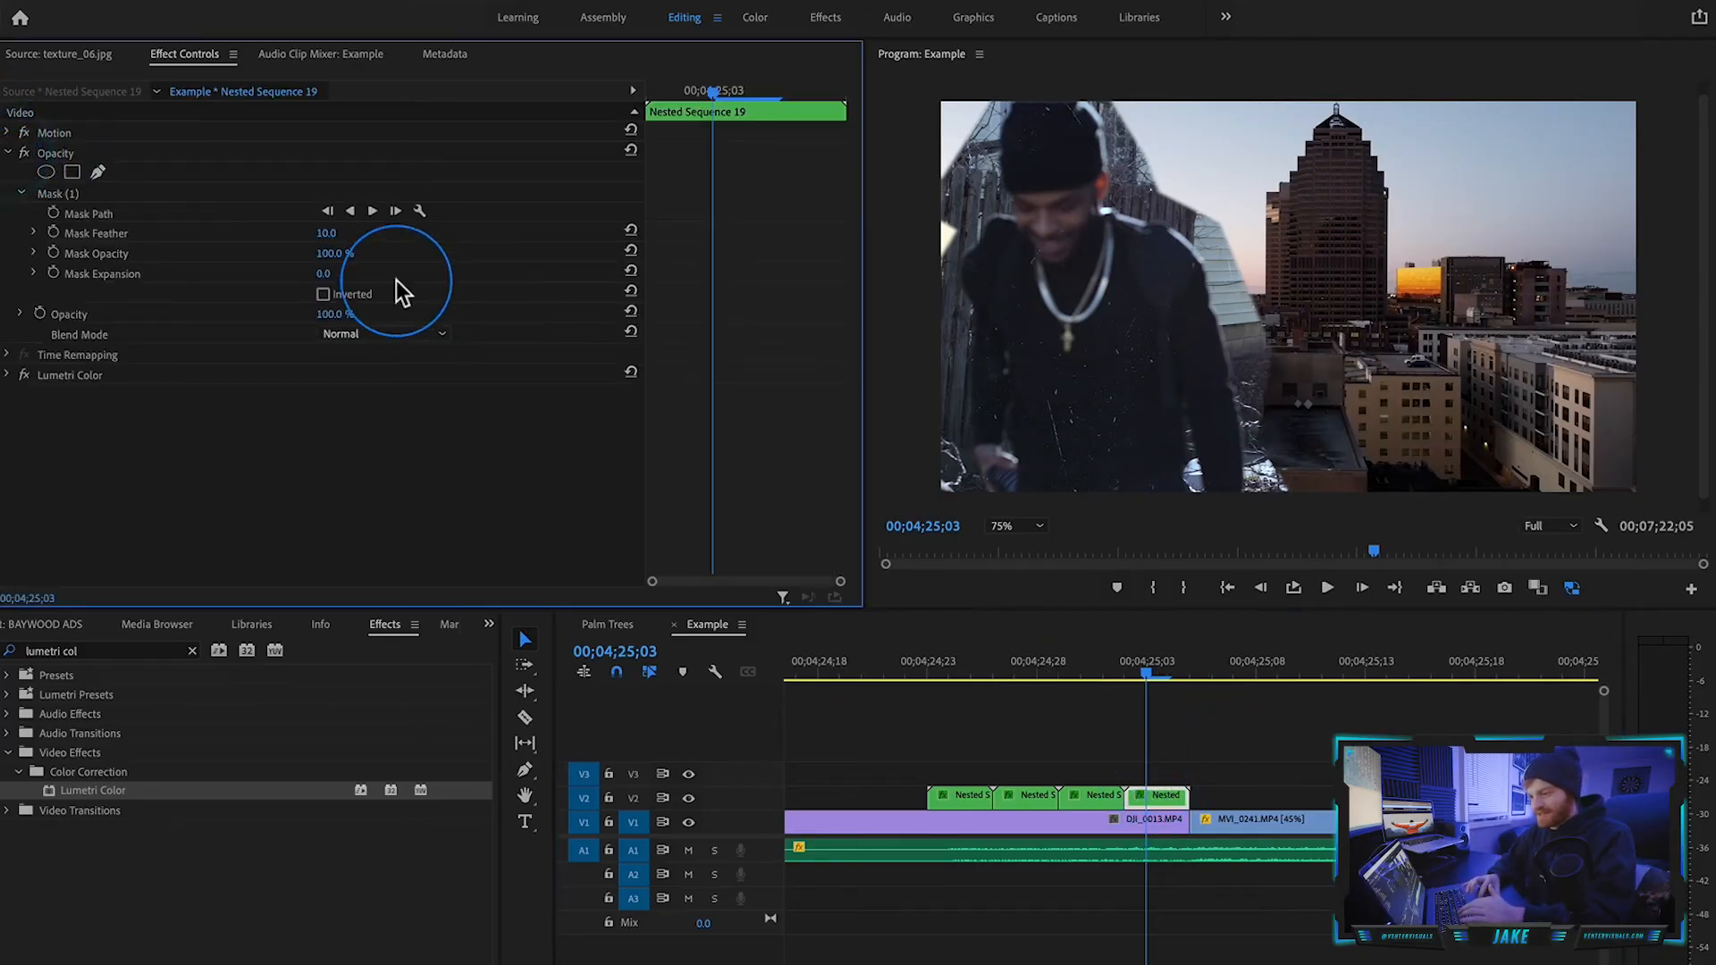